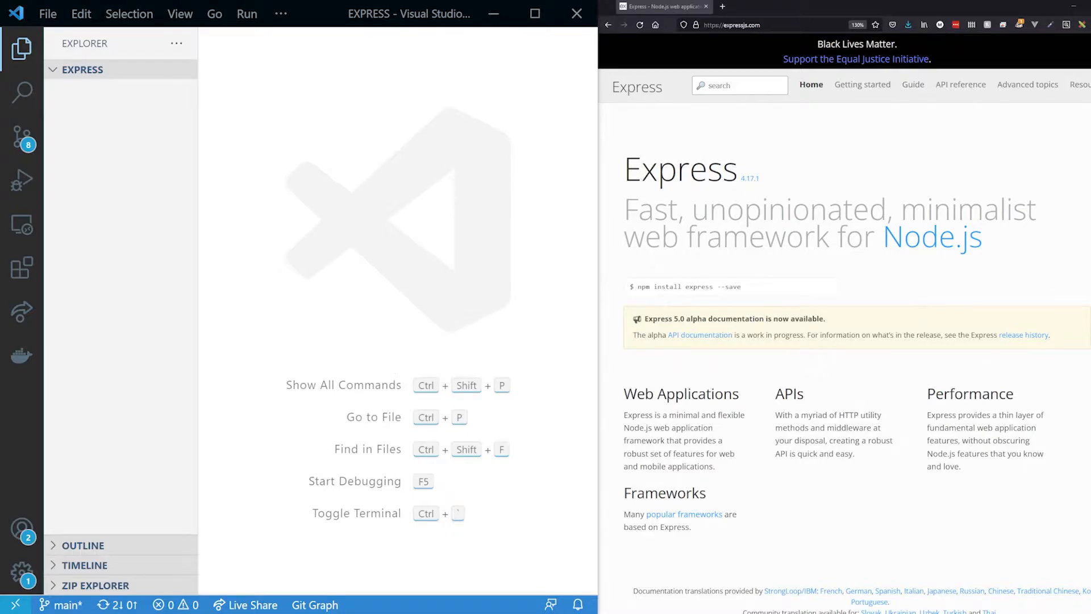
mouse_move(963, 88)
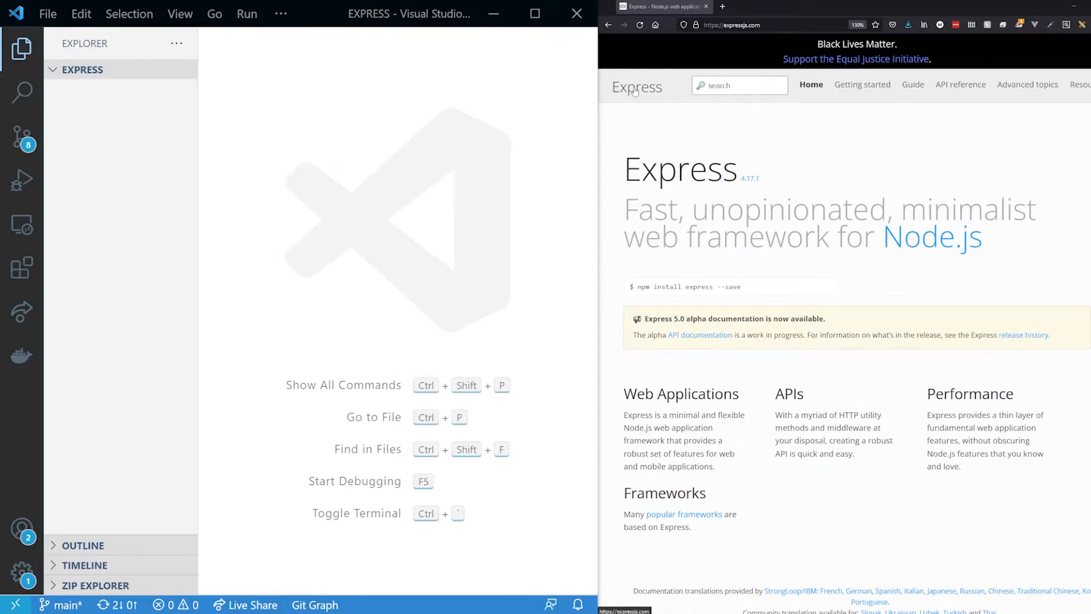
mouse_move(695, 50)
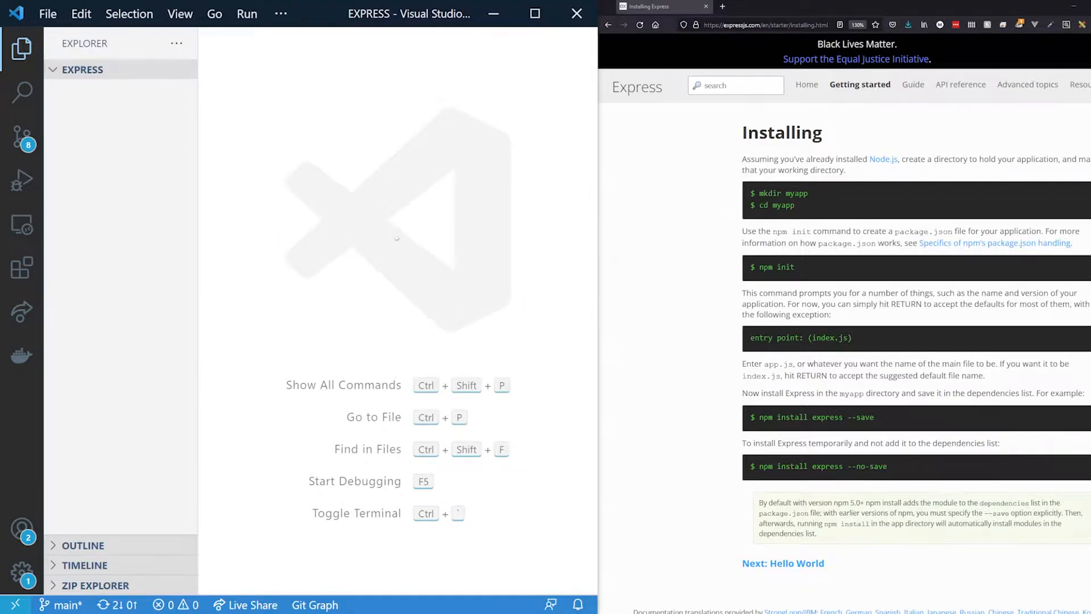
Step: Open the context menu of the EXPRESS folder in the Explorer sidebar
right_click(84, 68)
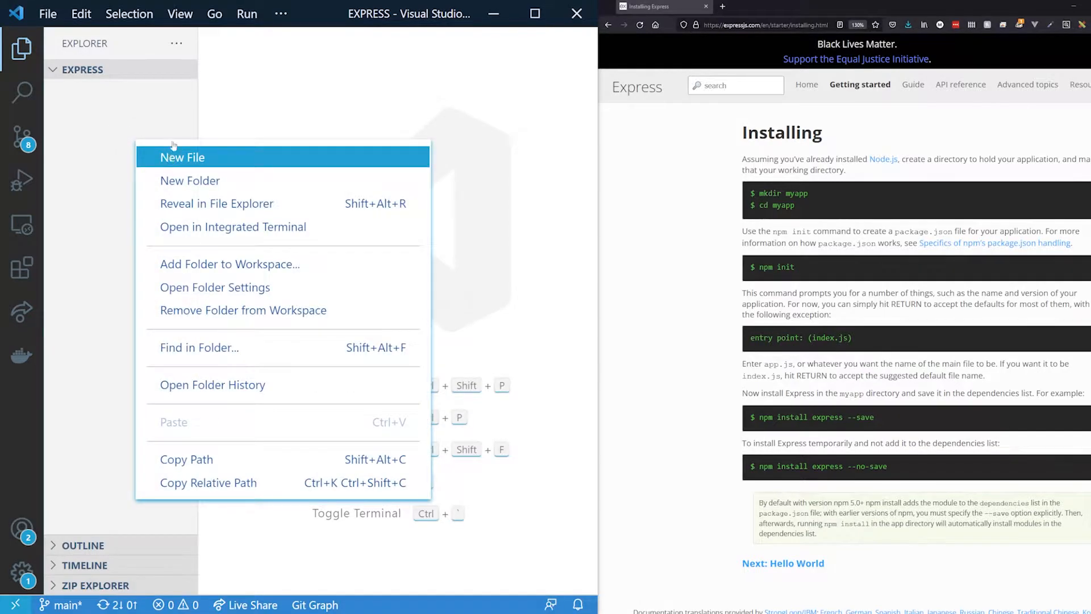
Step: In an integrated terminal, clear the output, run npm init -y, and install express
left_click(233, 226)
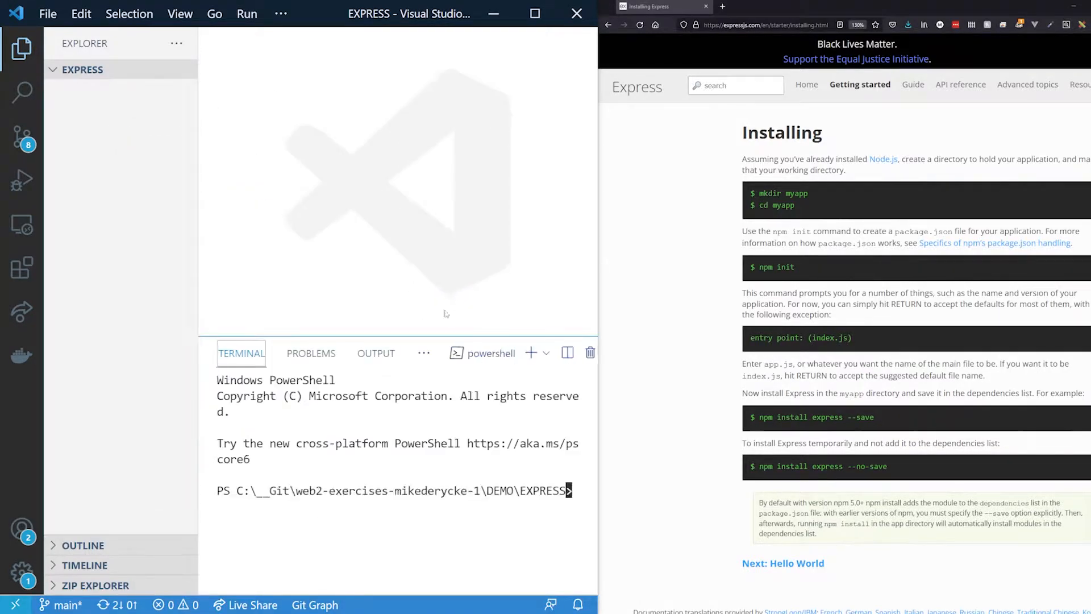
type("cls")
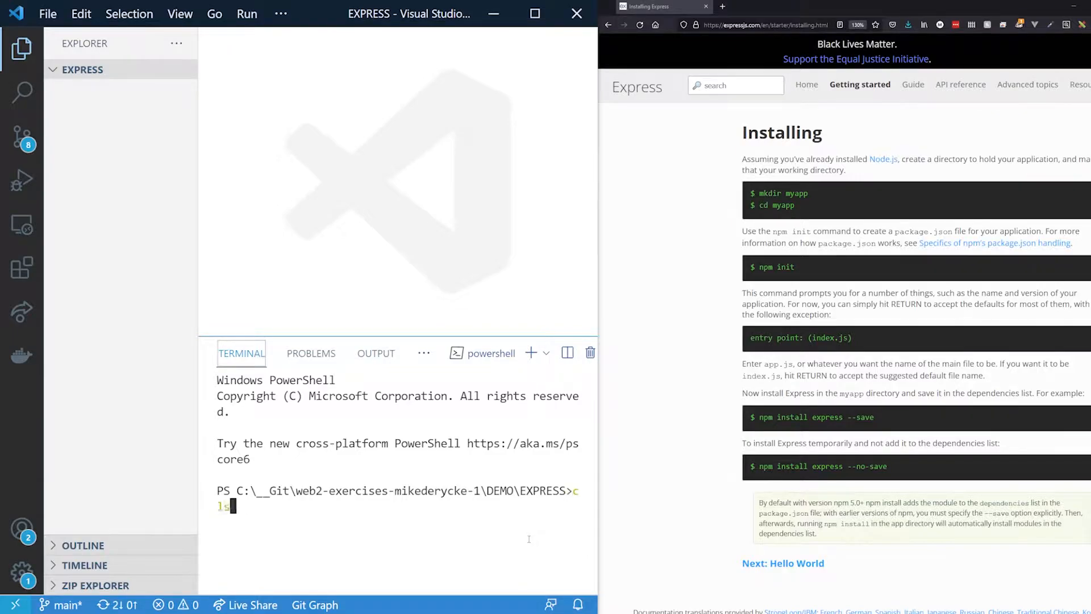
key("enter")
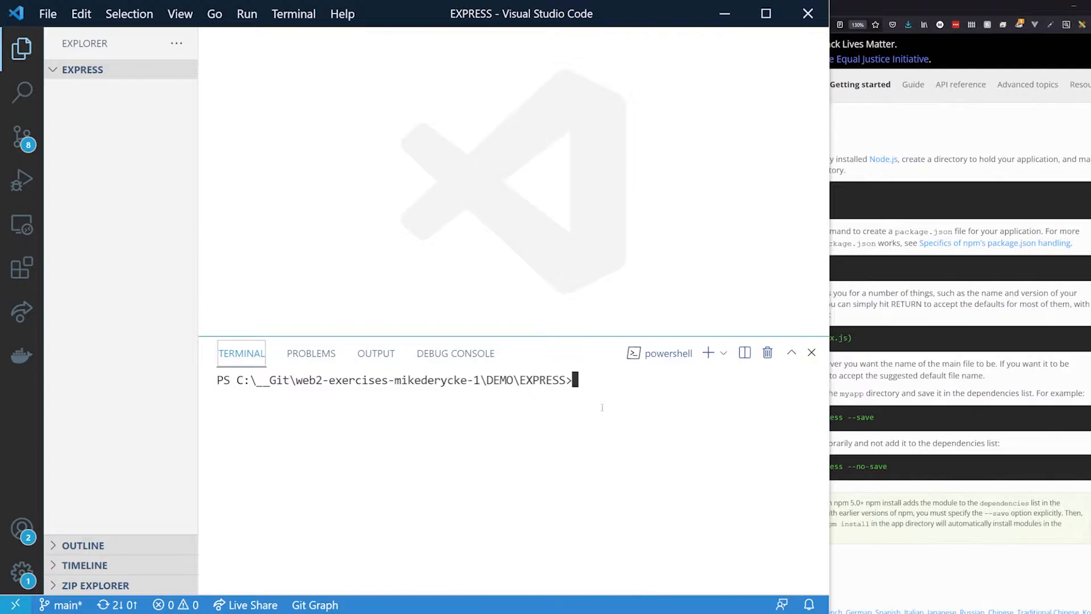
type("npm")
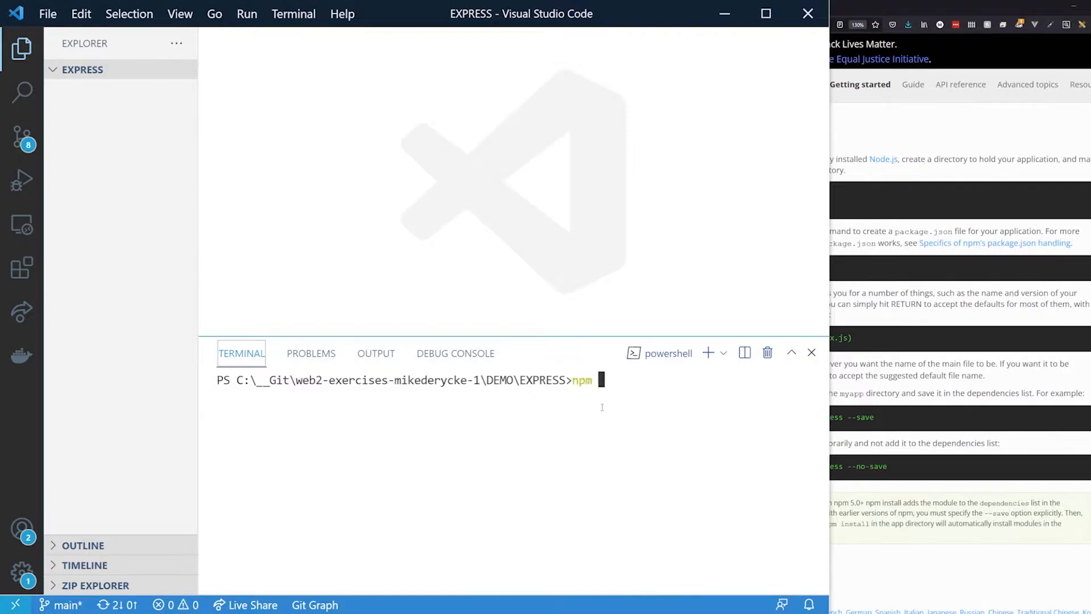
type("init -")
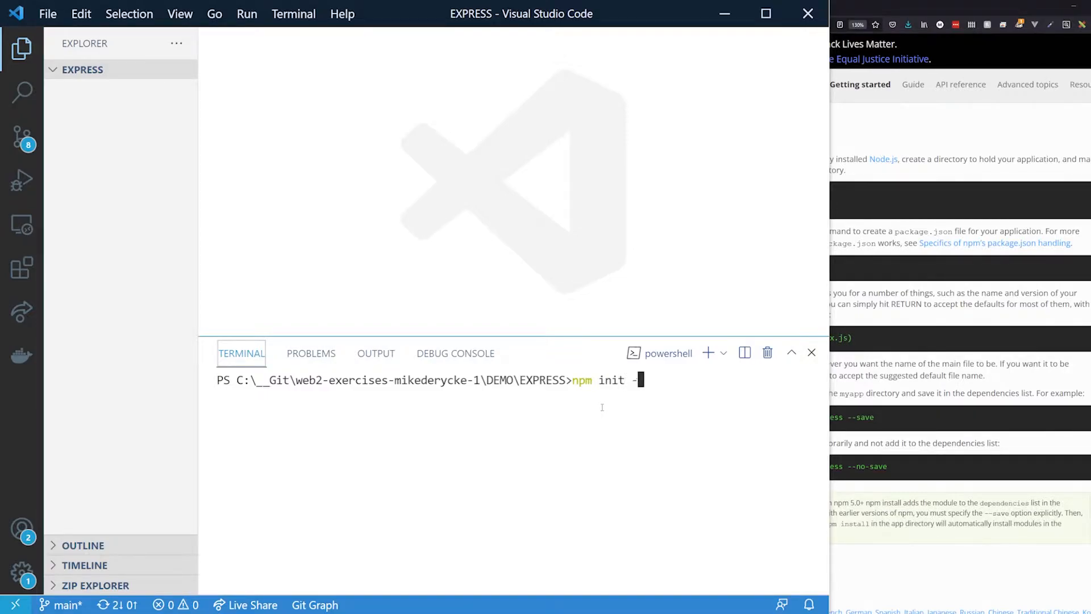
key("Enter")
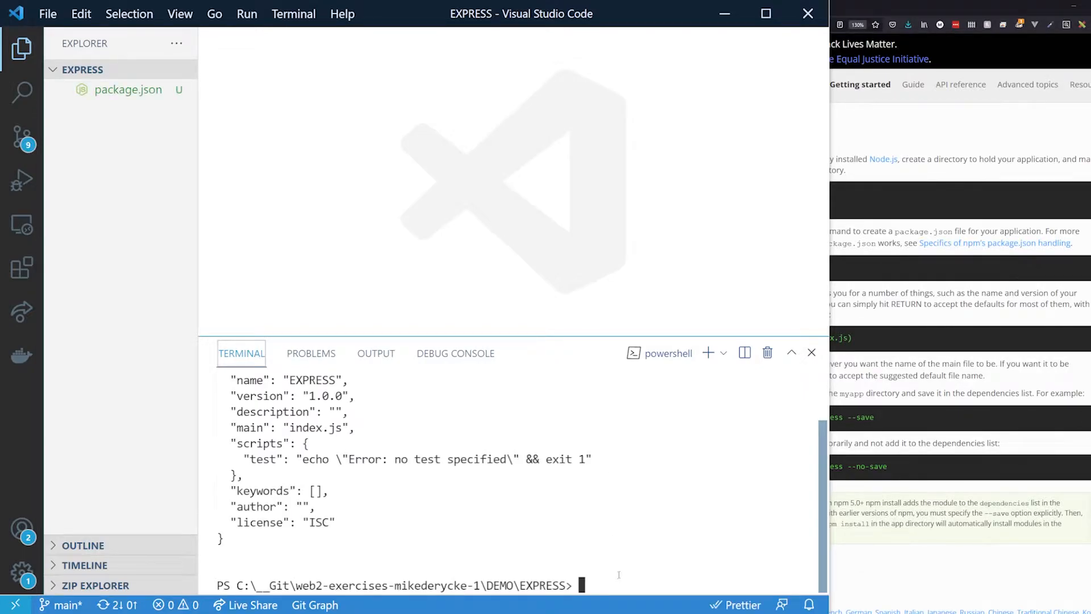
type("npm install")
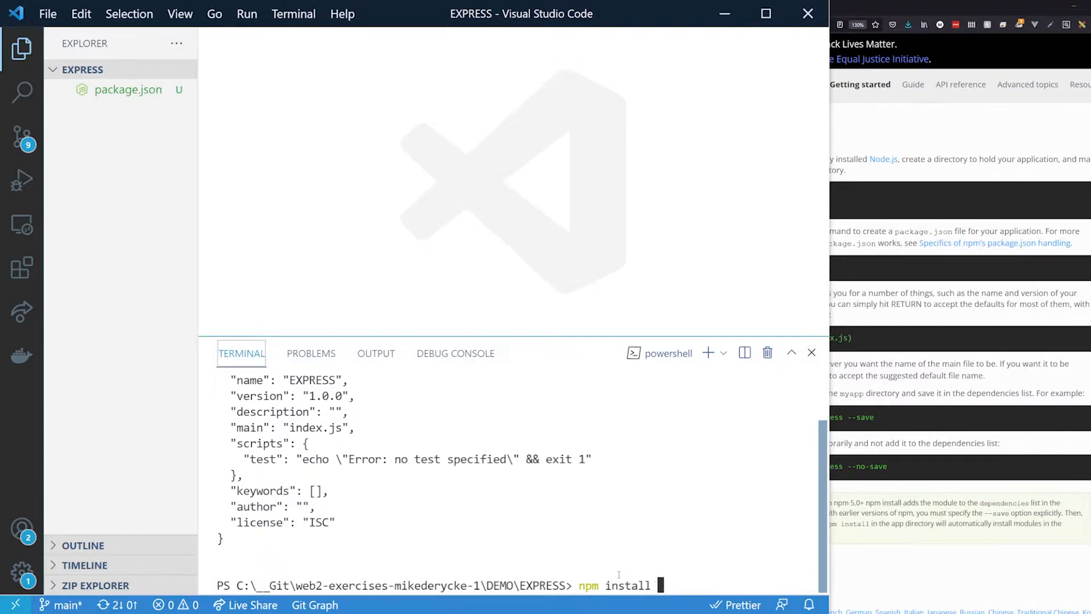
type("express")
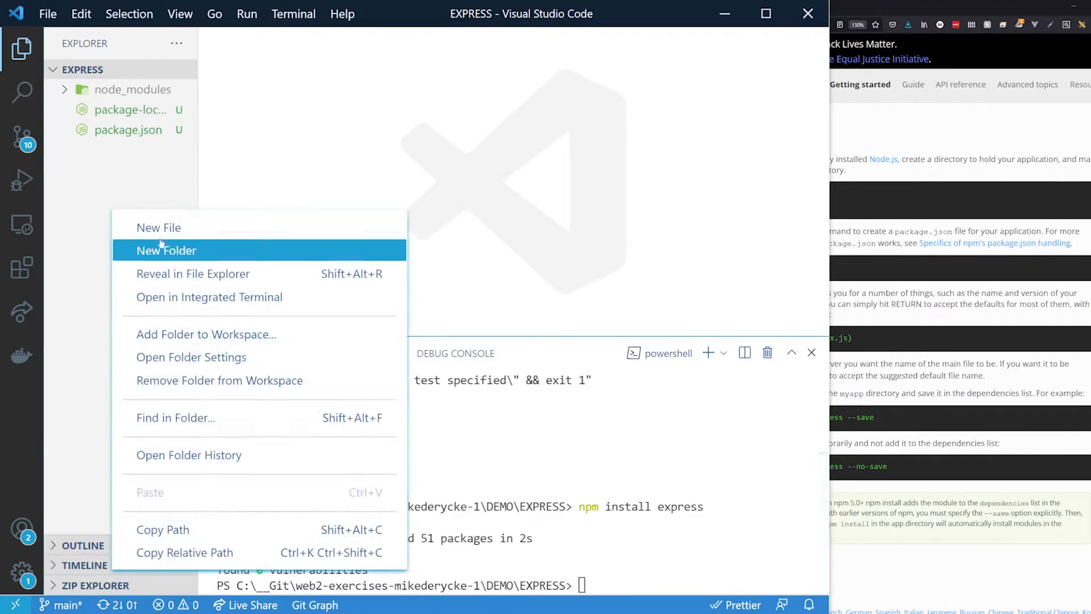
Step: Create a new file named index.js in the EXPRESS folder
left_click(158, 227)
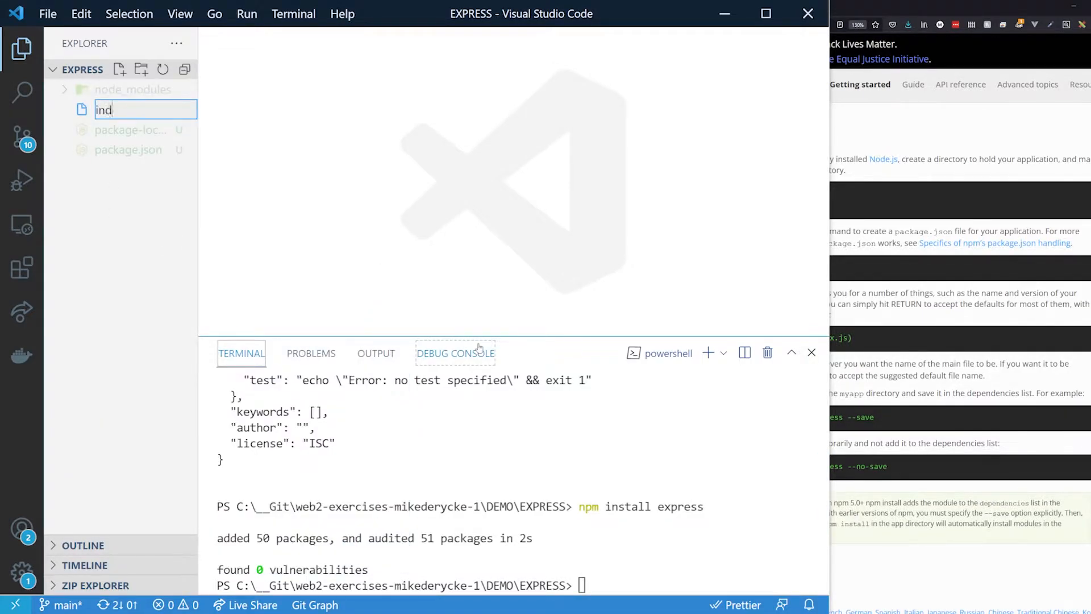
type("ex.js")
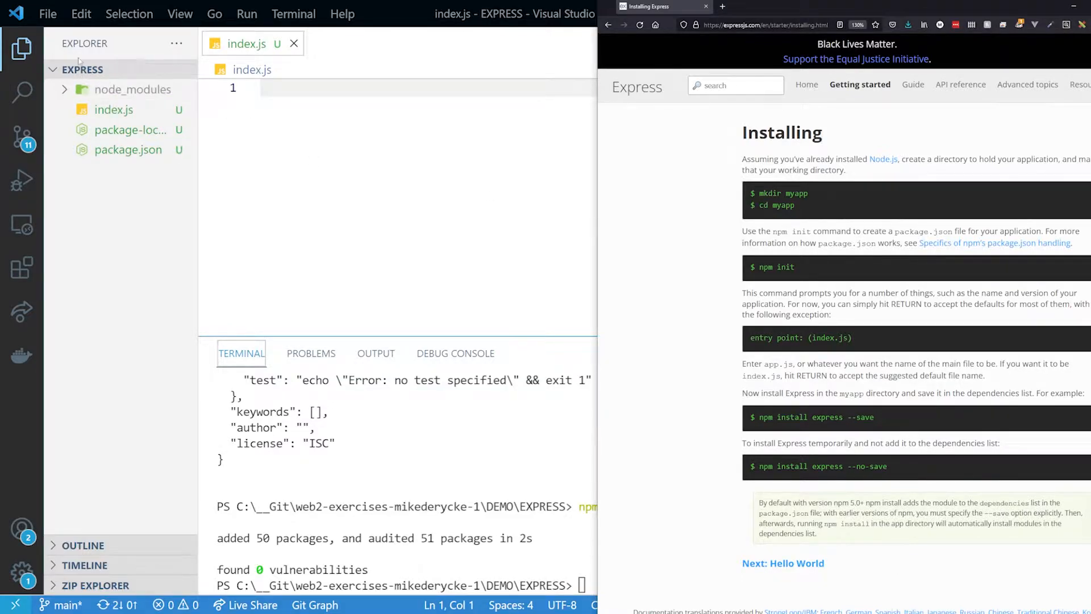
mouse_move(80, 79)
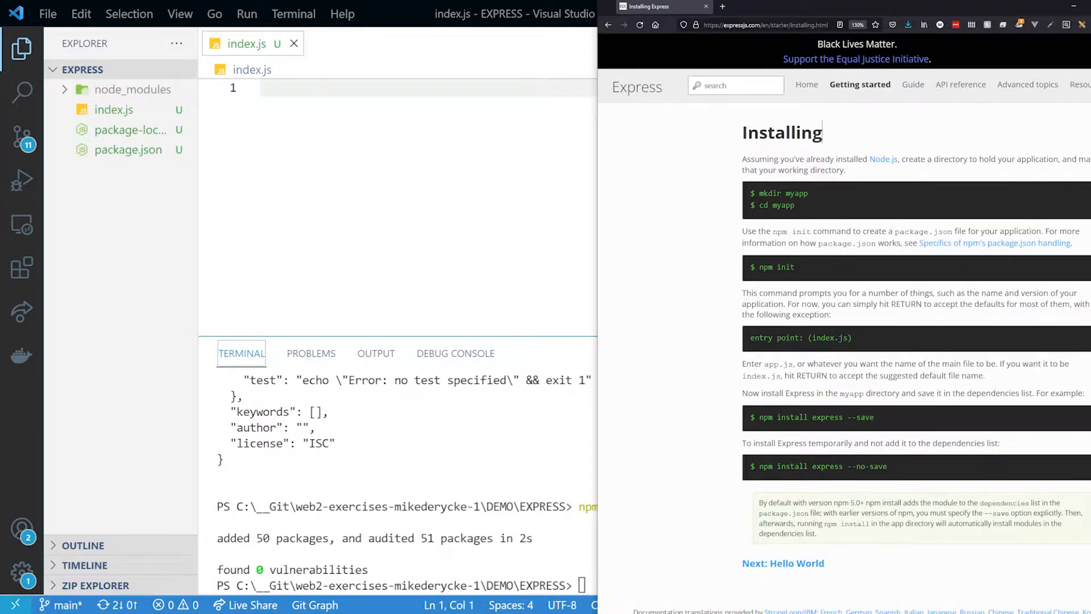
Step: Copy the Express Hello world sample into index.js and maximise the editor window
left_click(859, 84)
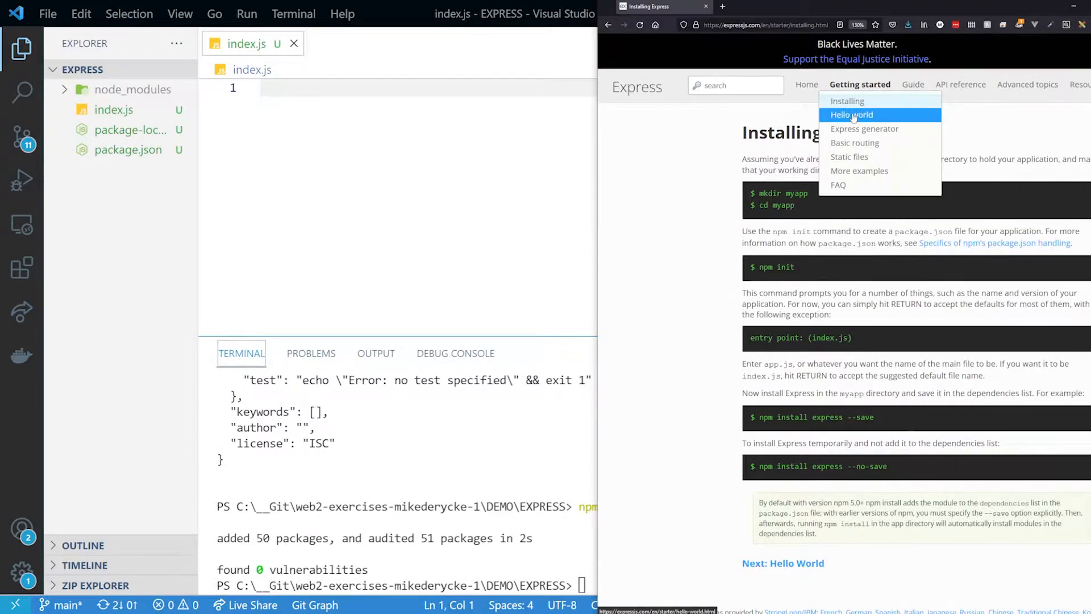
left_click(851, 115)
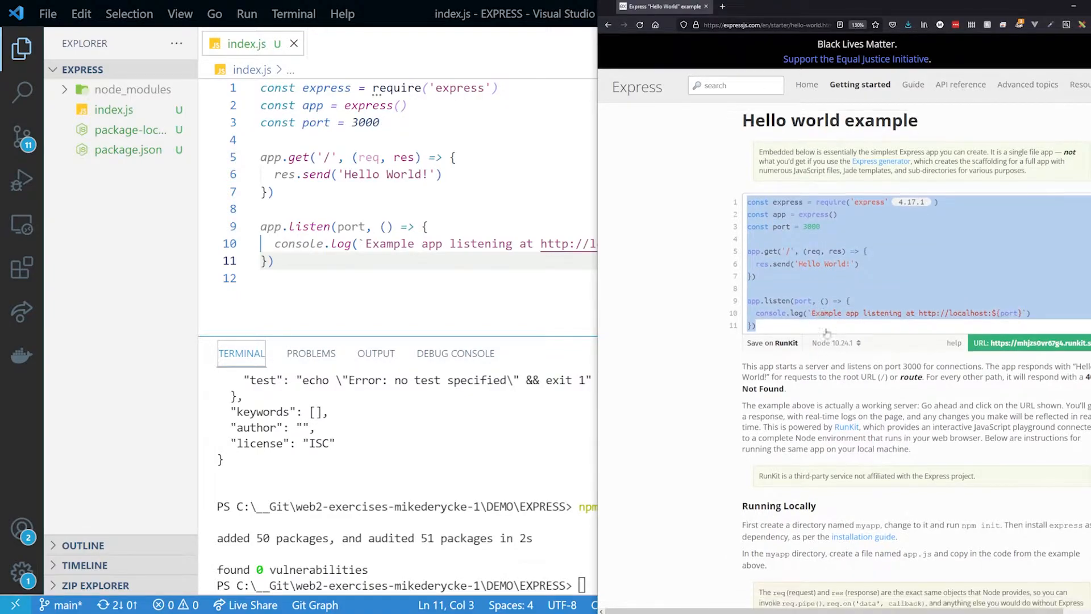
scroll("down", 3)
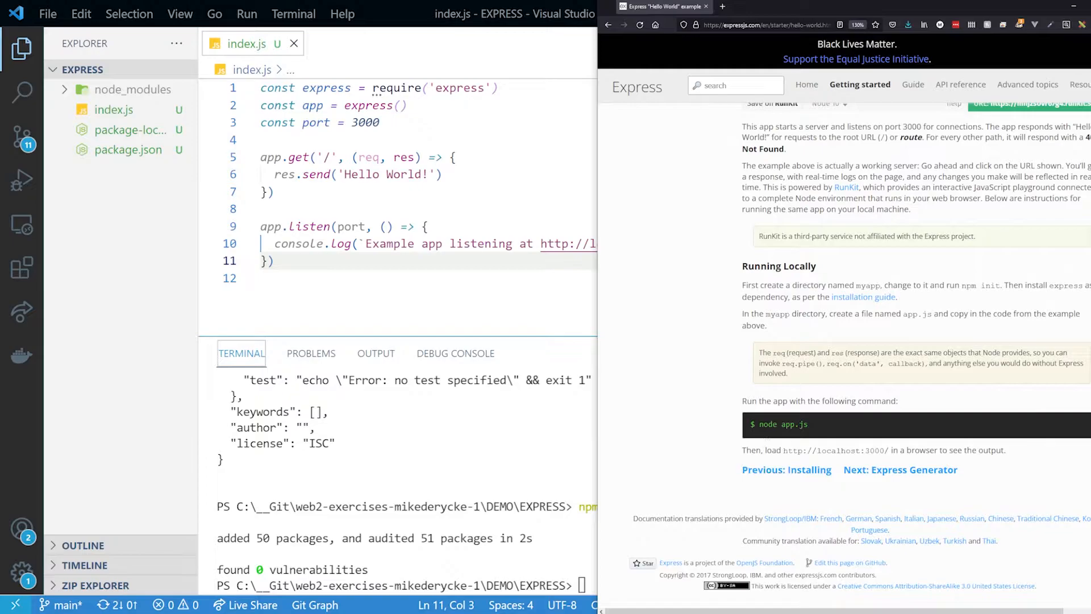
double_click(779, 424)
type("n")
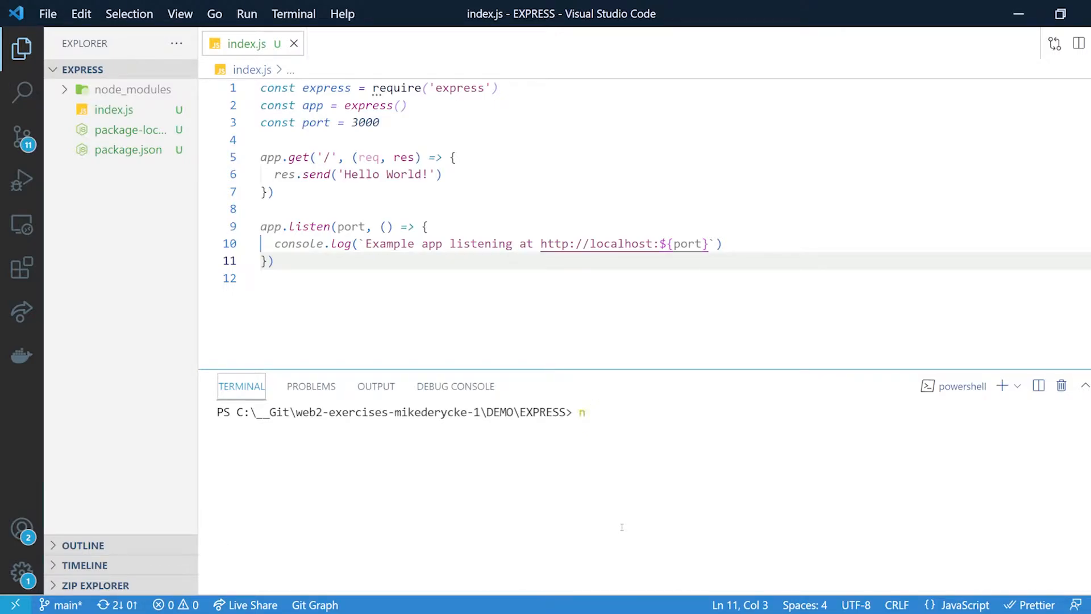
Step: Run nodemon index.js in the terminal to start the server on port 3000
type("ode")
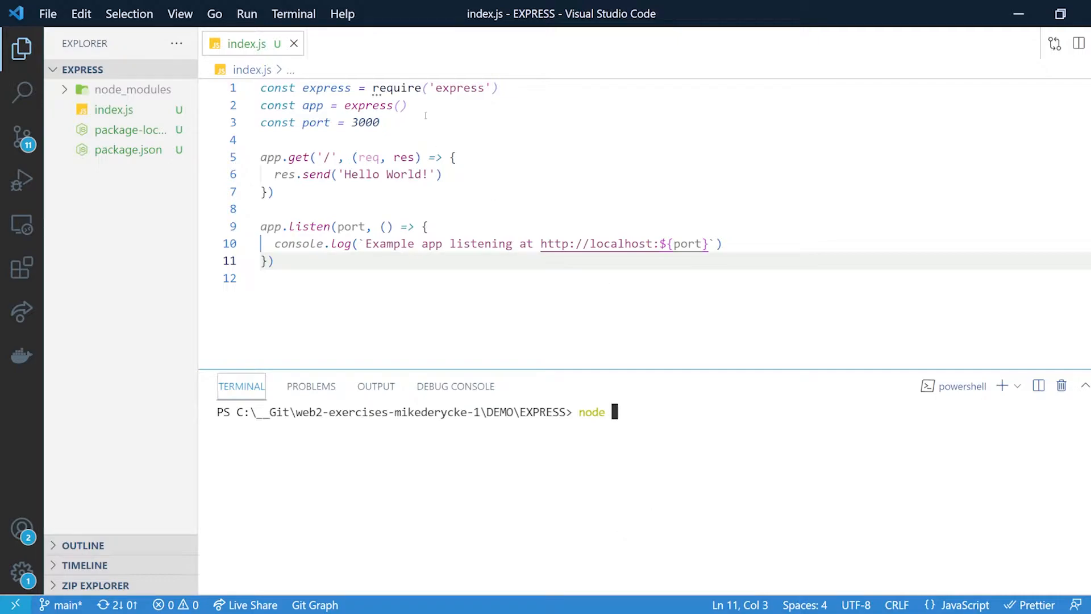
left_click(438, 174)
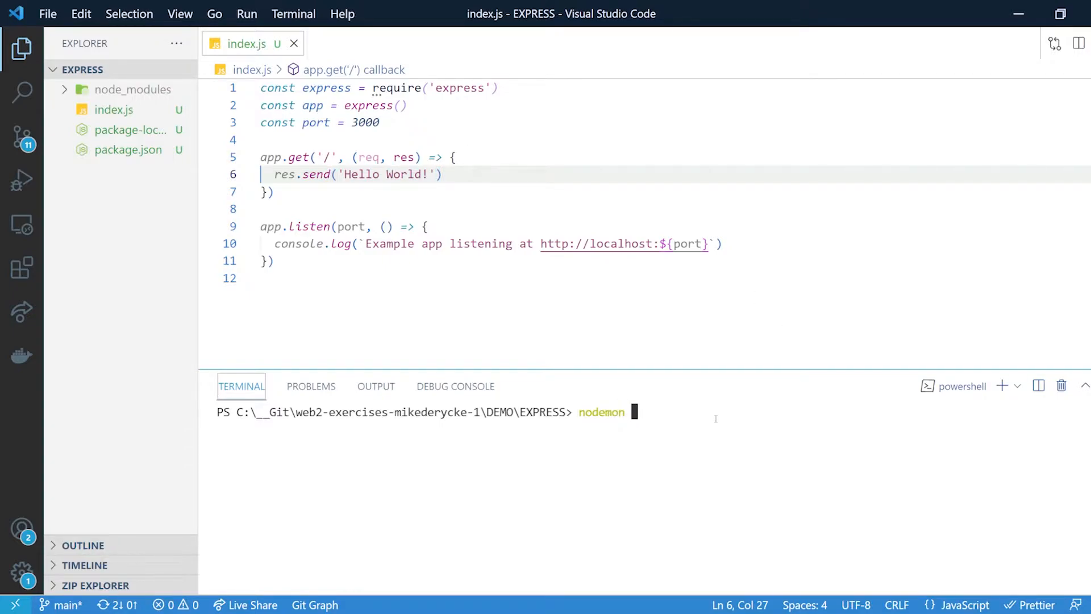
type("index.js")
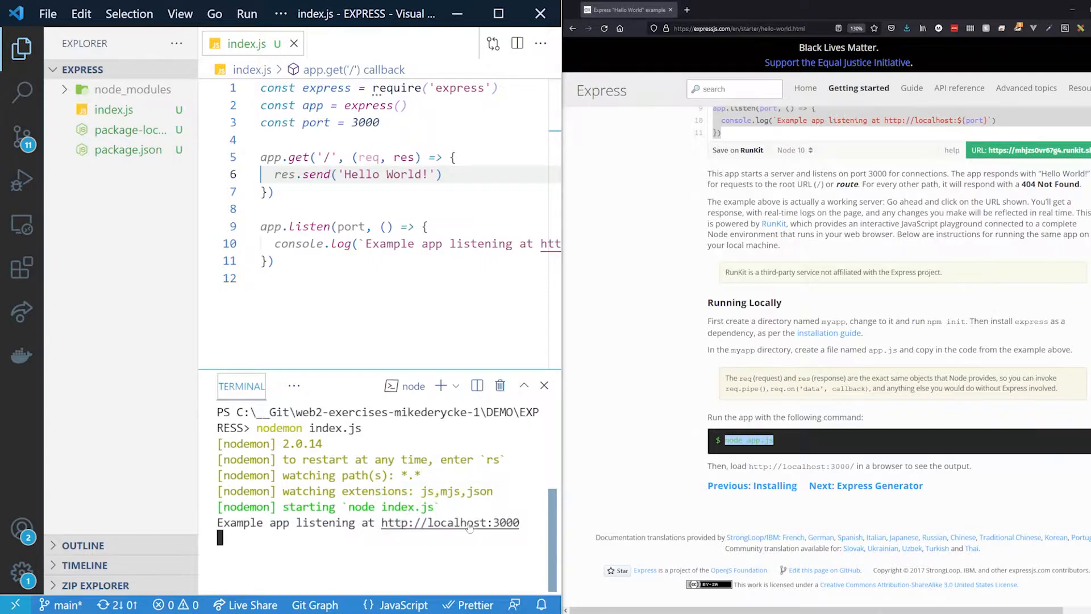
Step: Open localhost:3000 in the browser and change the res.send reply to 'Hello Mike'
left_click(449, 523)
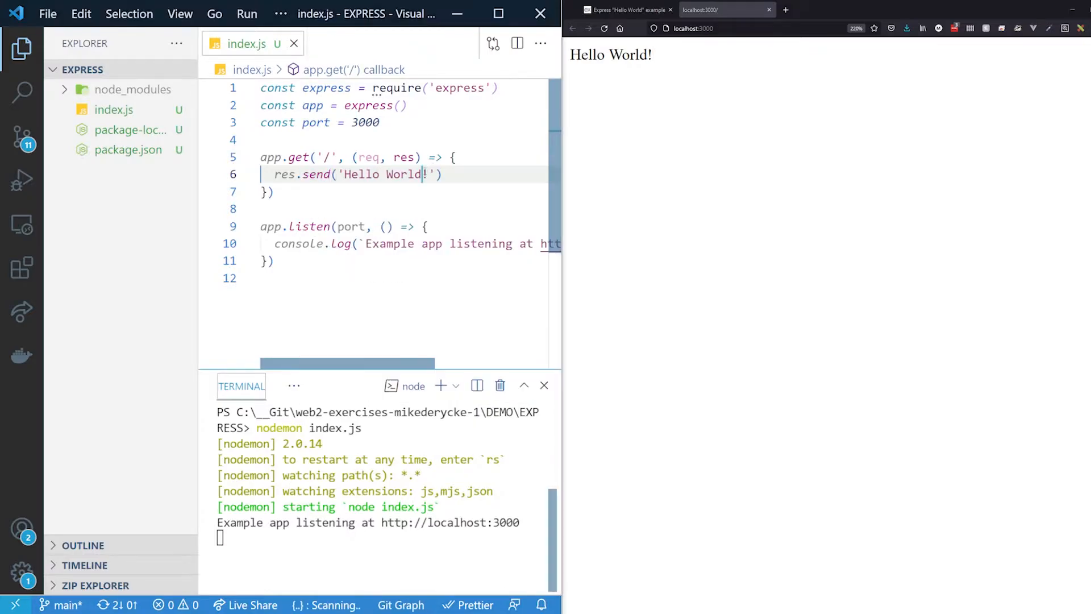
key("Backspace")
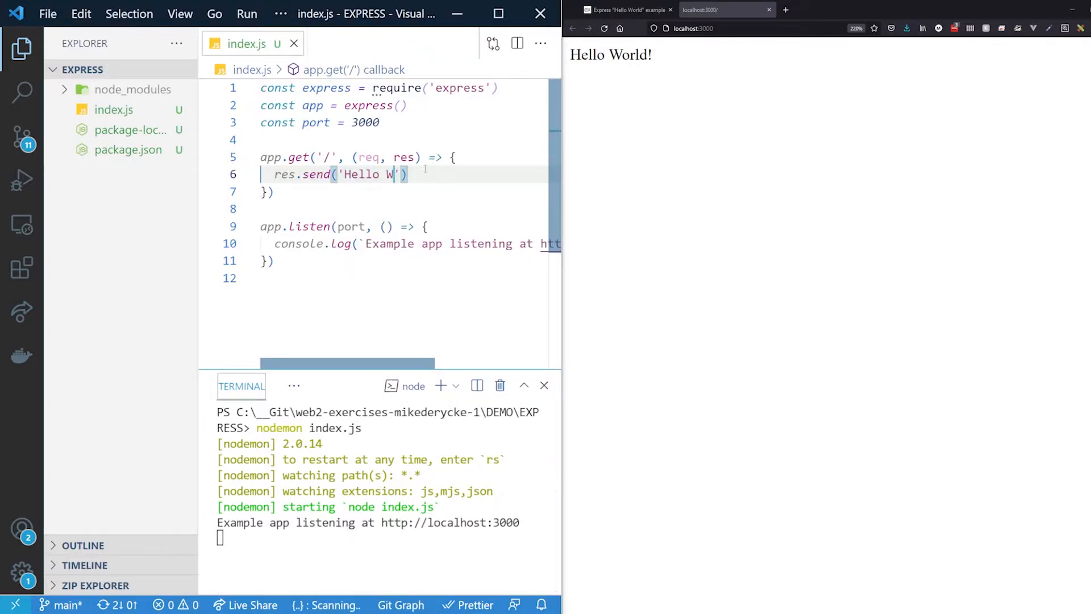
type("Mike")
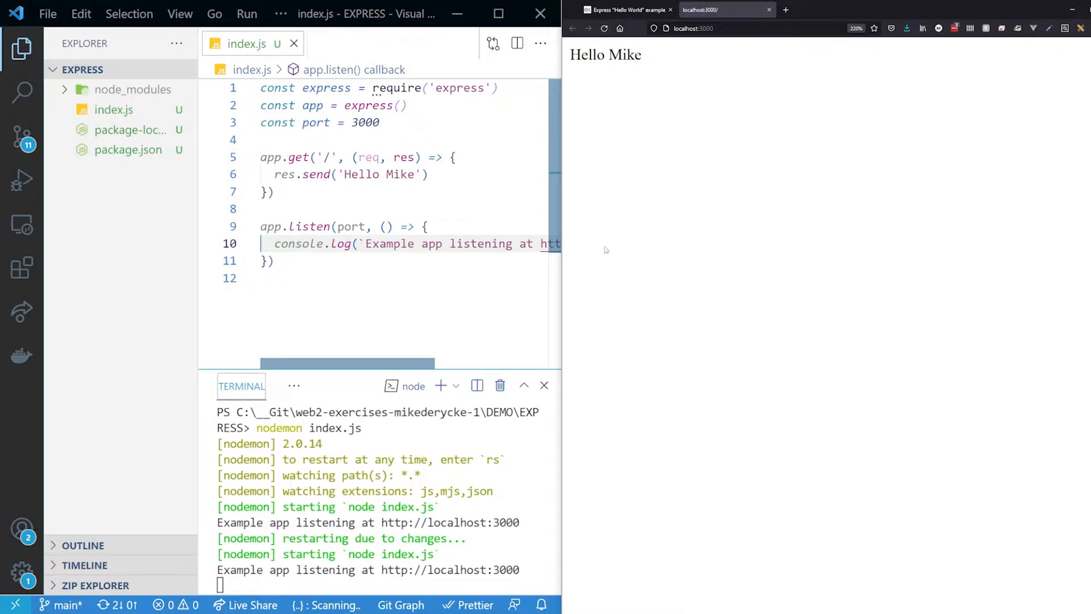
mouse_move(649, 363)
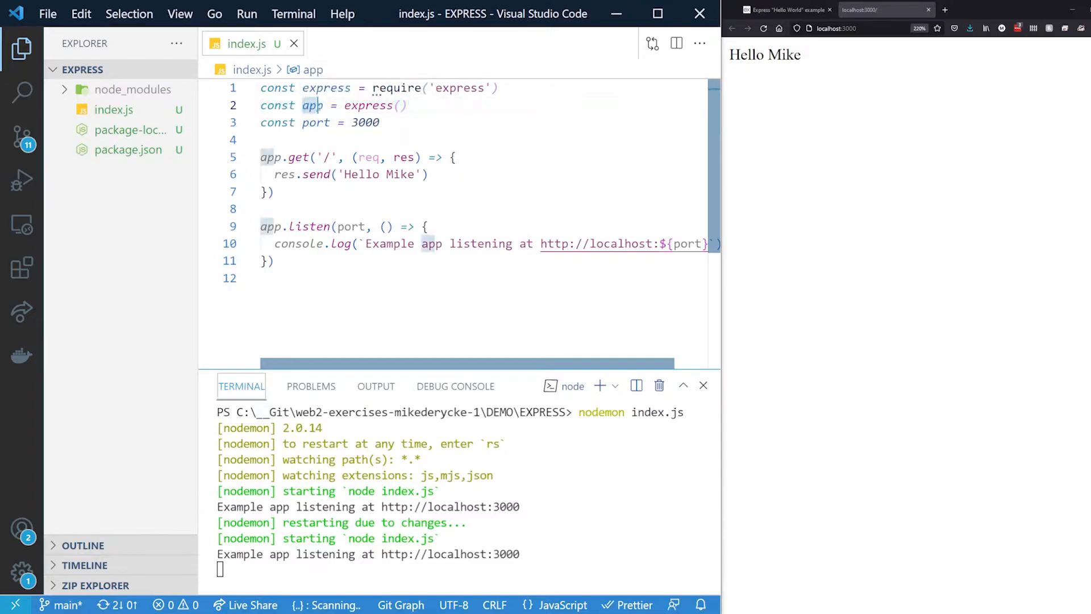
double_click(316, 123)
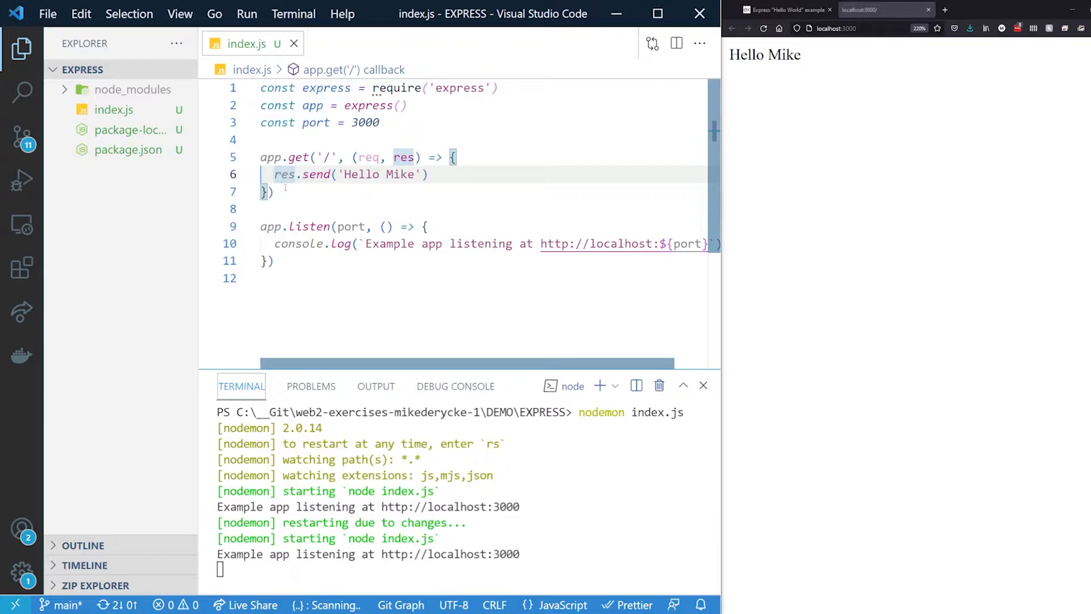
left_click(271, 191)
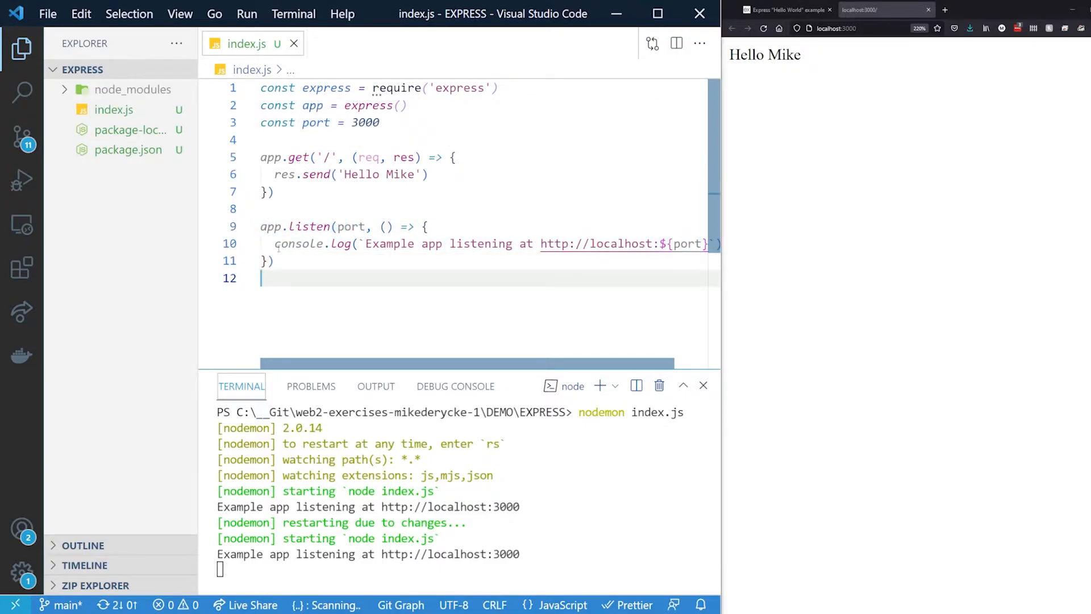
left_click(367, 244)
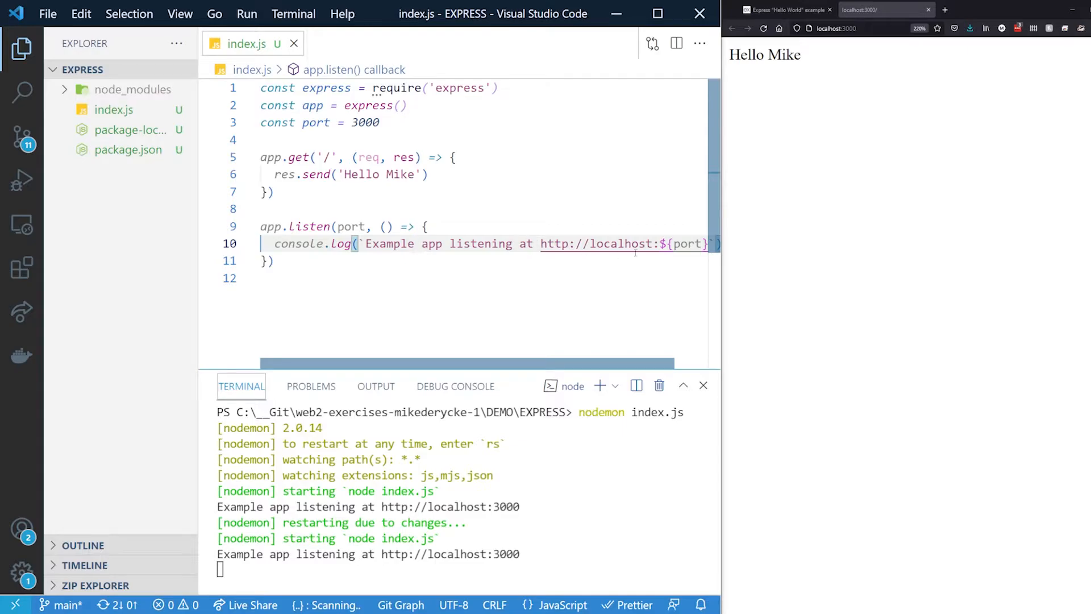
Step: Replace 'Example app' in the console.log message with 'My first REST API'
double_click(388, 243)
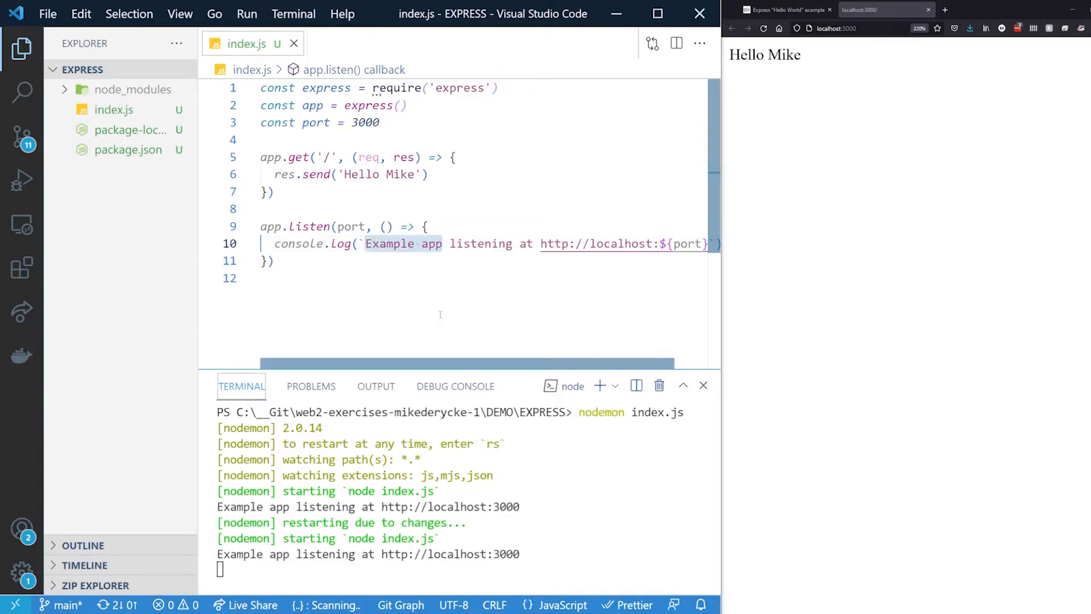
type("My first")
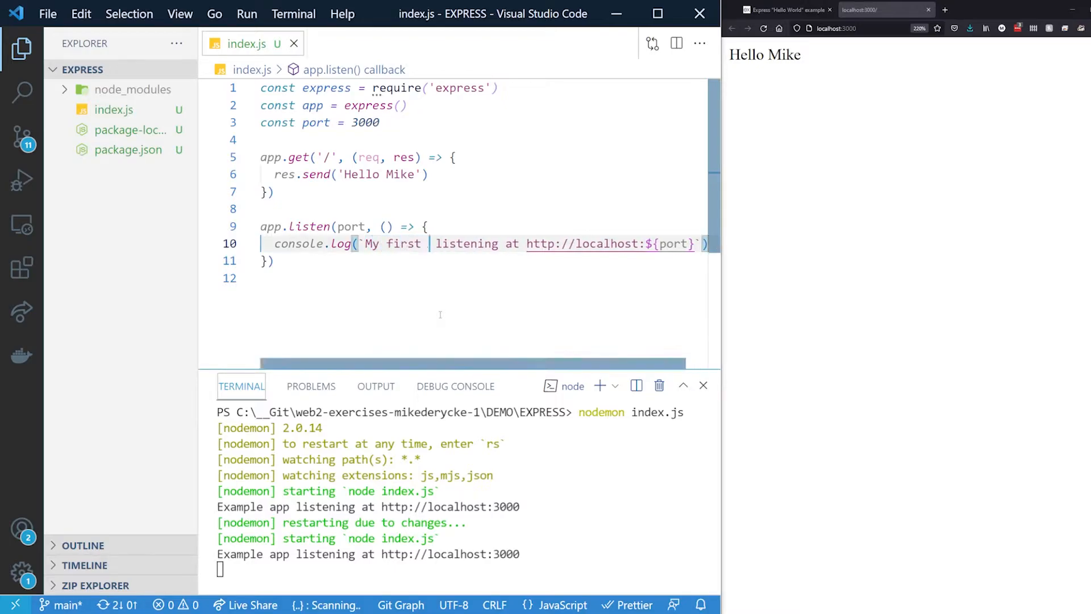
type("REST API")
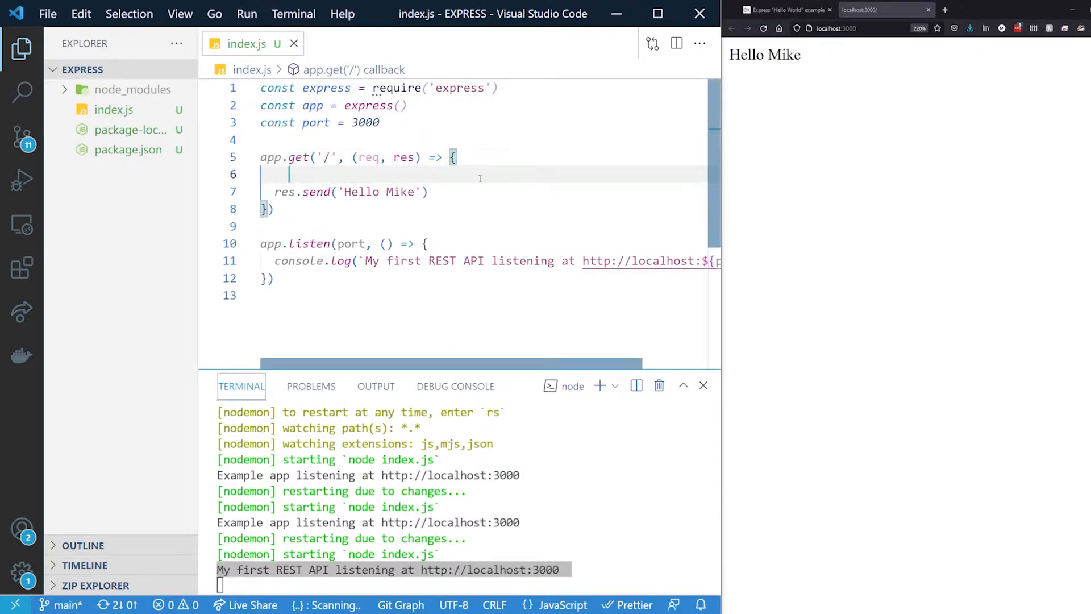
Step: Add console.log('Local root called!') inside the root route handler, plus blank lines
type("console.log('Local root called!');")
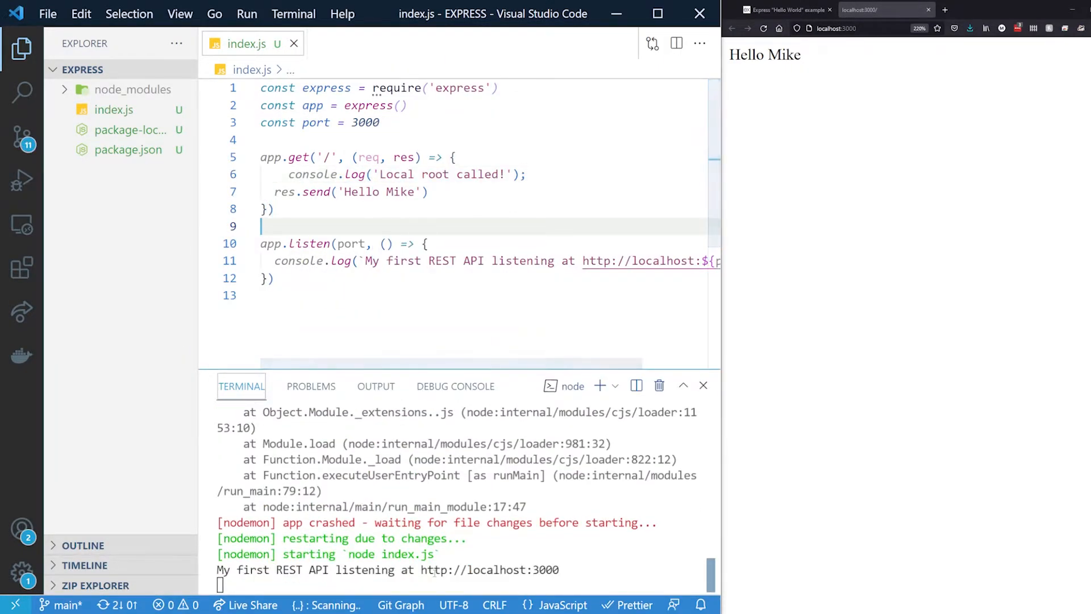
mouse_move(796, 280)
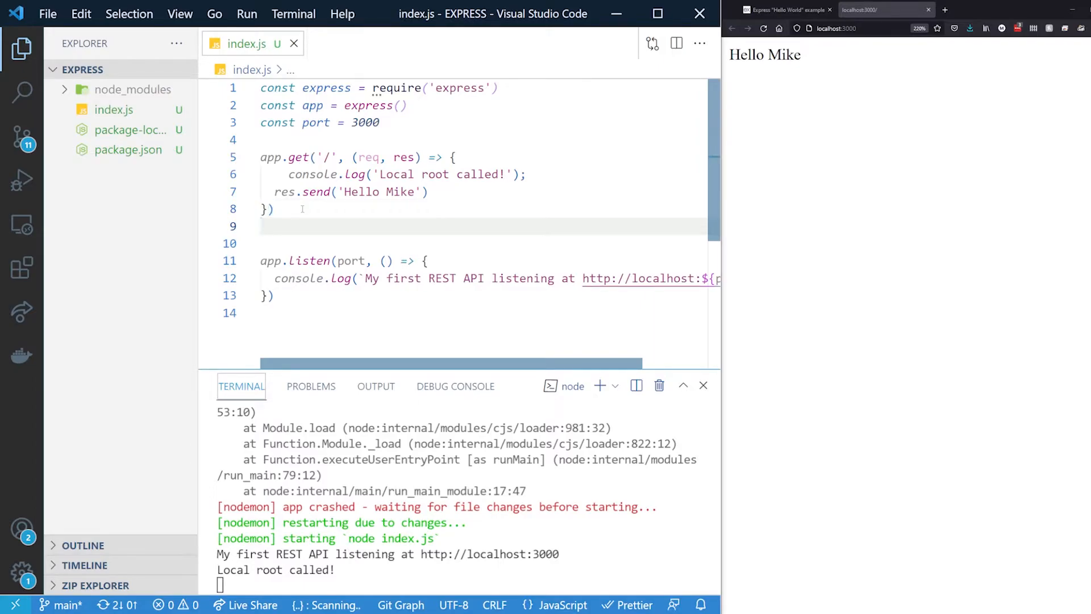
key("Enter")
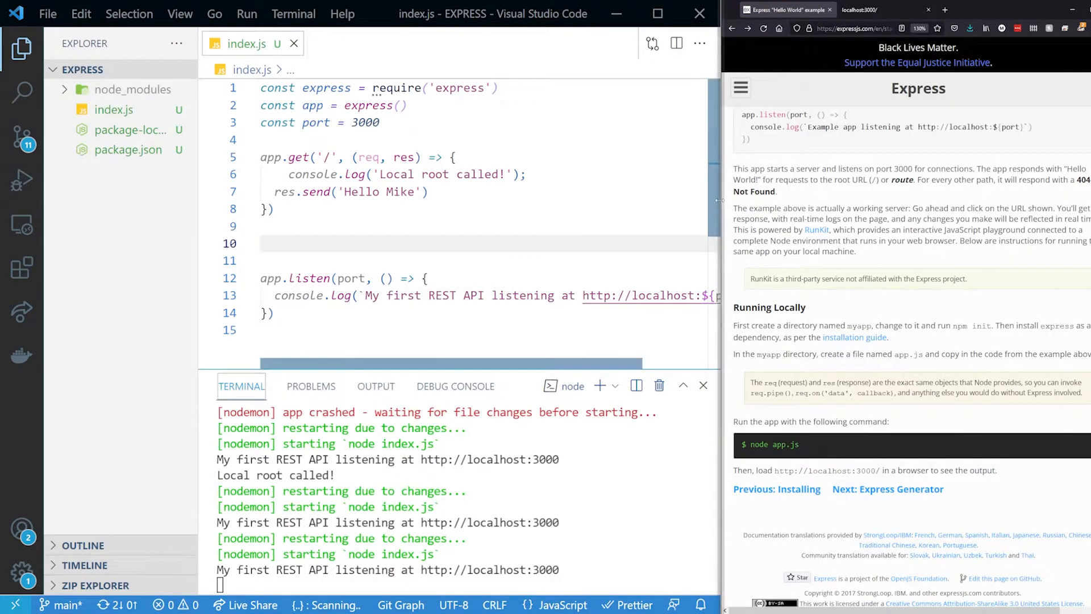
Step: Open the Basic routing guide and scroll to the GET, POST, PUT and DELETE examples
left_click(859, 88)
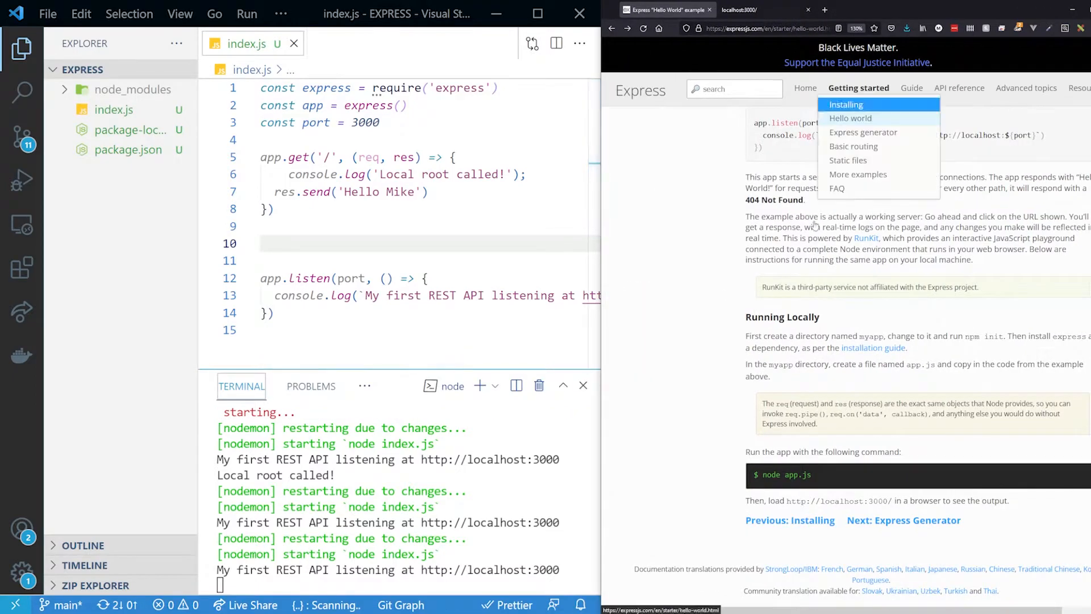
left_click(862, 133)
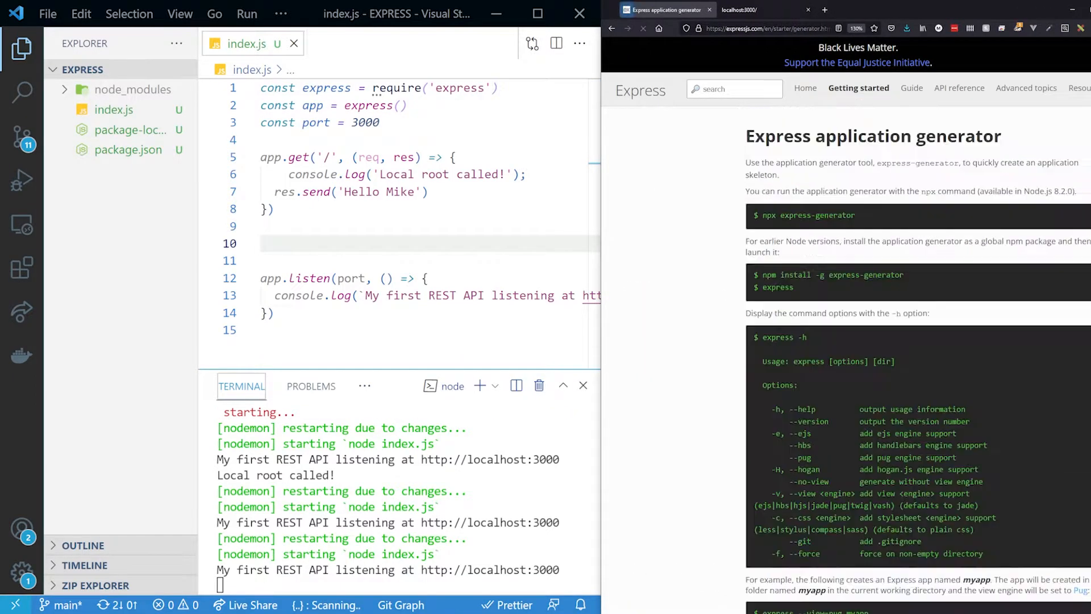
scroll("down", 3)
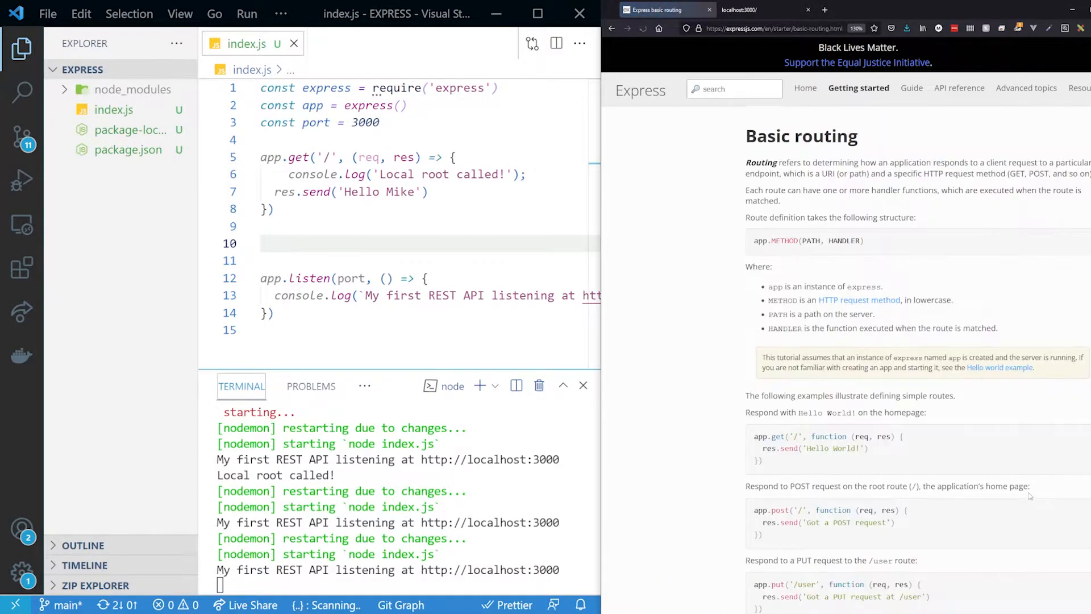
mouse_move(1018, 449)
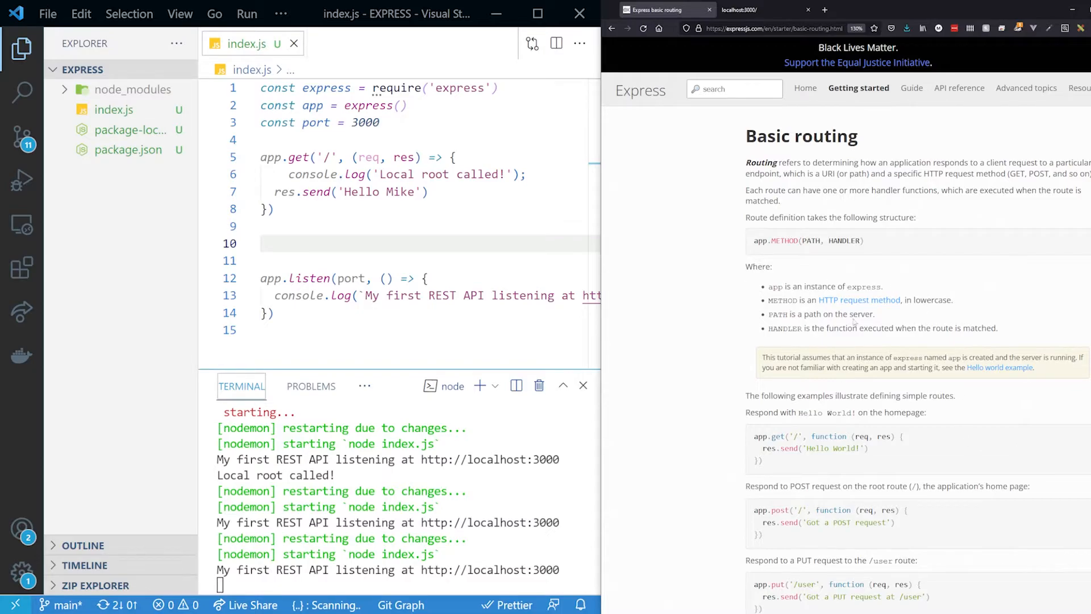
mouse_move(1042, 508)
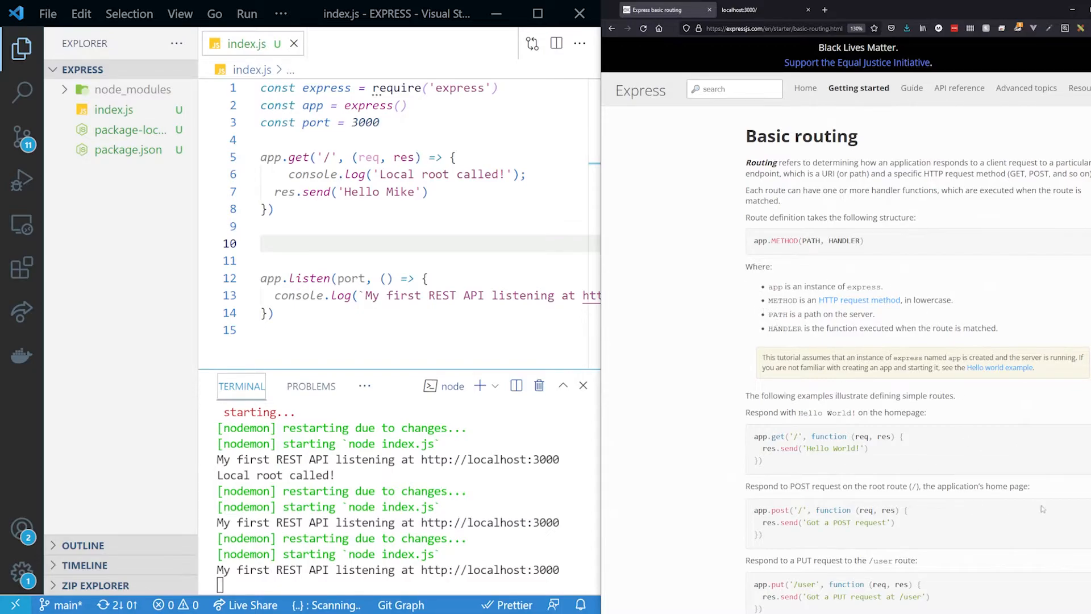
scroll("down", 3)
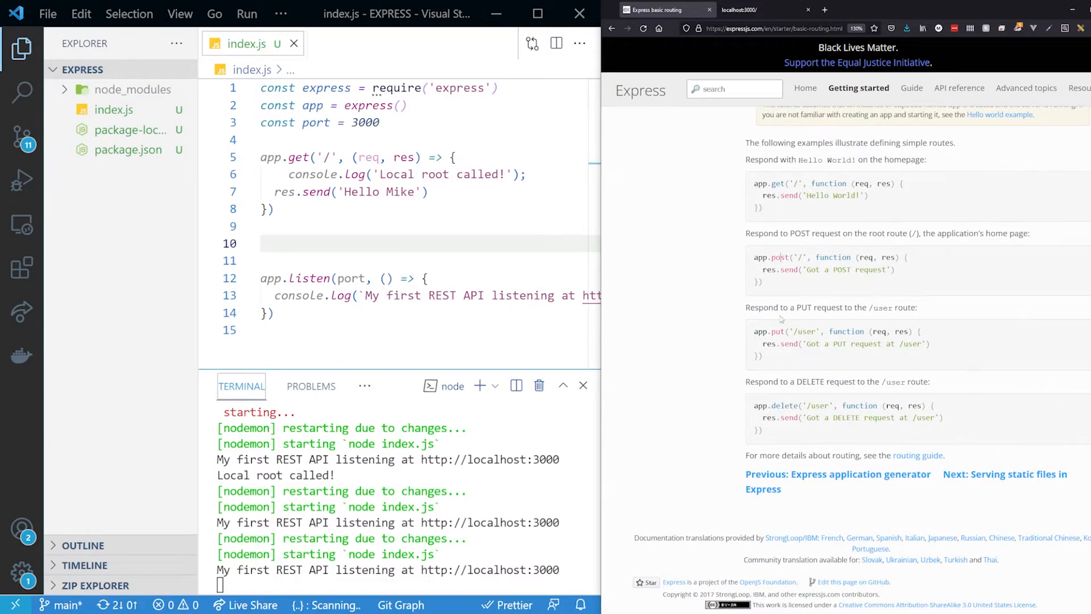
double_click(782, 406)
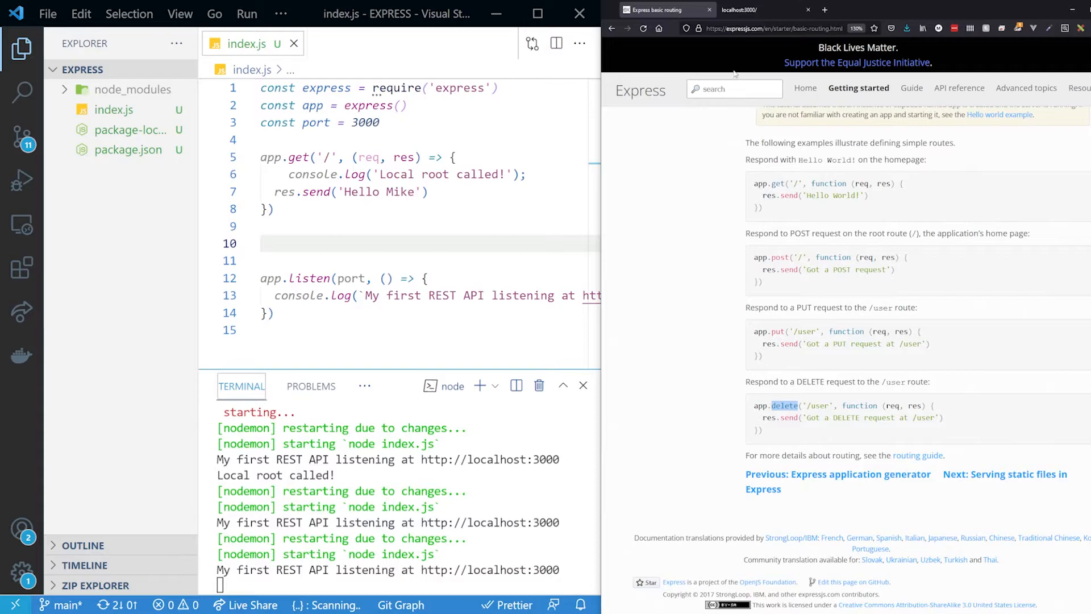
mouse_move(771, 50)
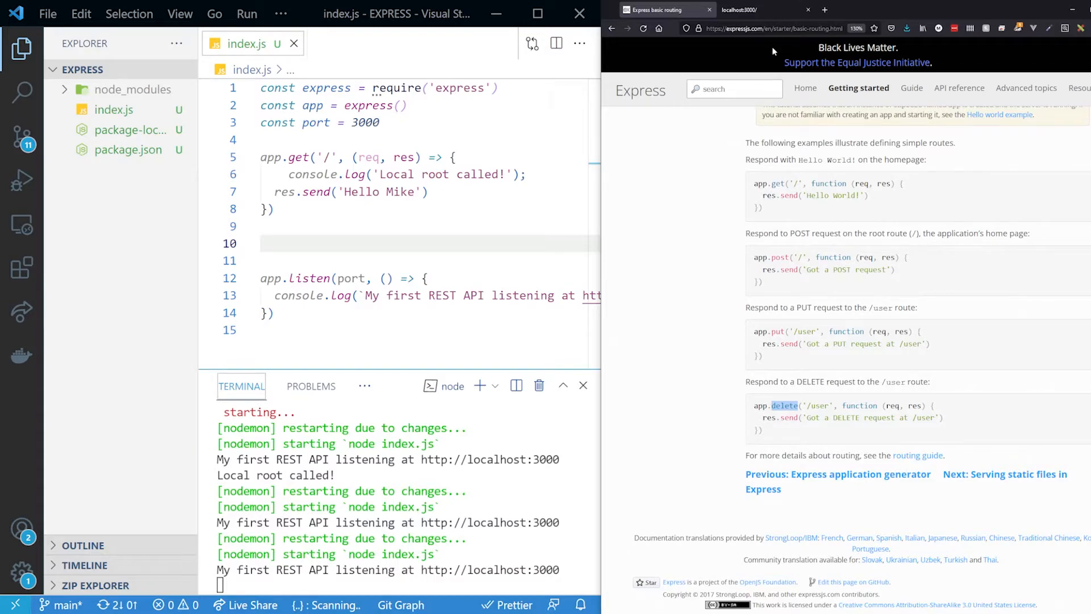
mouse_move(790, 279)
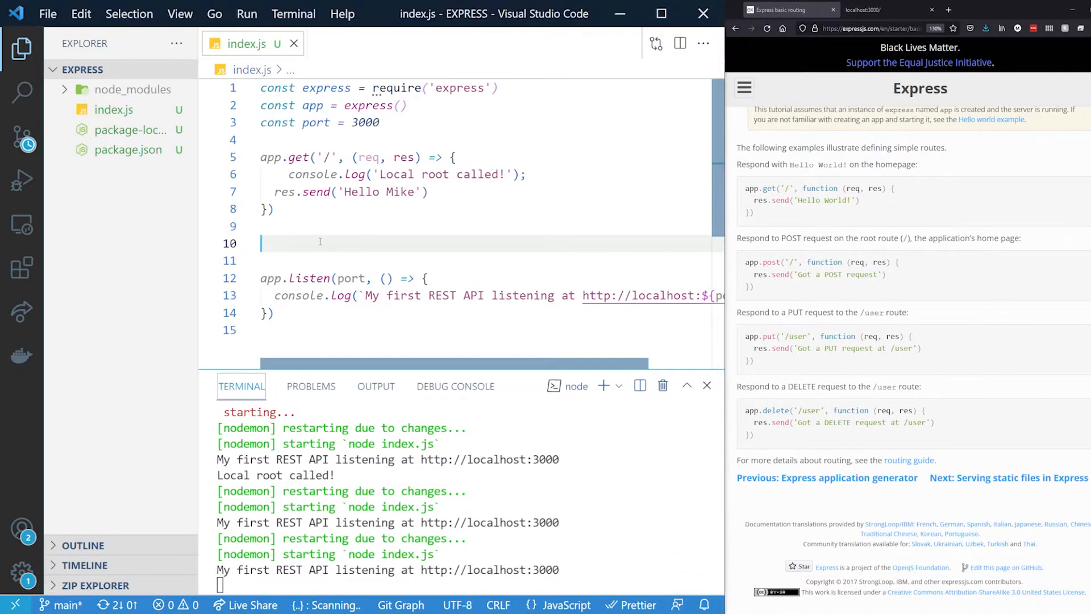
Step: Write an app.get('/test') route below the root route, sending 'Test succeeded!'
type("app.get")
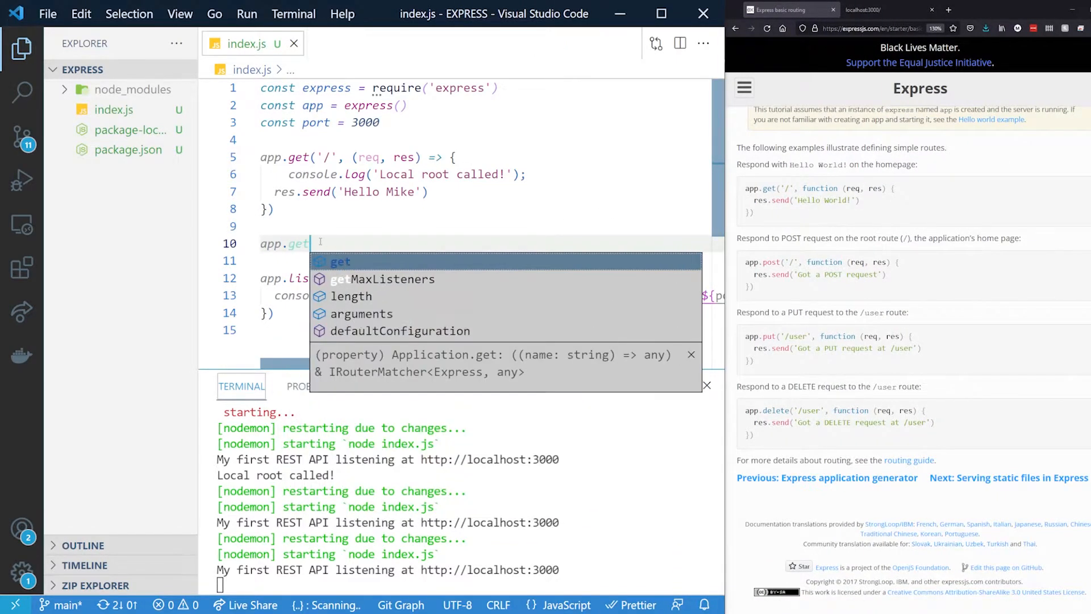
type("('')")
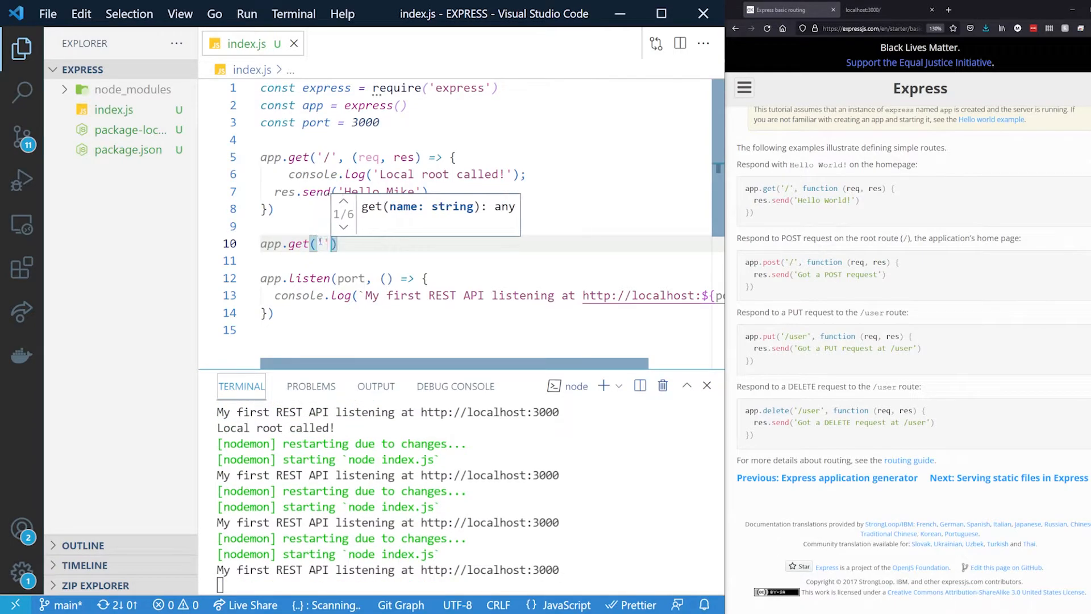
type("/test")
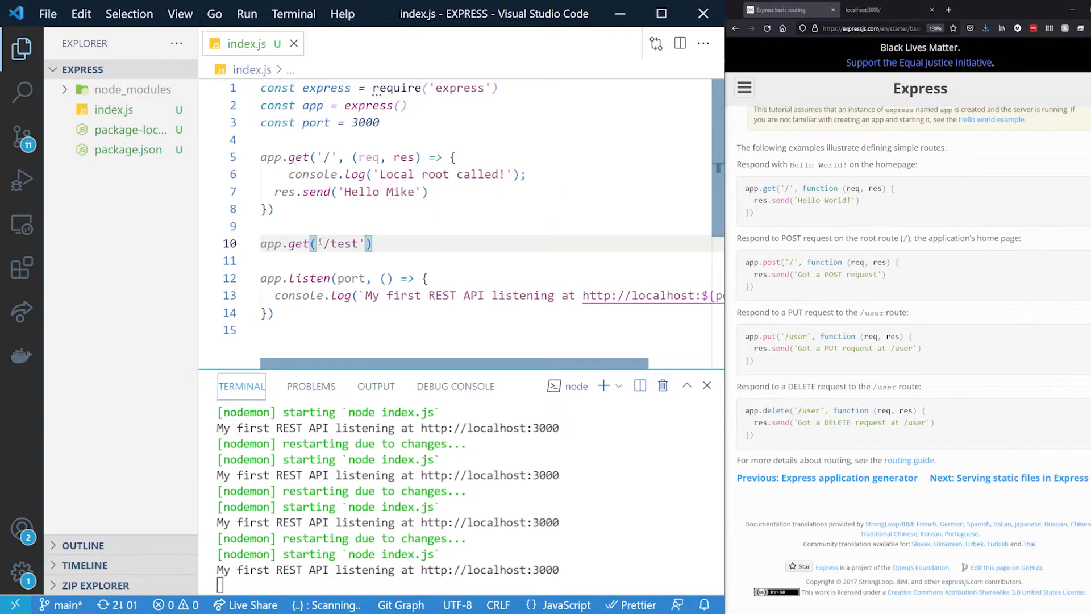
type(",")
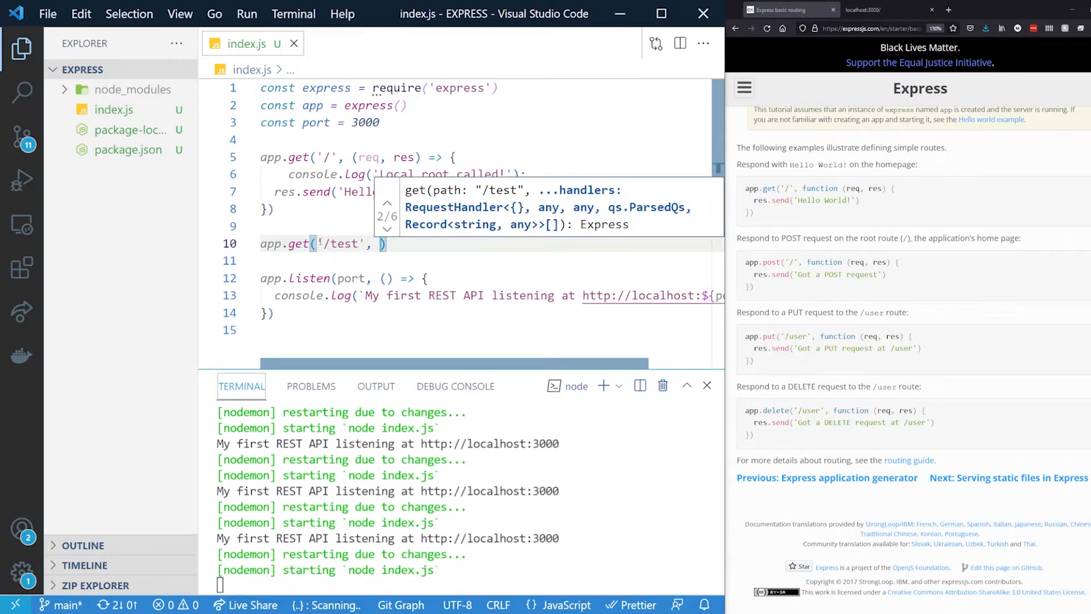
type("req, res")
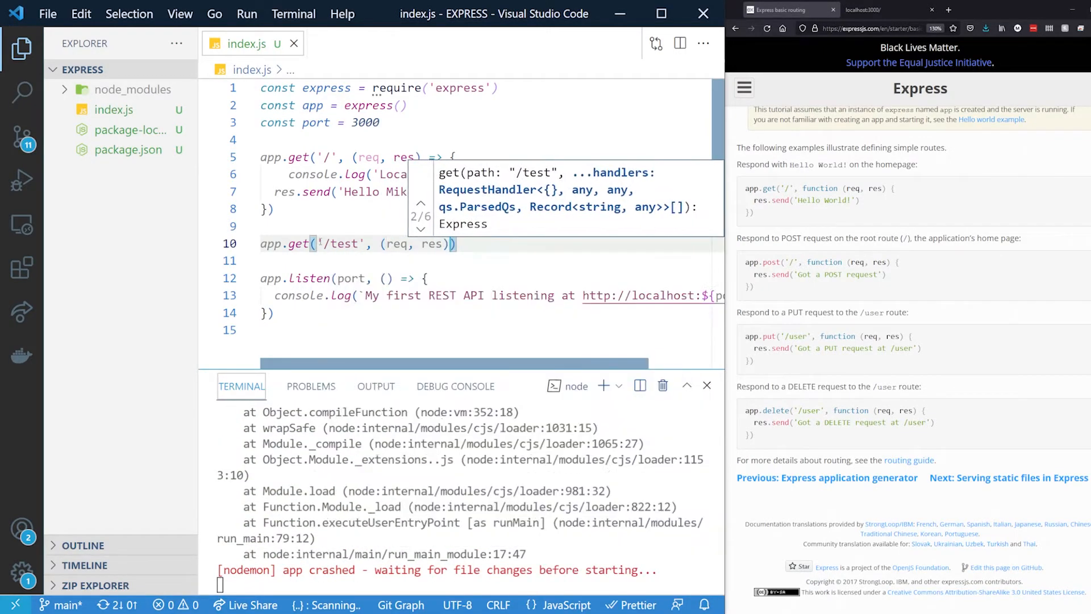
type("{}")
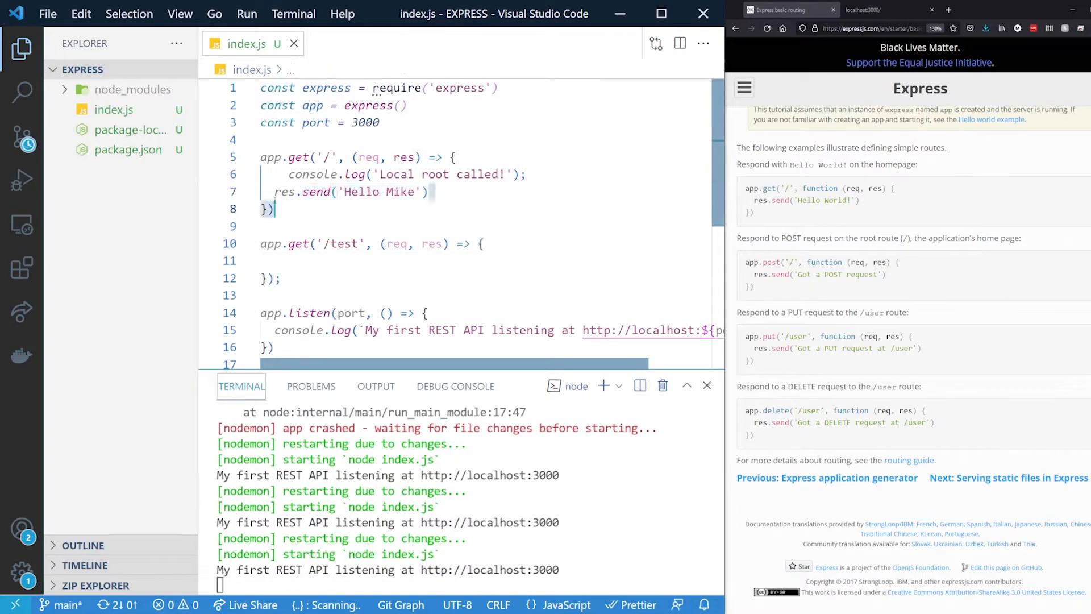
left_click(314, 260)
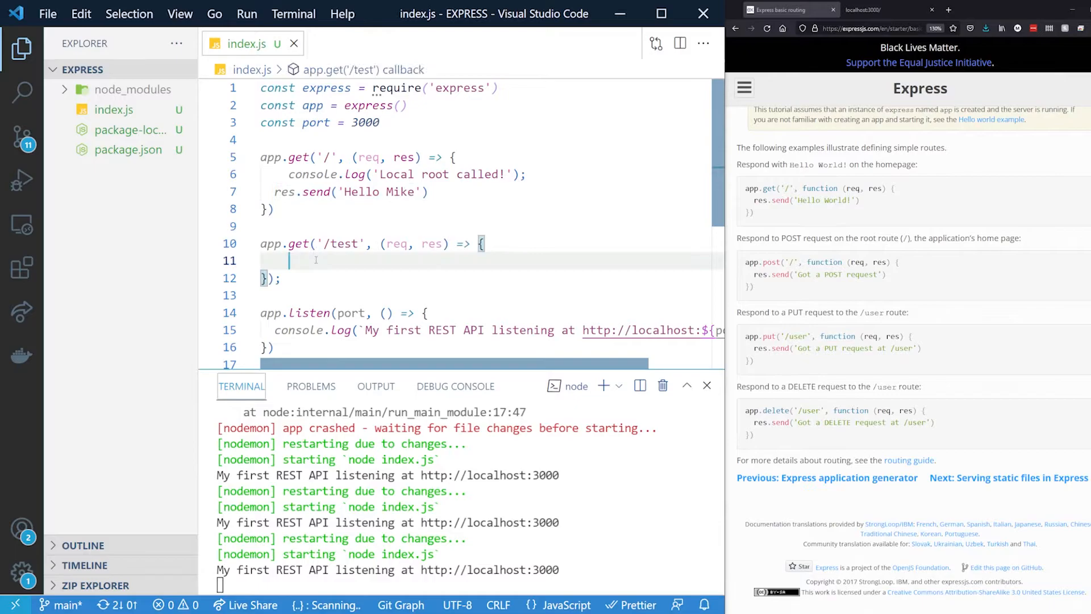
type("res.send('Hello Mike')")
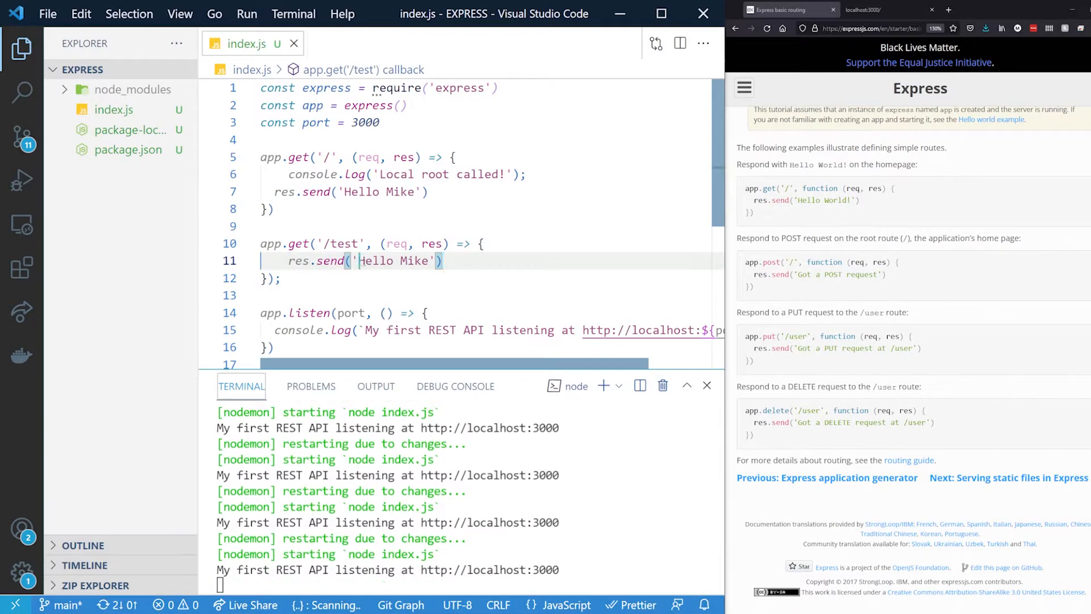
type("Test")
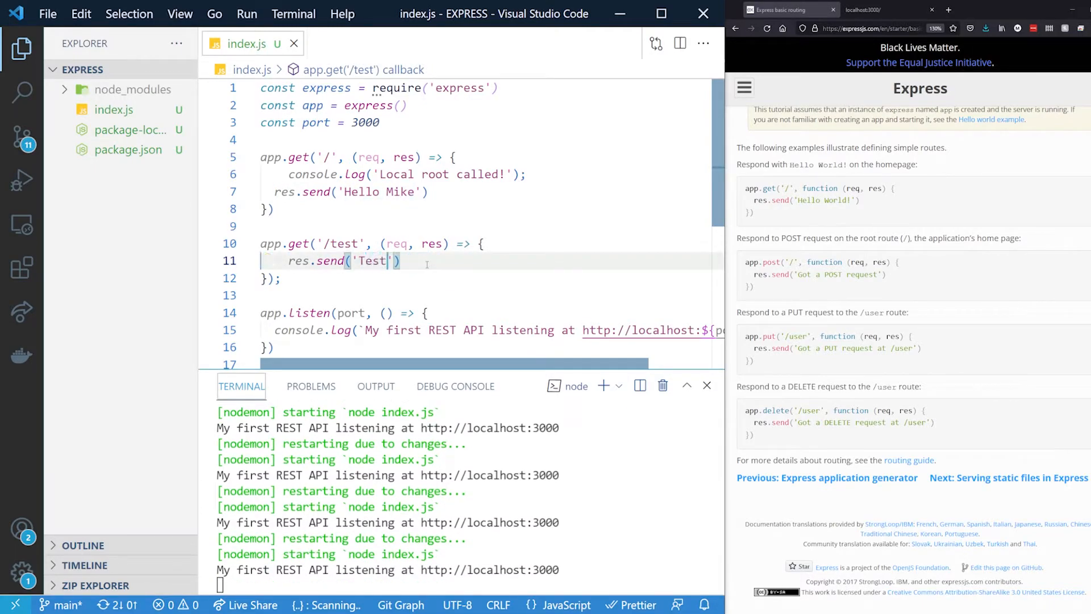
type("succeeded!")
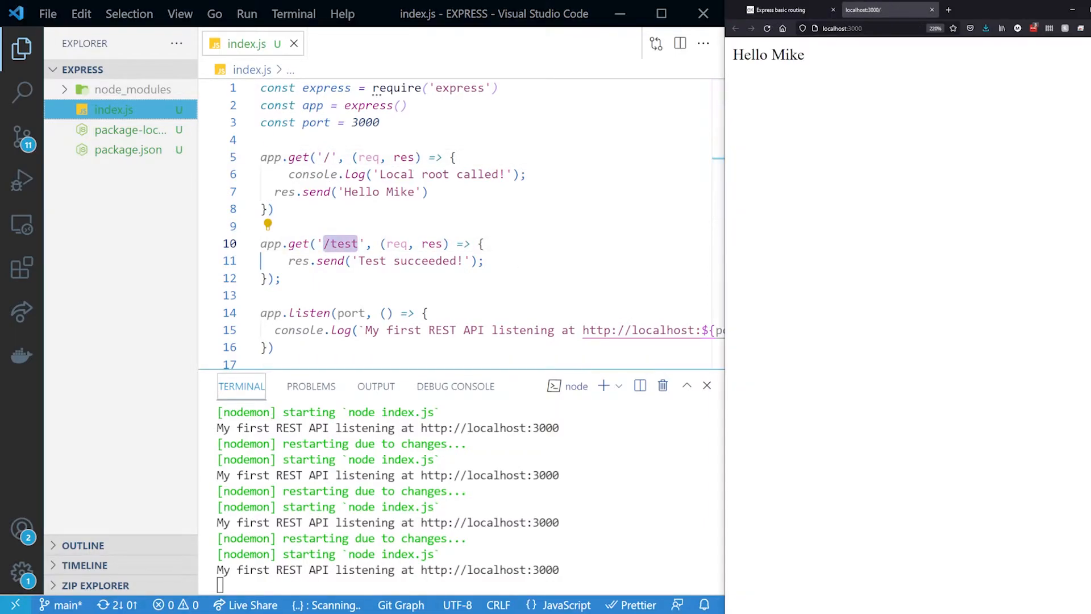
Step: Load localhost:3000/test in Firefox to see 'Test succeeded!', then shrink the terminal panel
left_click(768, 29)
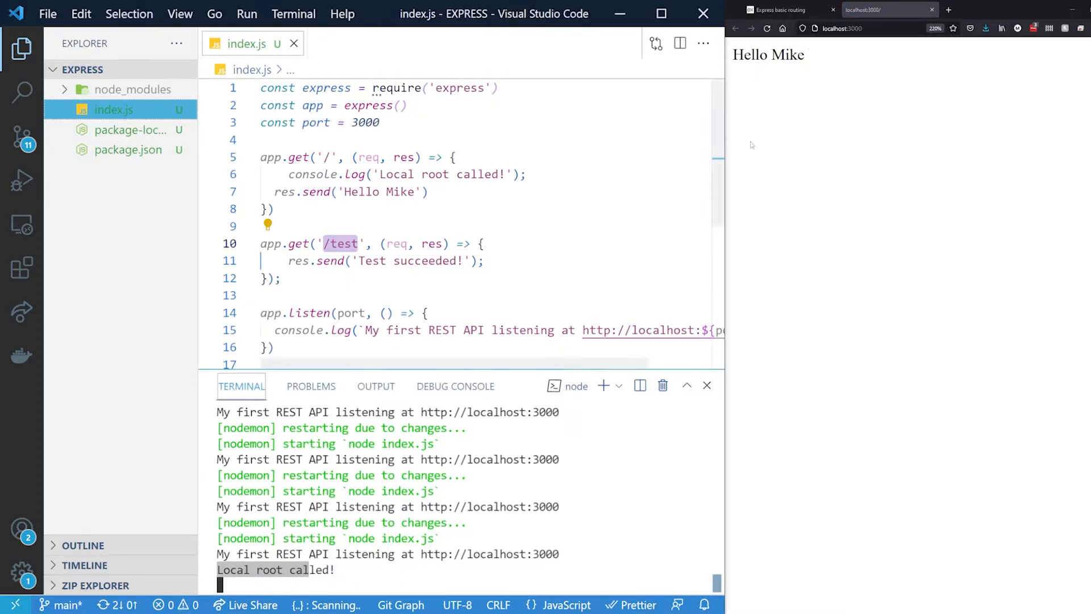
left_click(870, 29)
type("/")
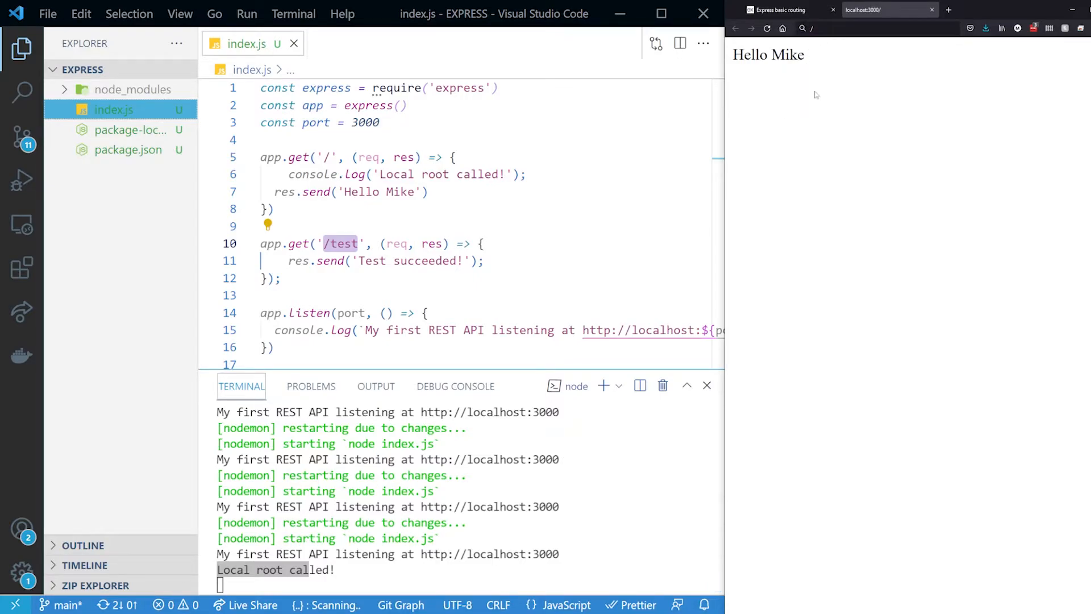
left_click(881, 28)
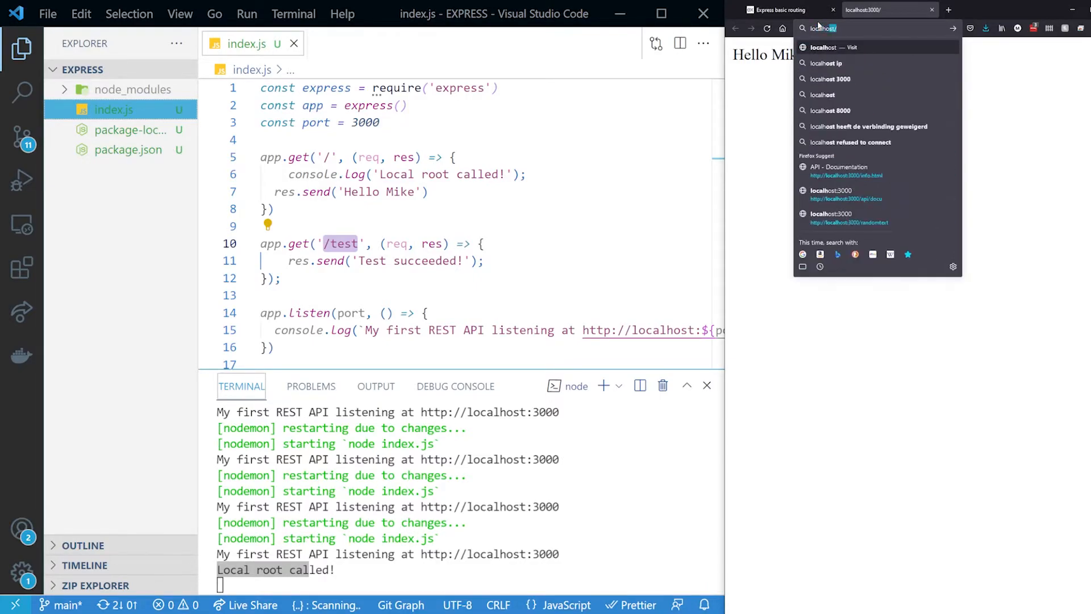
type("localhost:3000/test")
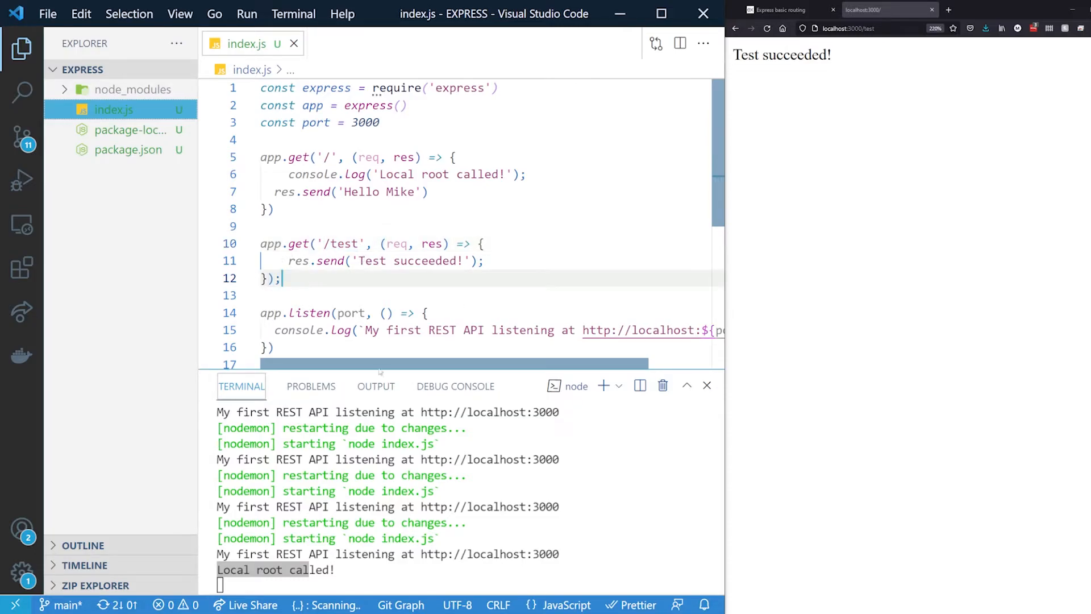
left_click_drag(455, 371, 455, 508)
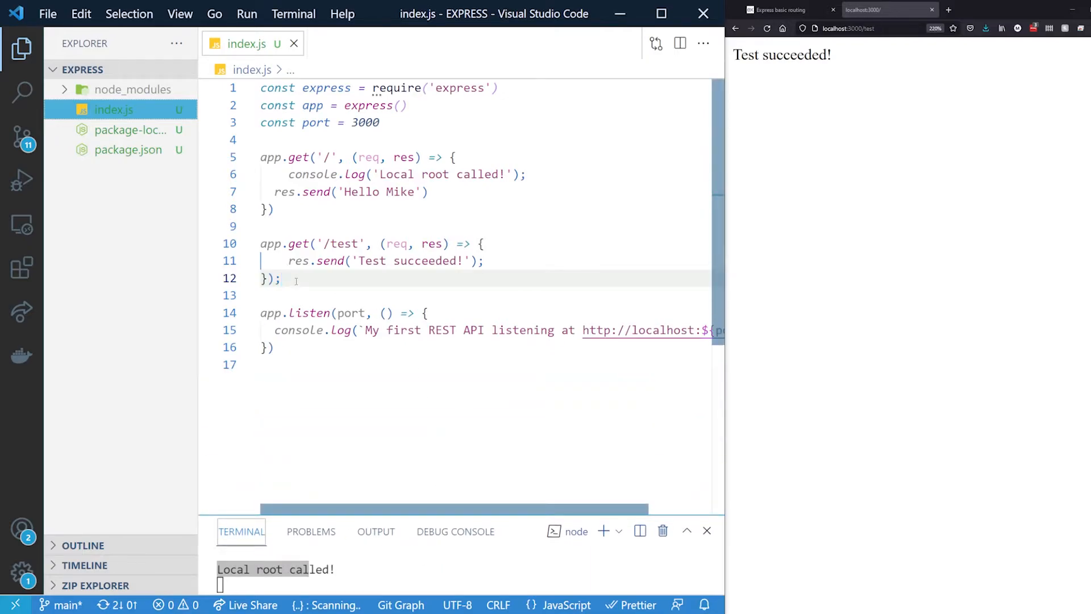
Step: Add a /data route sending exampleData {name: 'Mike', age: 32}, then browse localhost:3000/data
left_click(281, 279)
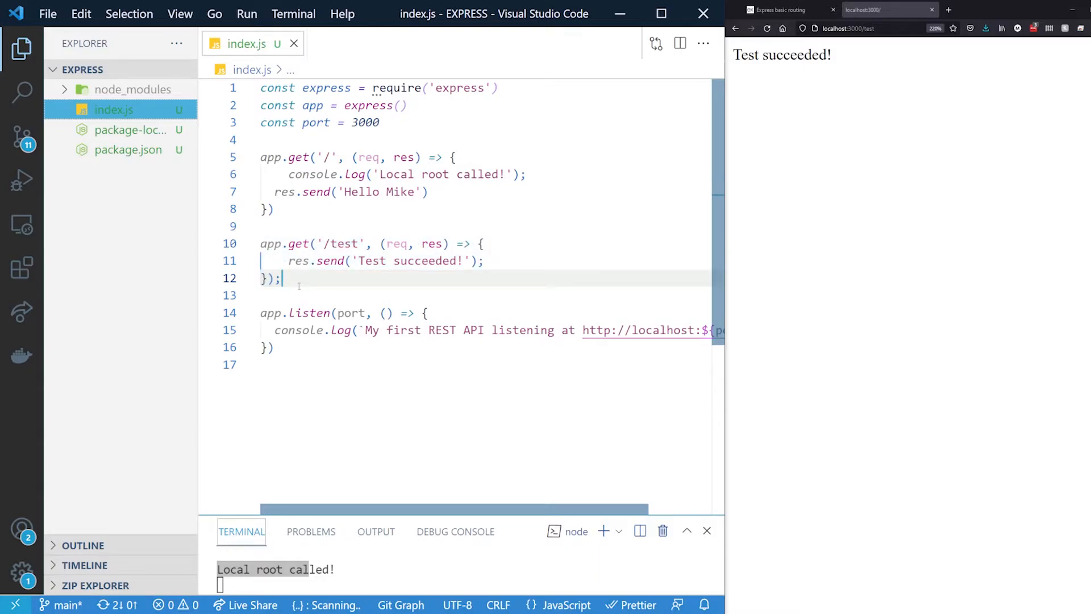
left_click_drag(282, 278, 260, 244)
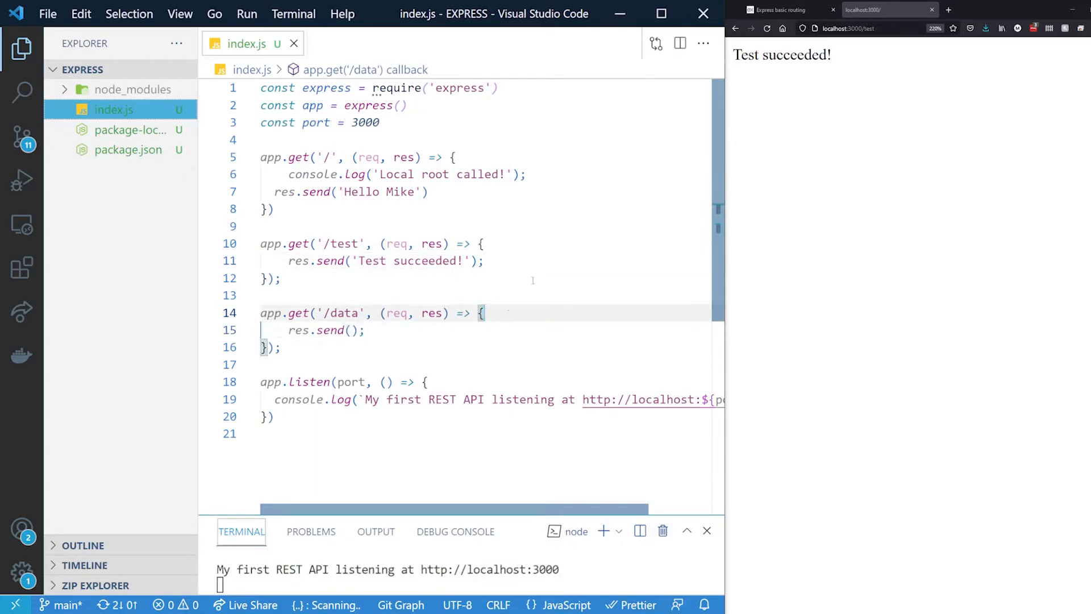
key("Enter")
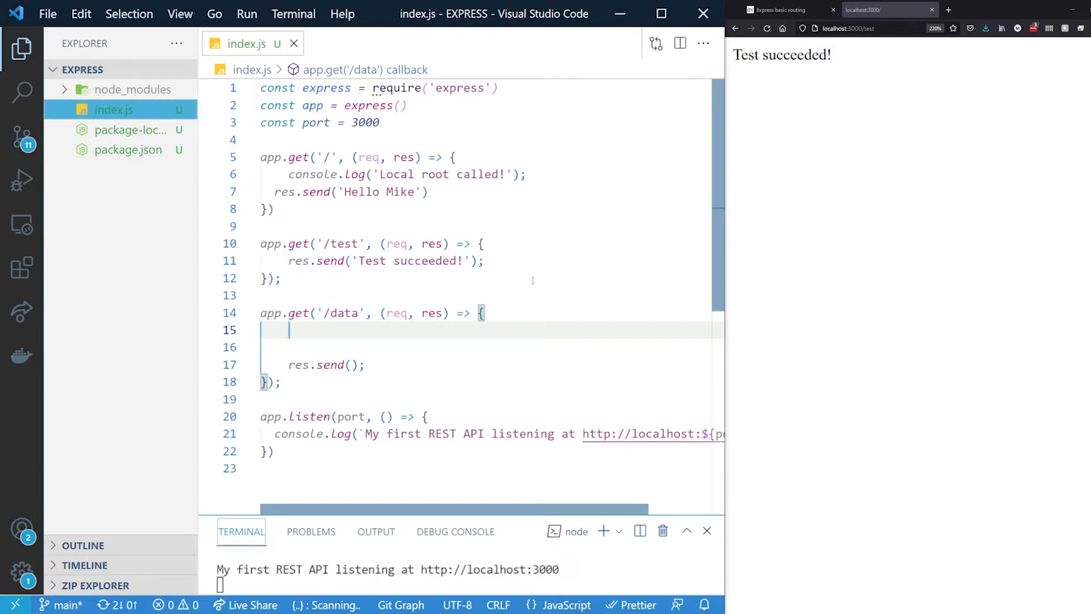
type("let data")
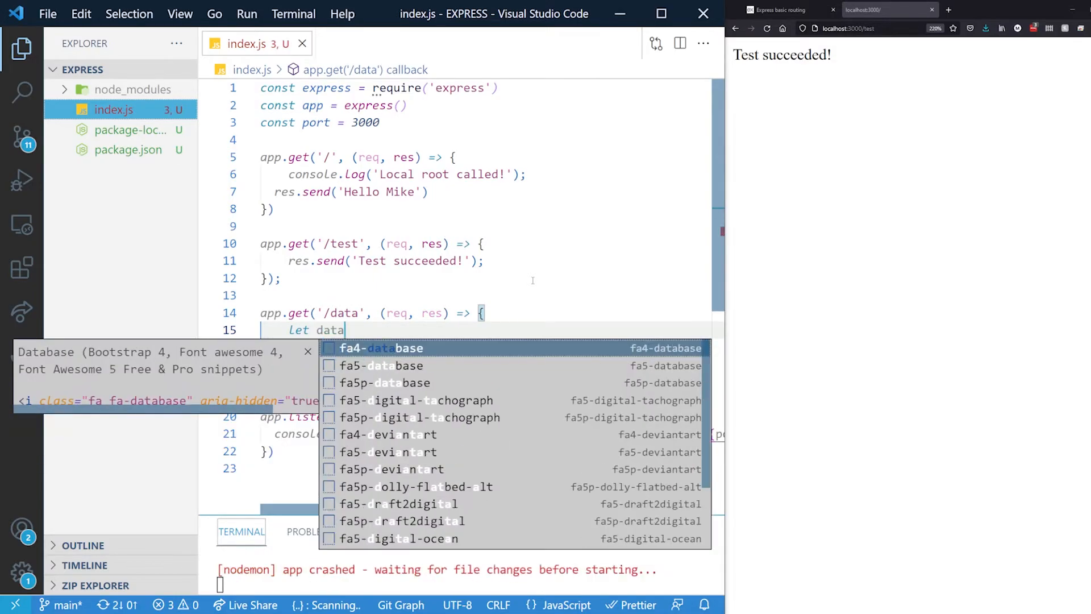
type("e")
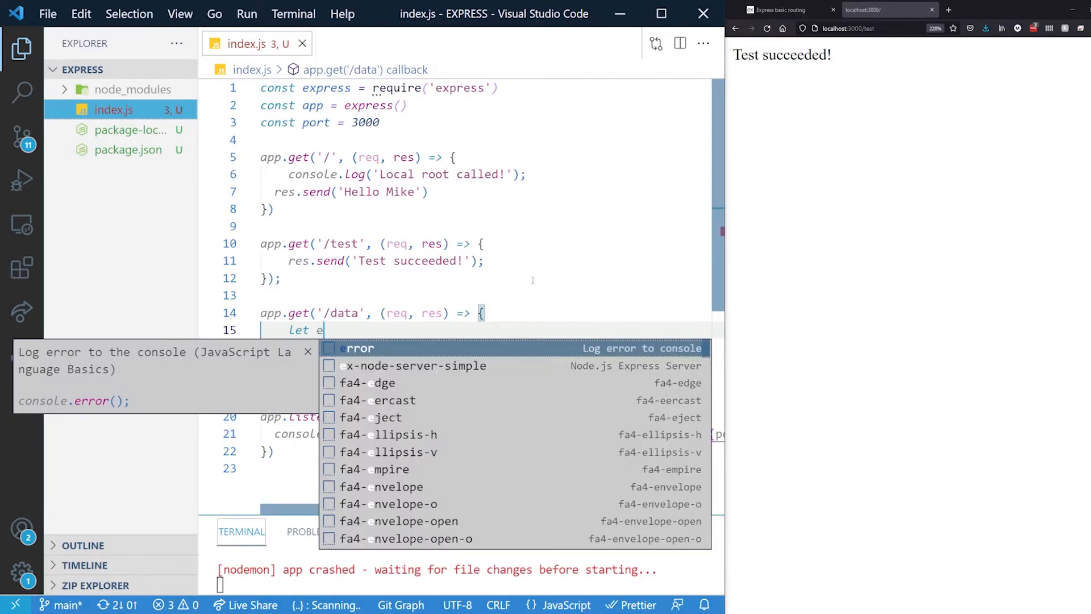
type("xampleData = {")
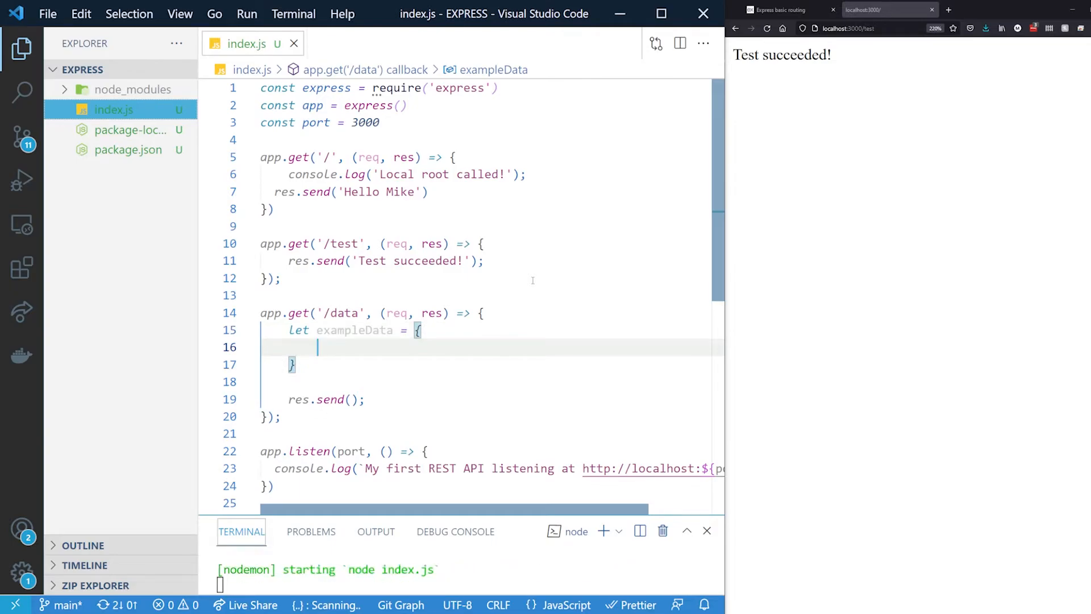
type("name: ''")
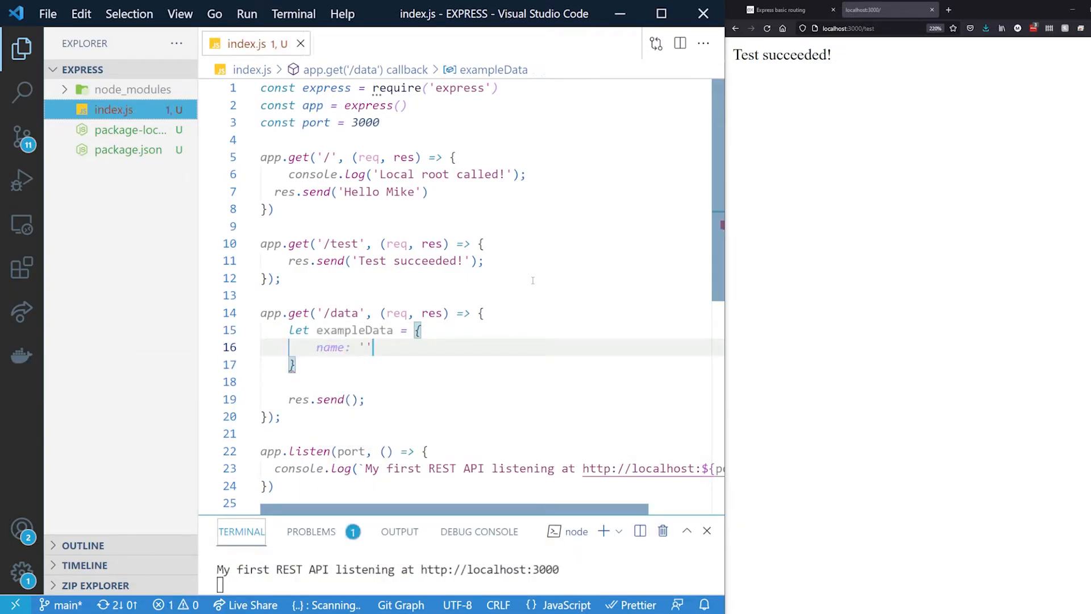
type("Mike")
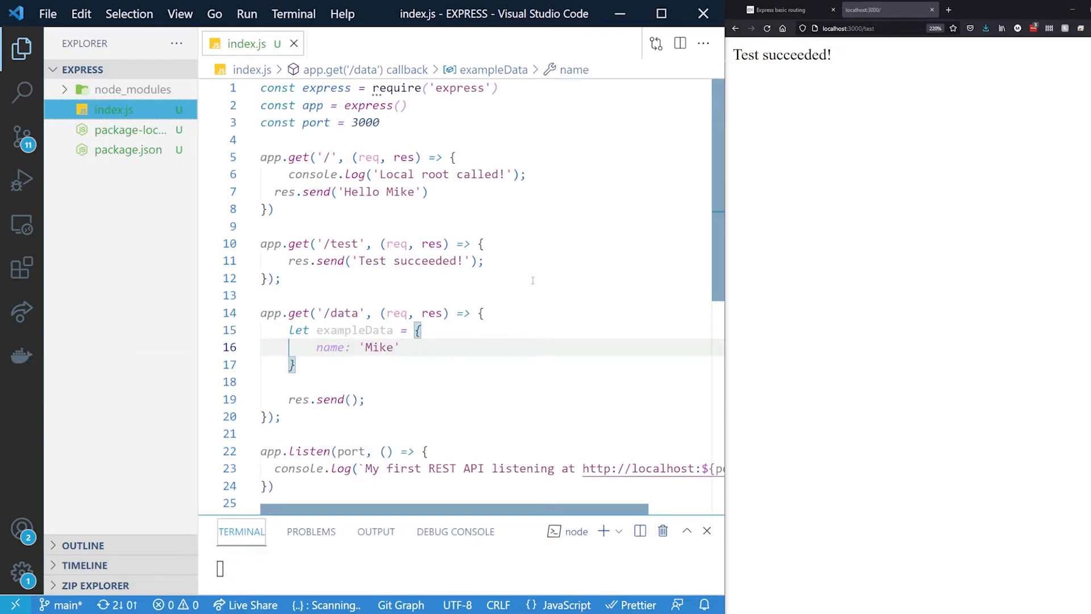
type("age: 32")
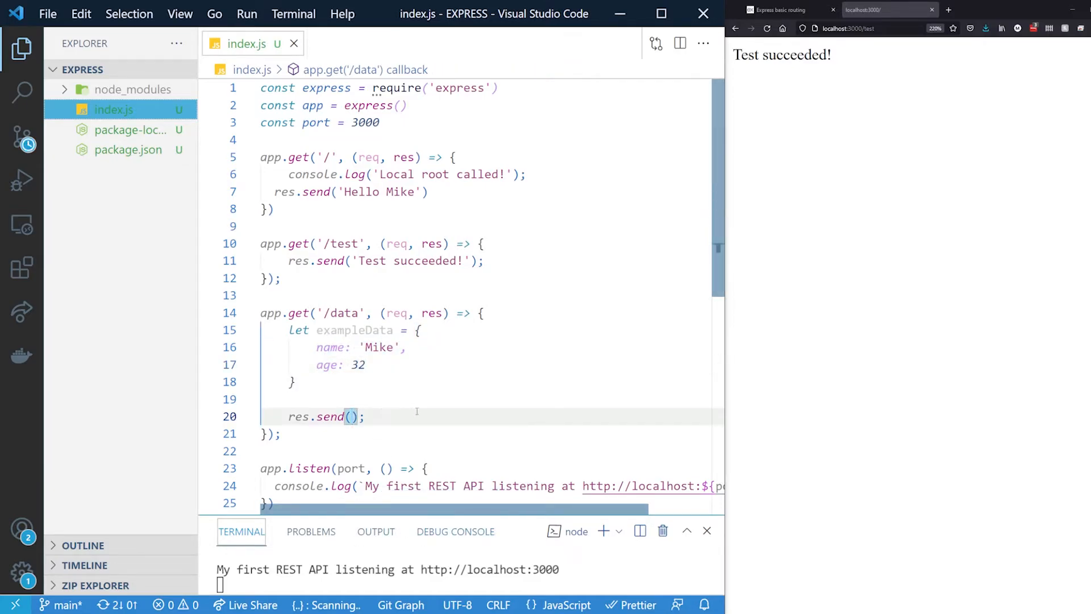
type("exampleData")
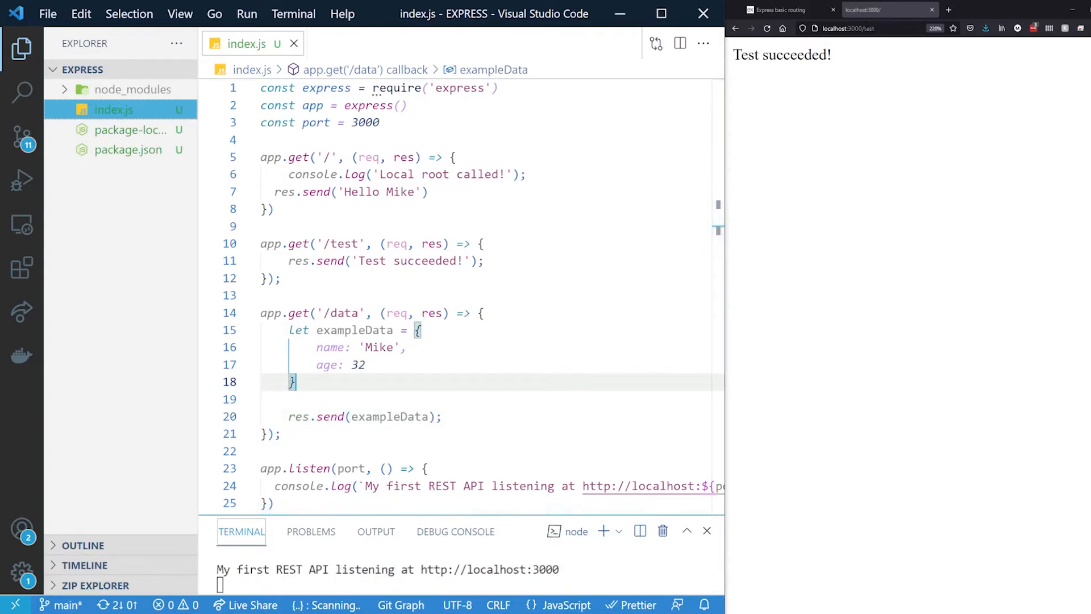
type("localhost:3000/data")
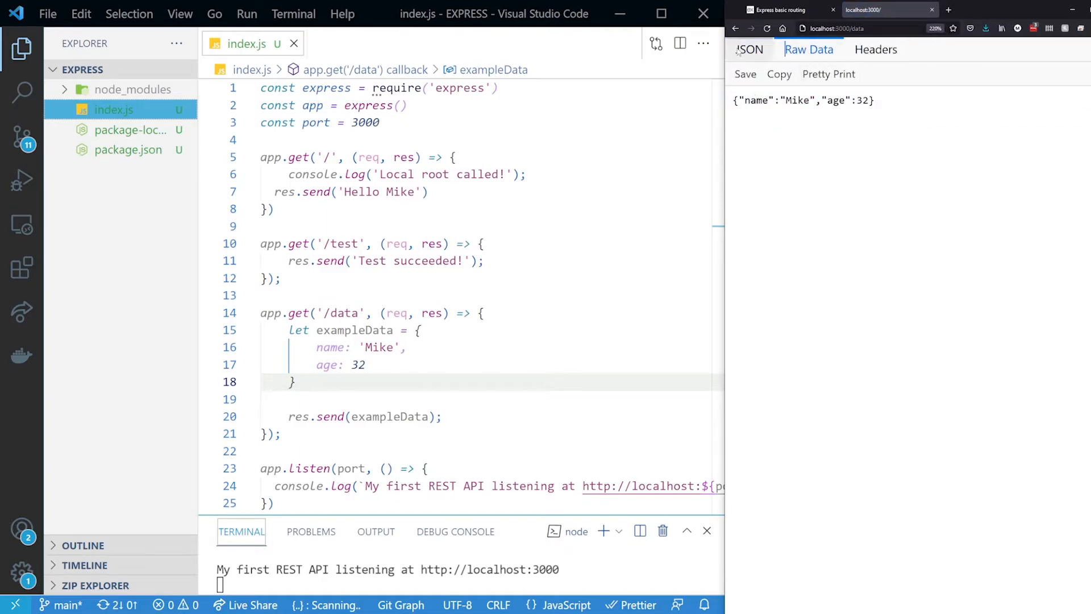
Step: Switch to the Express documentation tab to see the Getting started topics
left_click(809, 50)
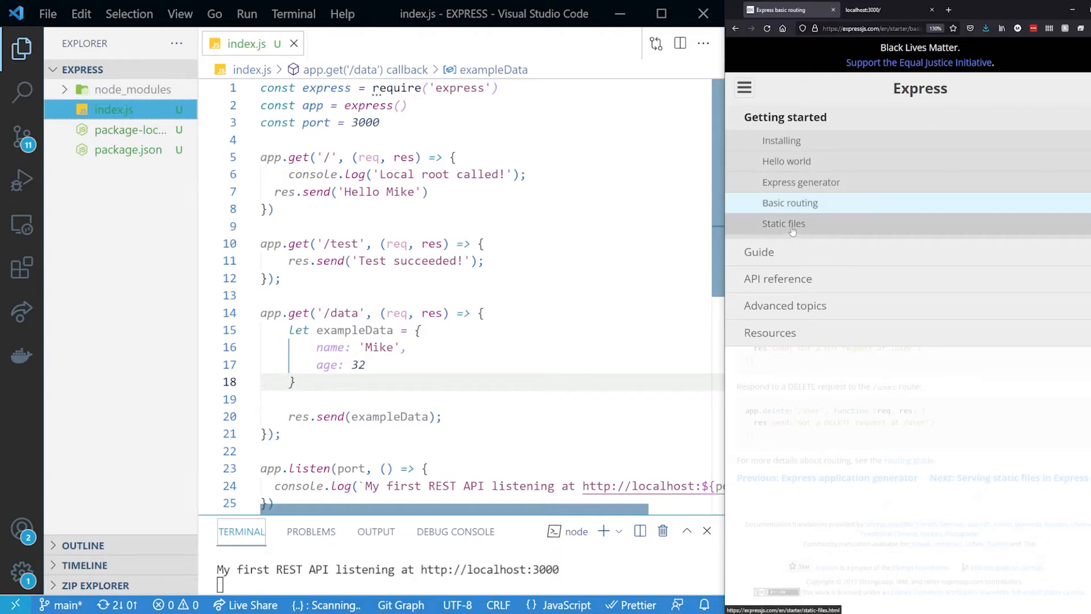
Step: Open the Express Static files docs and create a 'public' folder in the project
left_click(784, 223)
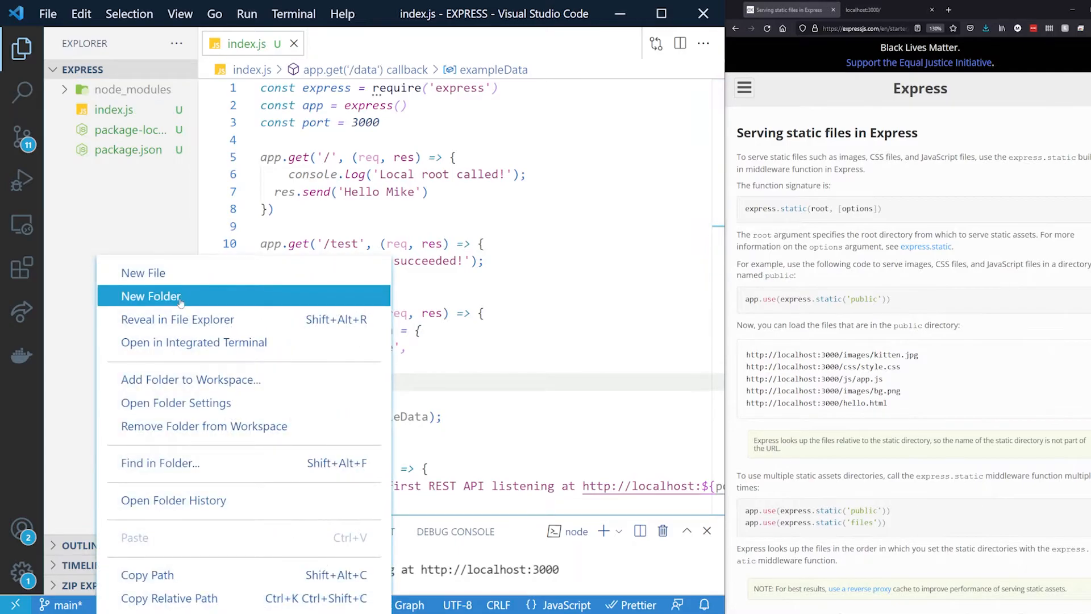
mouse_move(180, 296)
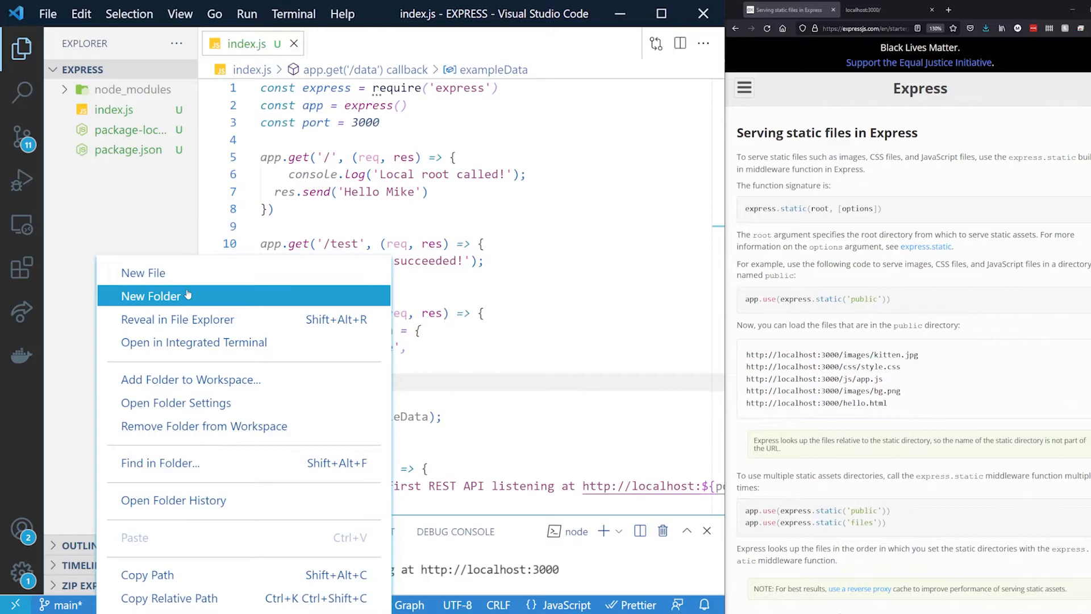
left_click(151, 295)
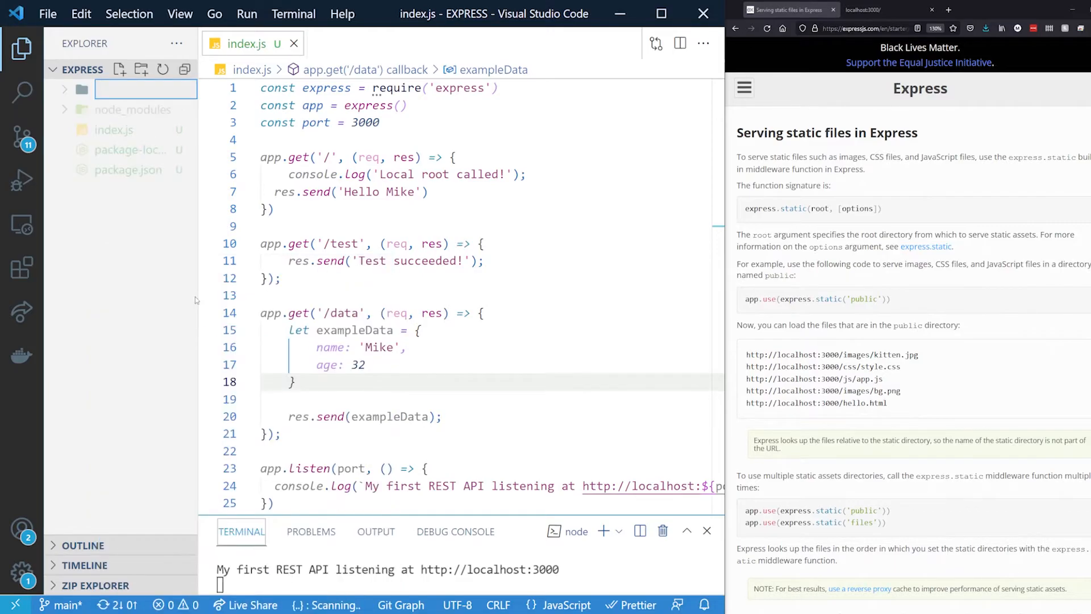
type("public")
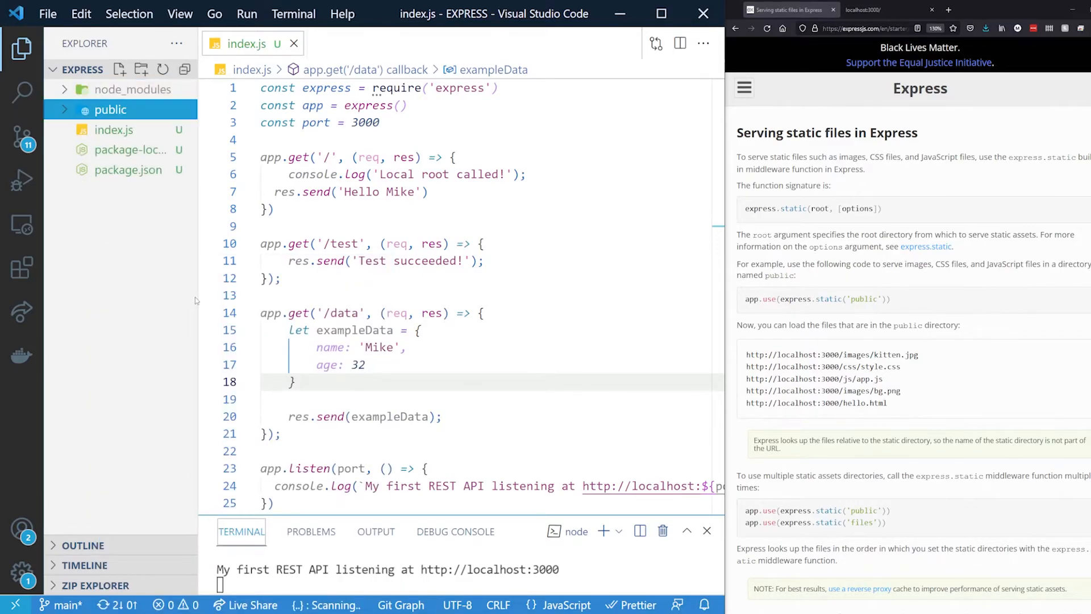
Step: Create a new info.html file inside the public folder
right_click(110, 109)
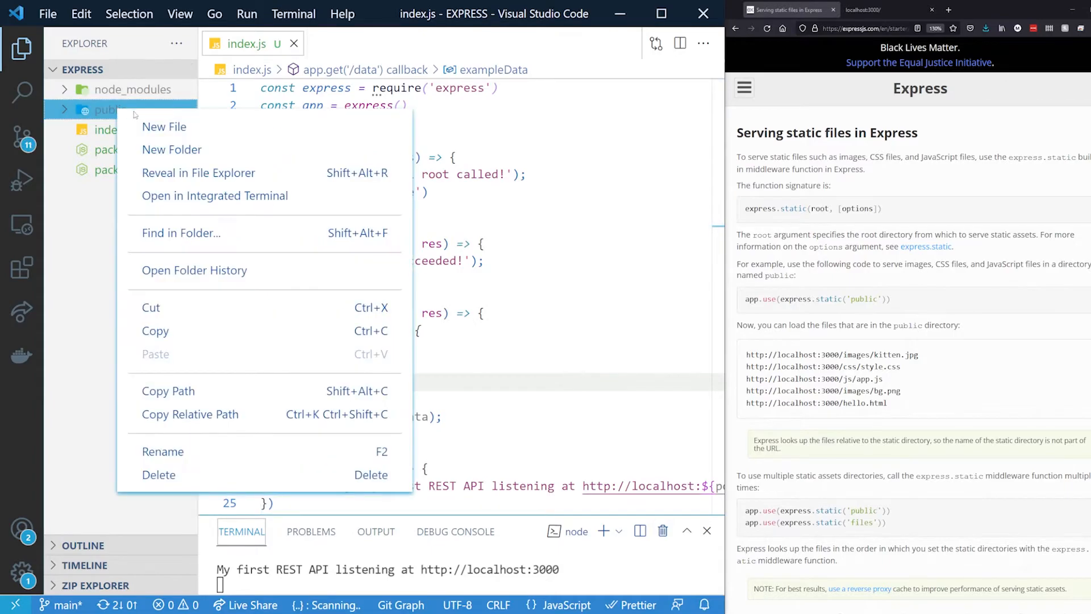
left_click(165, 127)
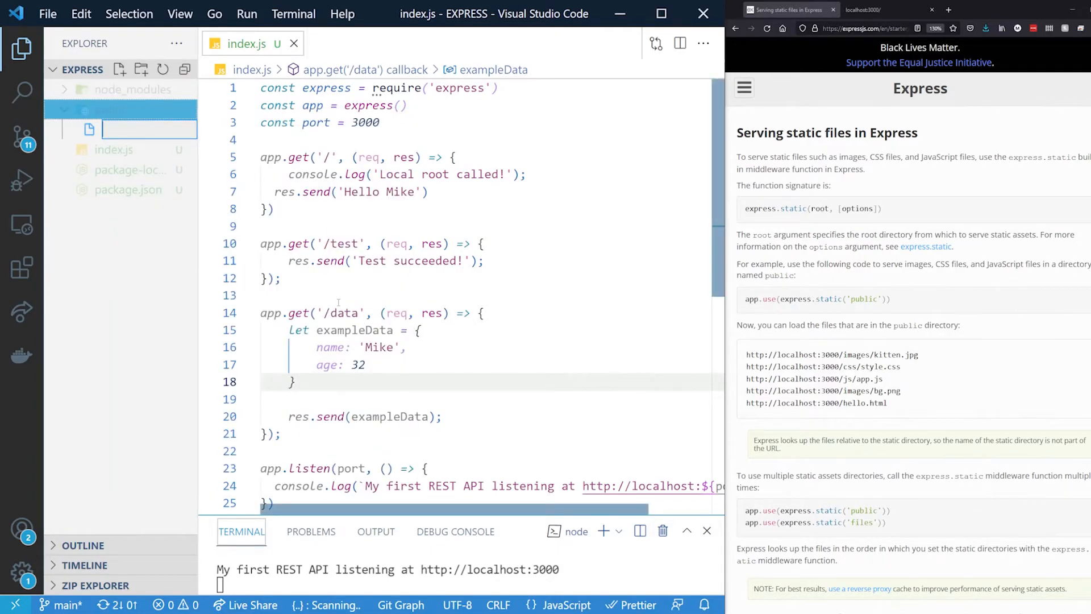
type("info")
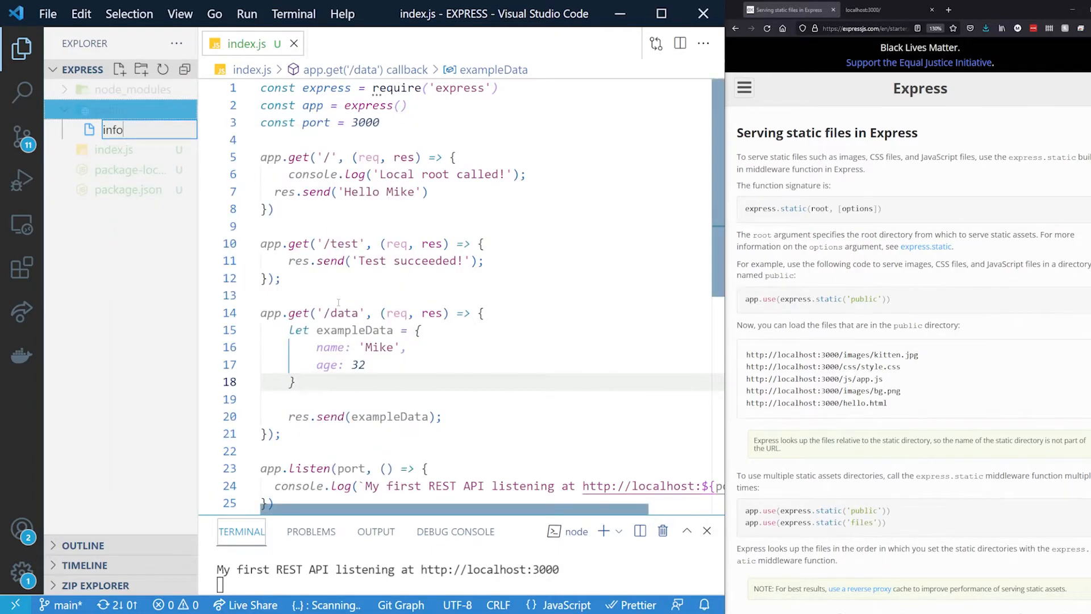
type(".html")
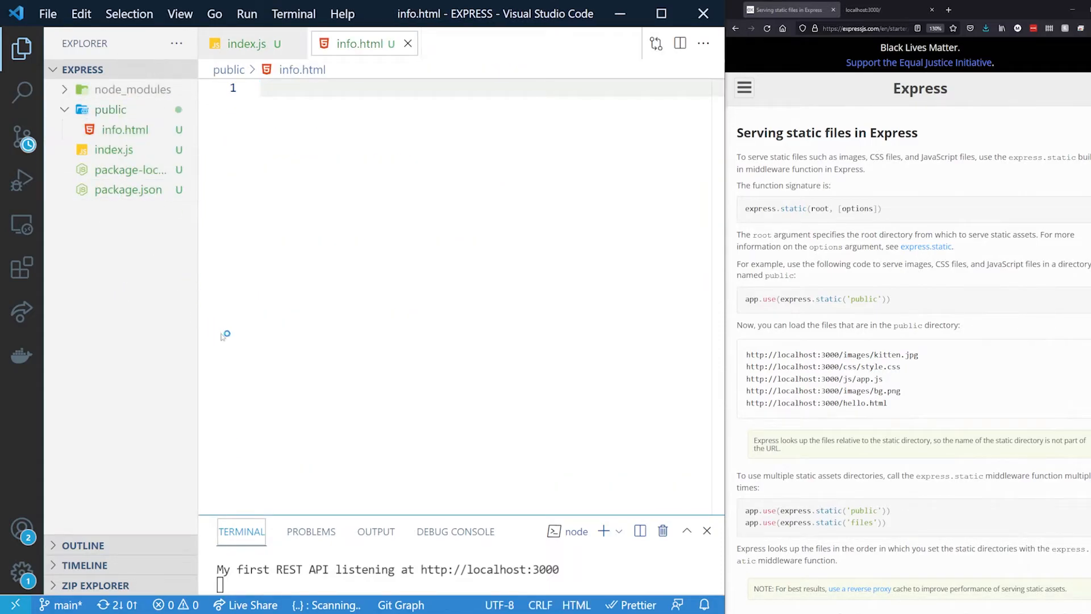
Step: Expand a three-item list in info.html, first item 'GET / = root route info'
left_click(114, 150)
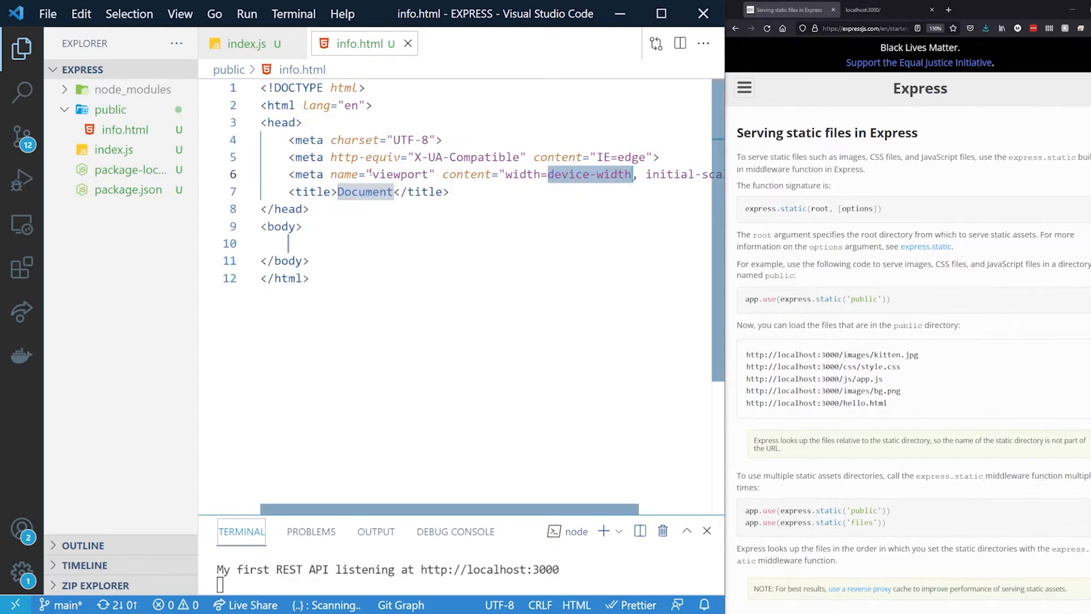
type("u")
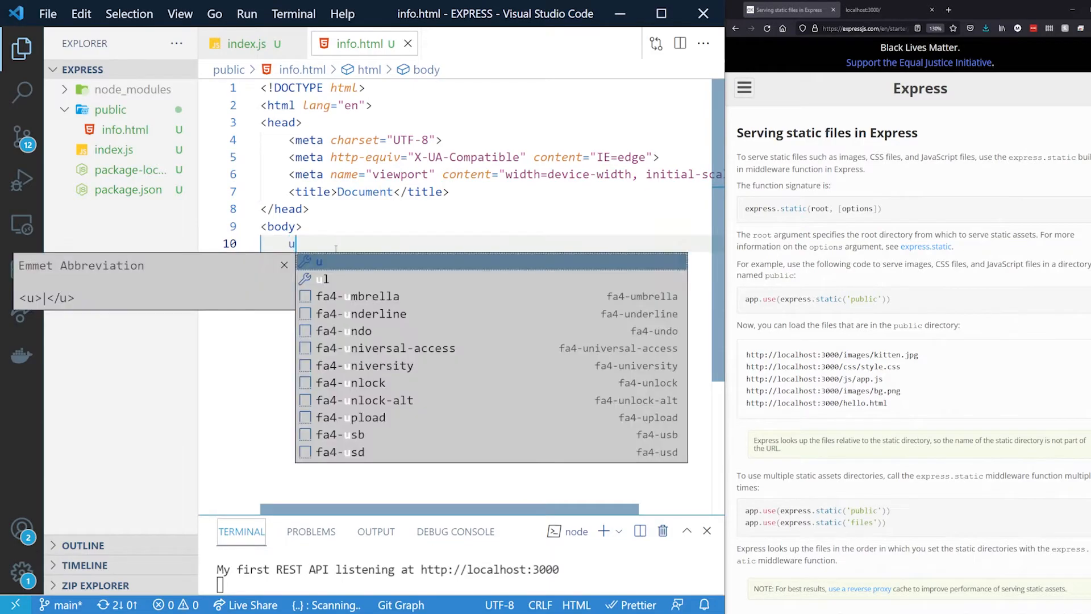
type("ul>li*</ul>")
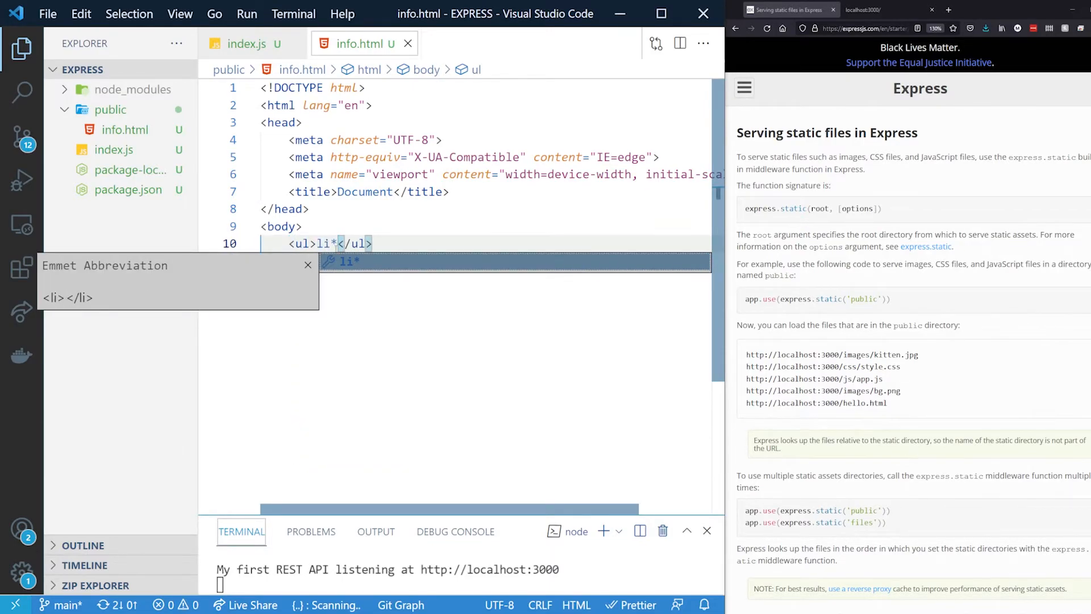
type("3")
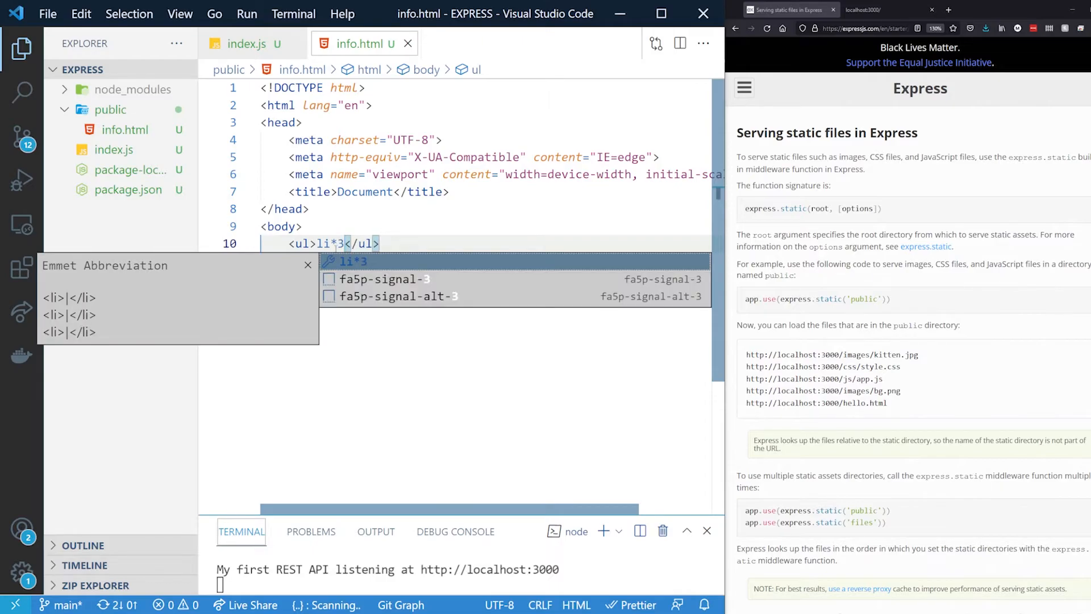
key("Tab")
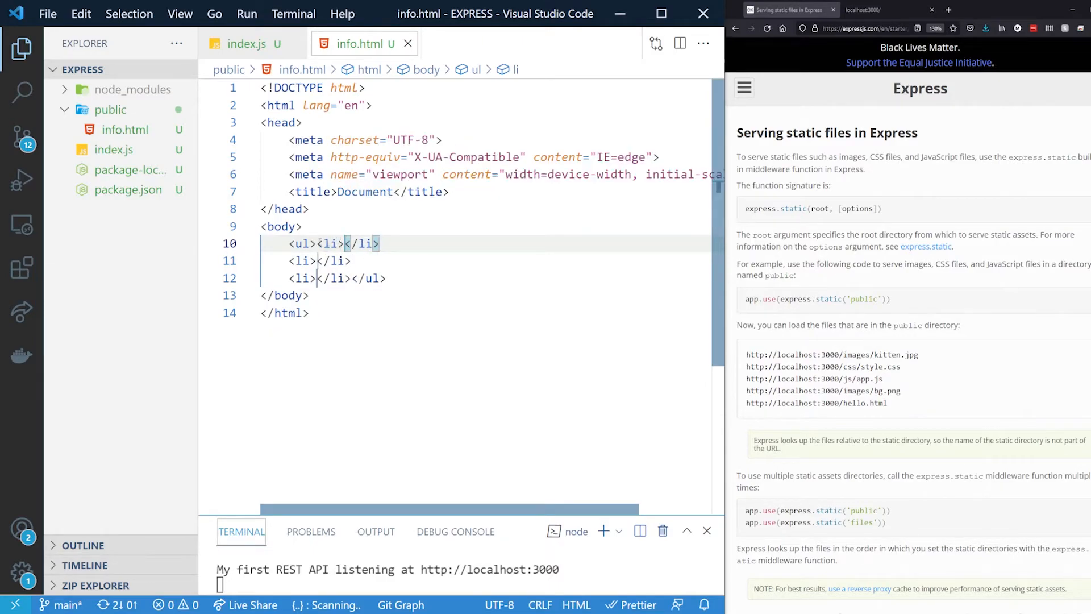
key("Enter")
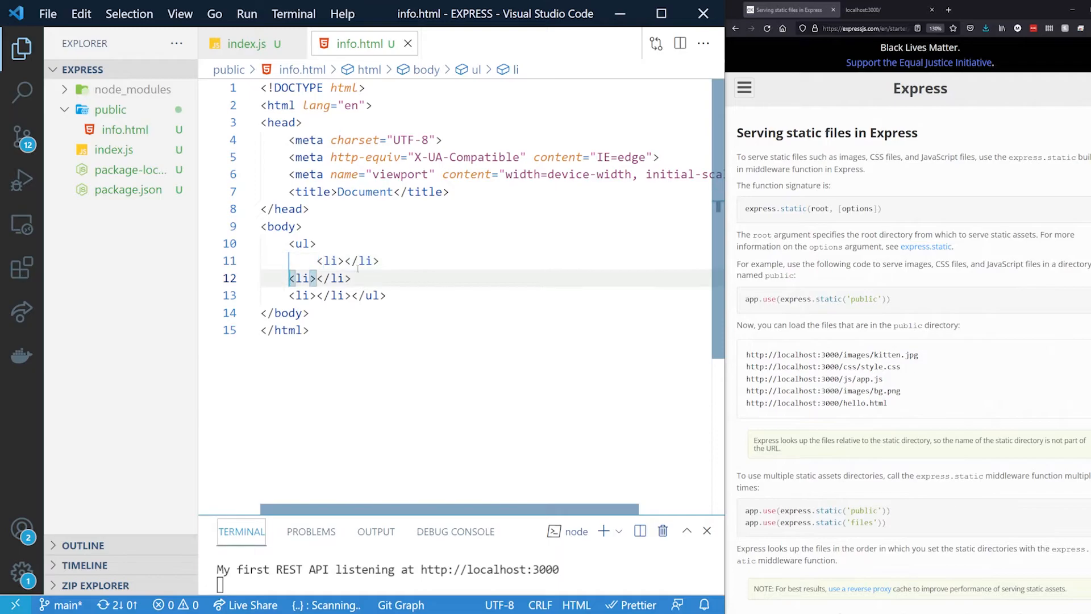
type("GET ?")
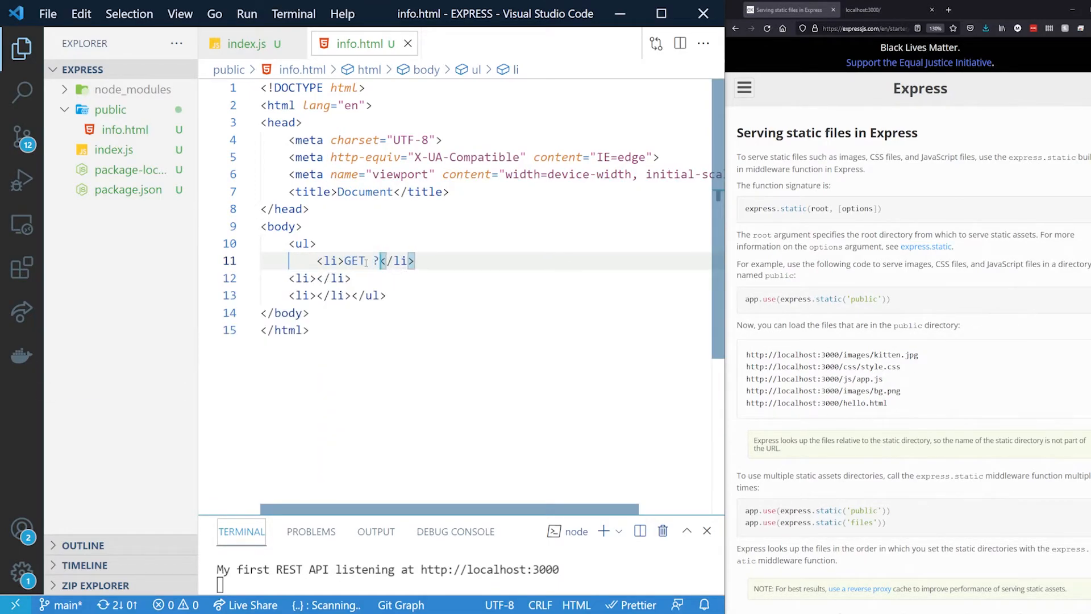
type("/ =")
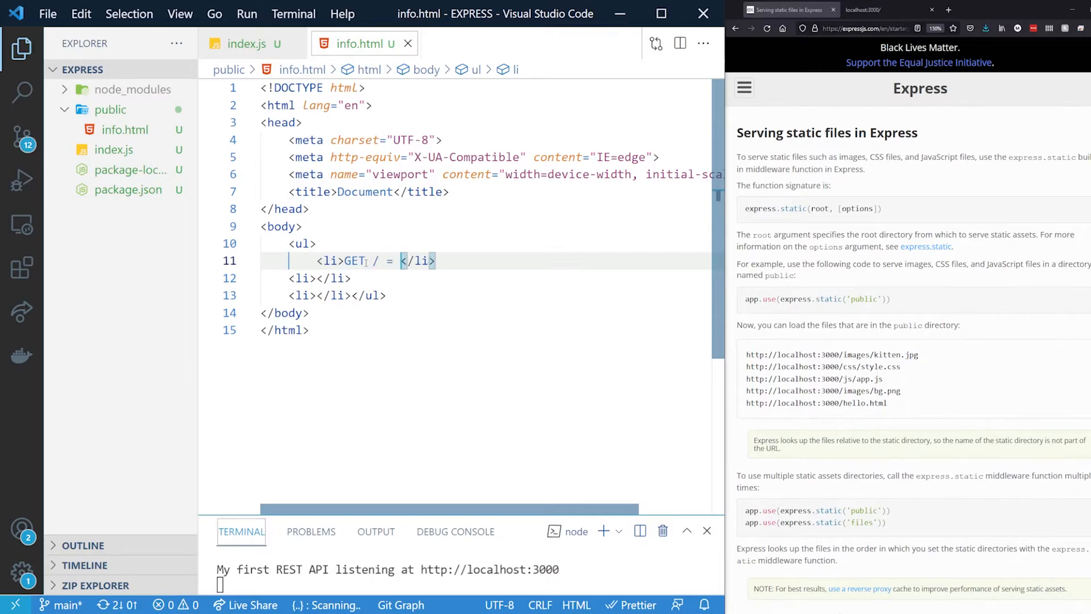
type("root rout")
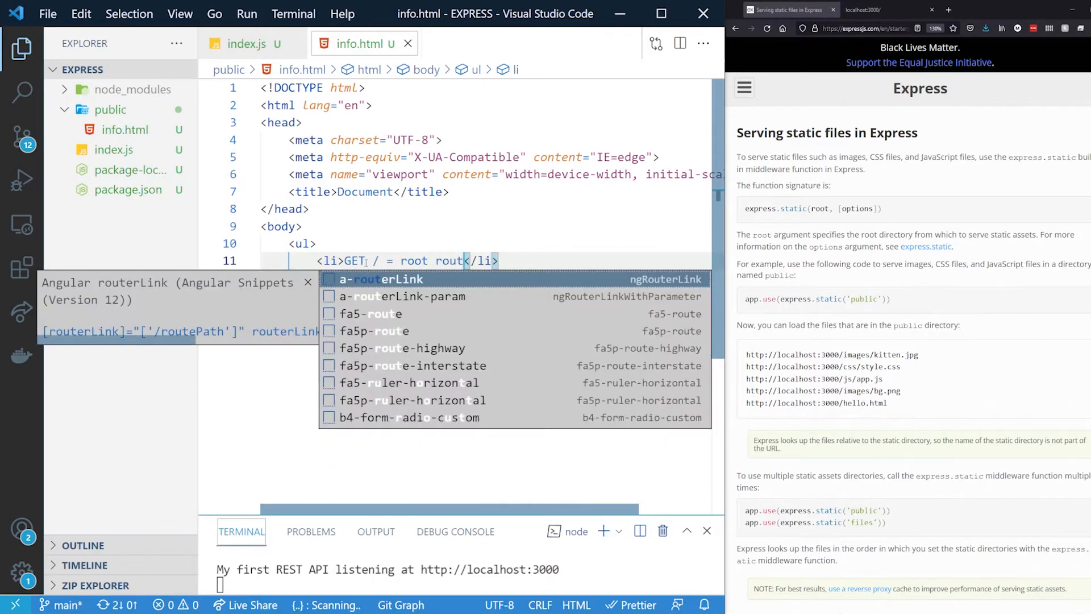
key("Escape")
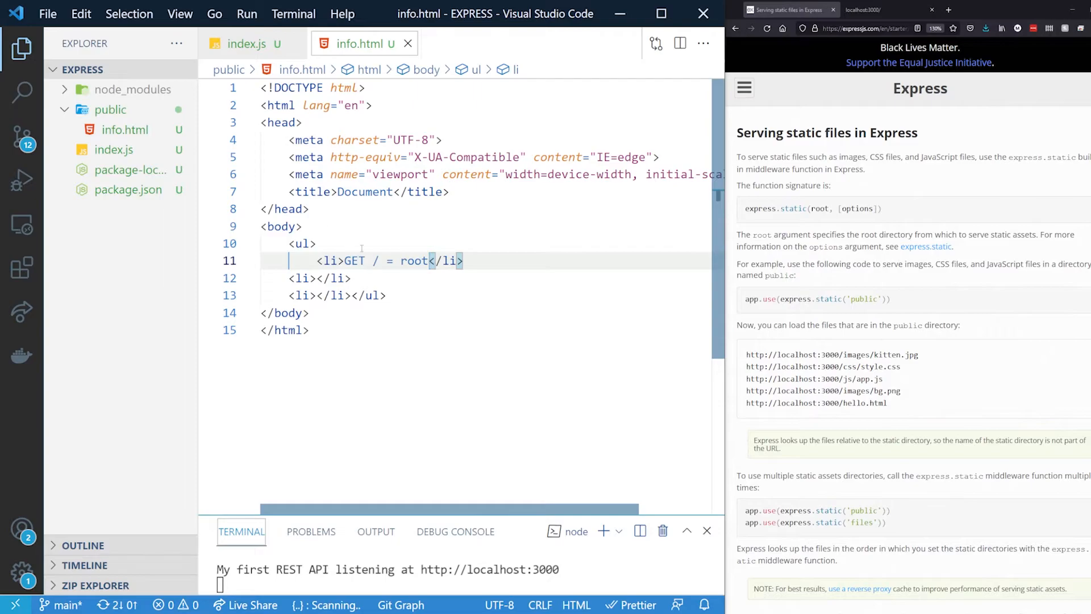
type("info page")
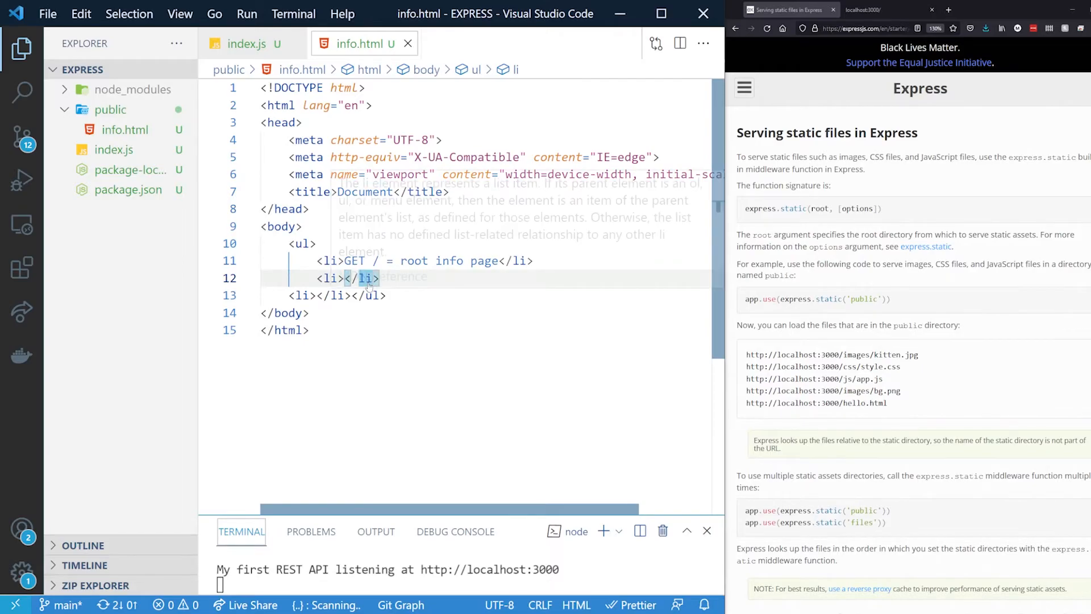
Step: List GET /data as returning a random JSON object and add an 'API Documentation' h1
type("GET /test = a test string")
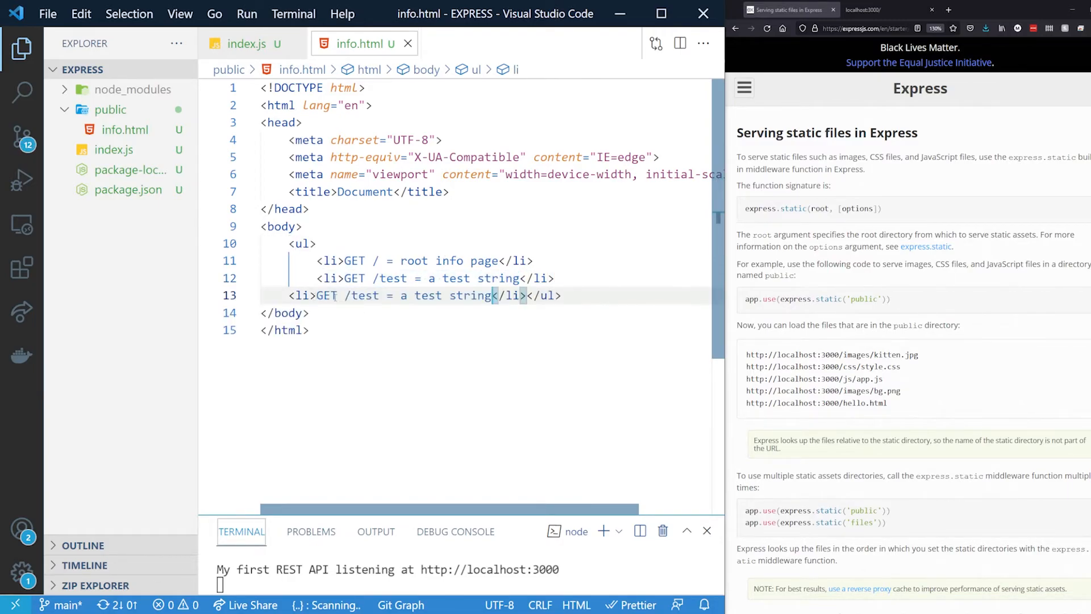
type("data")
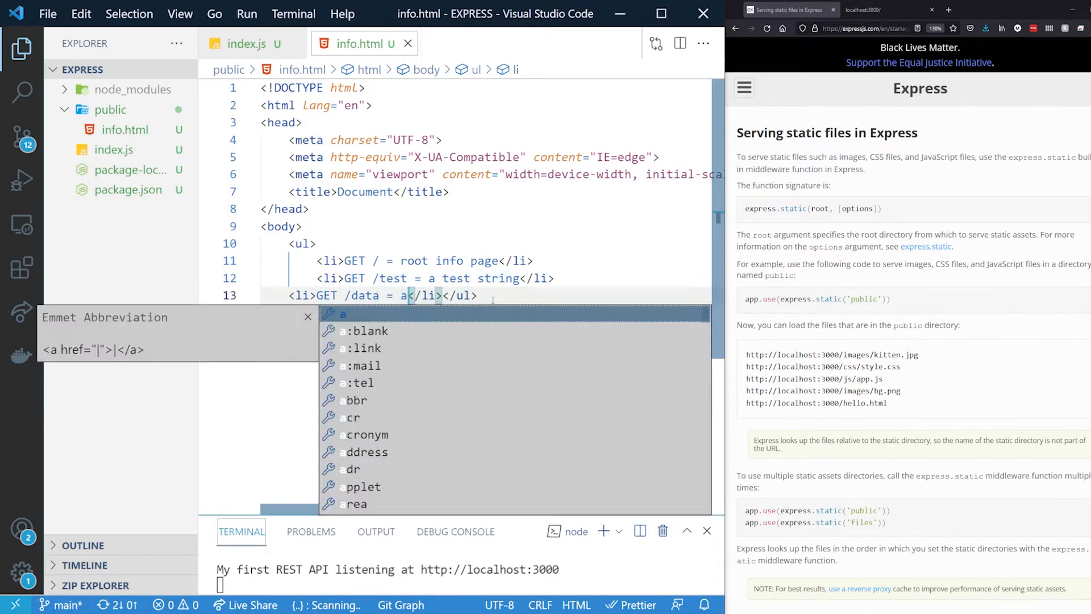
type("random JSON")
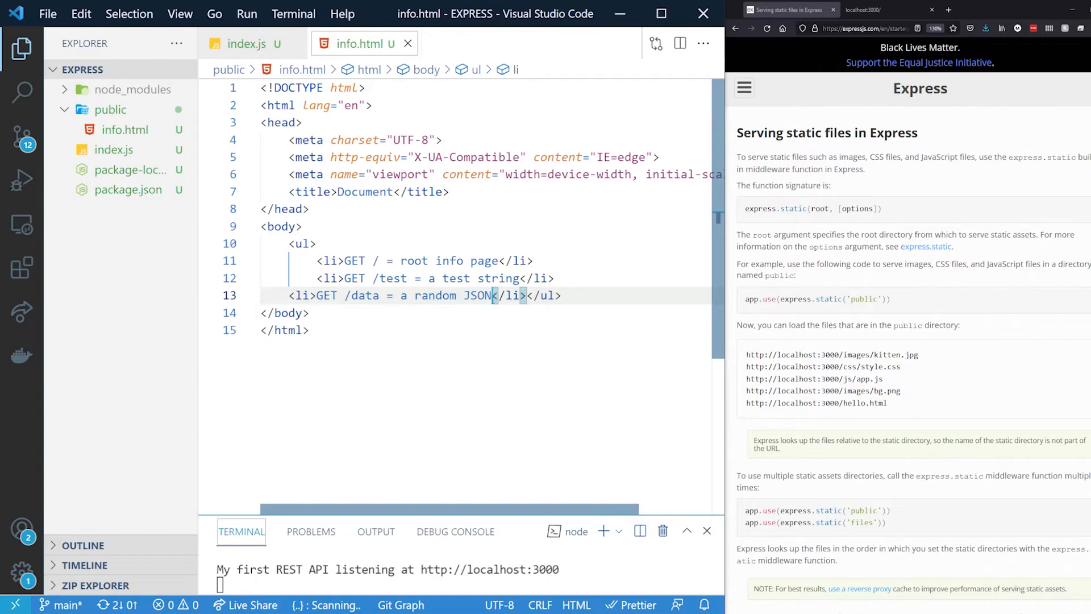
type("object")
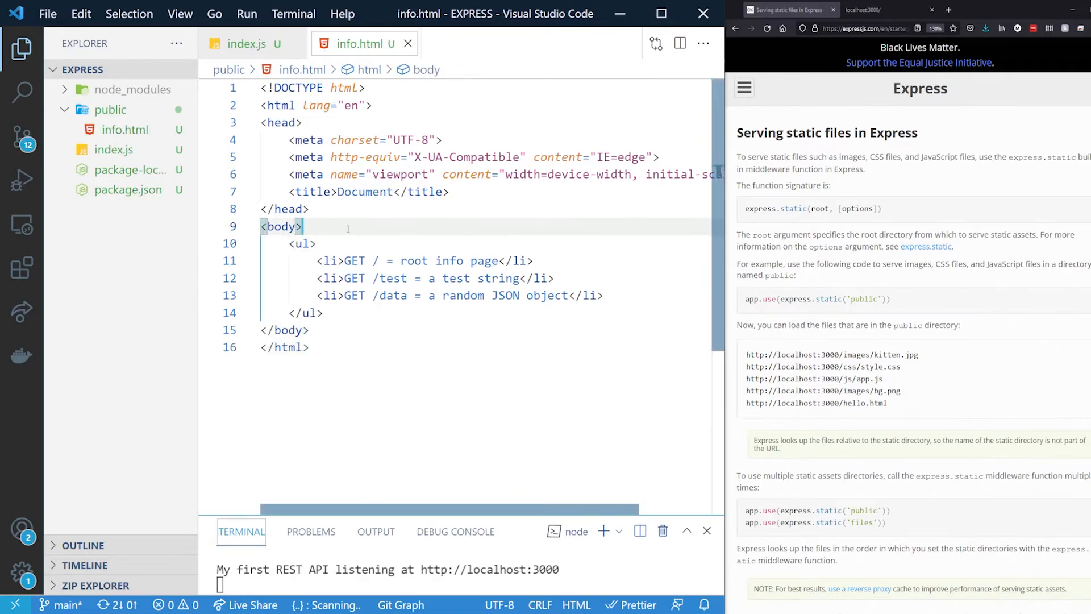
type("<h1></h1>")
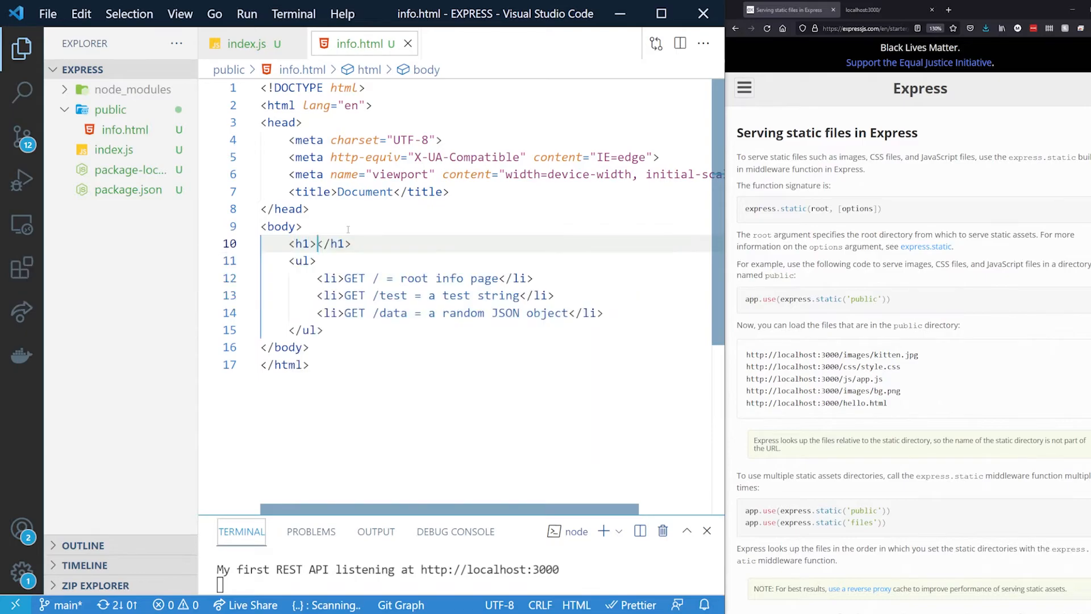
type("API Documentation")
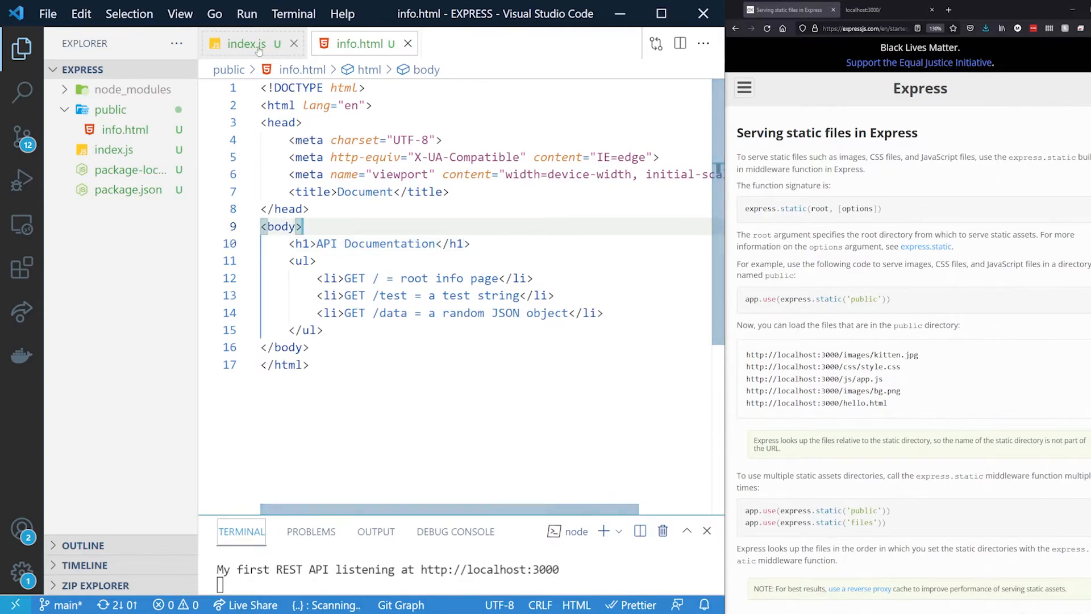
Step: In index.js, add app.use(express.static('public')) to serve the public folder
left_click(245, 43)
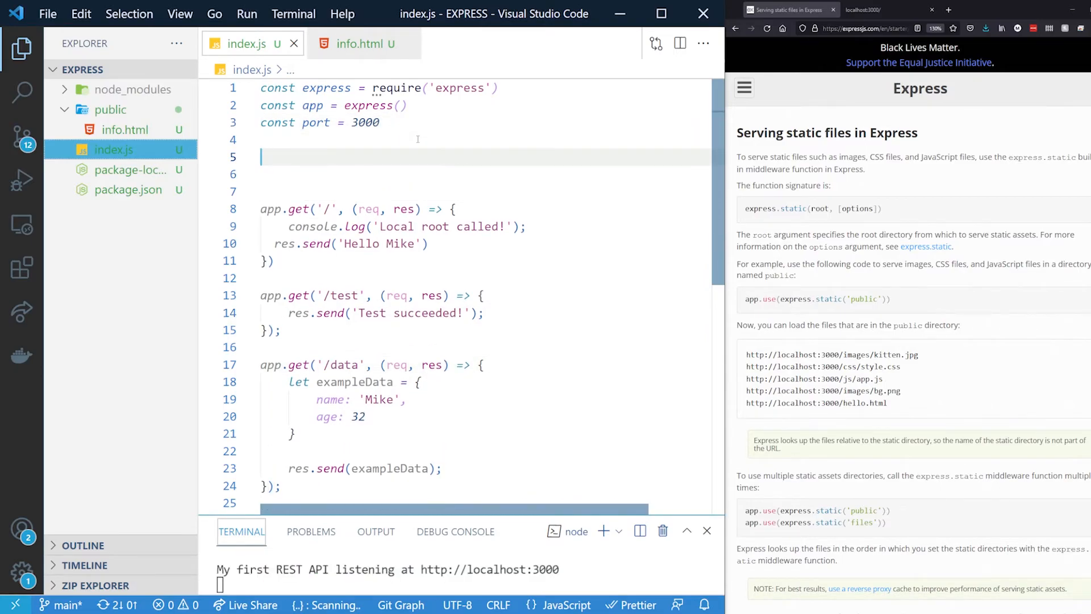
type("app.")
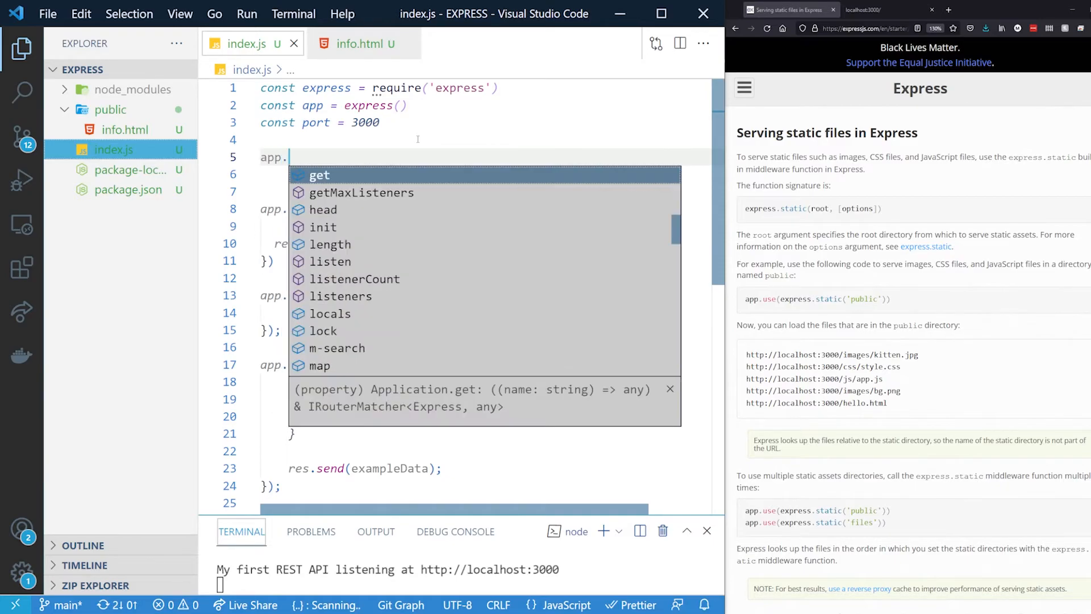
type("use(express.static('public'));")
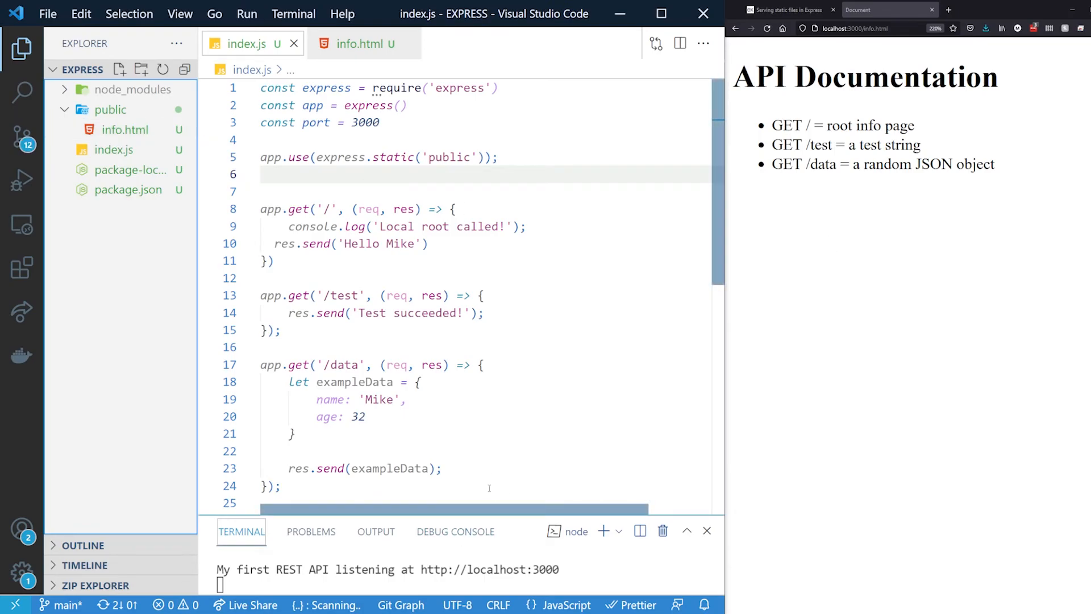
Step: Browse pokeapi.co's sample JSON in a new tab, then return to the API Documentation tab
left_click(207, 226)
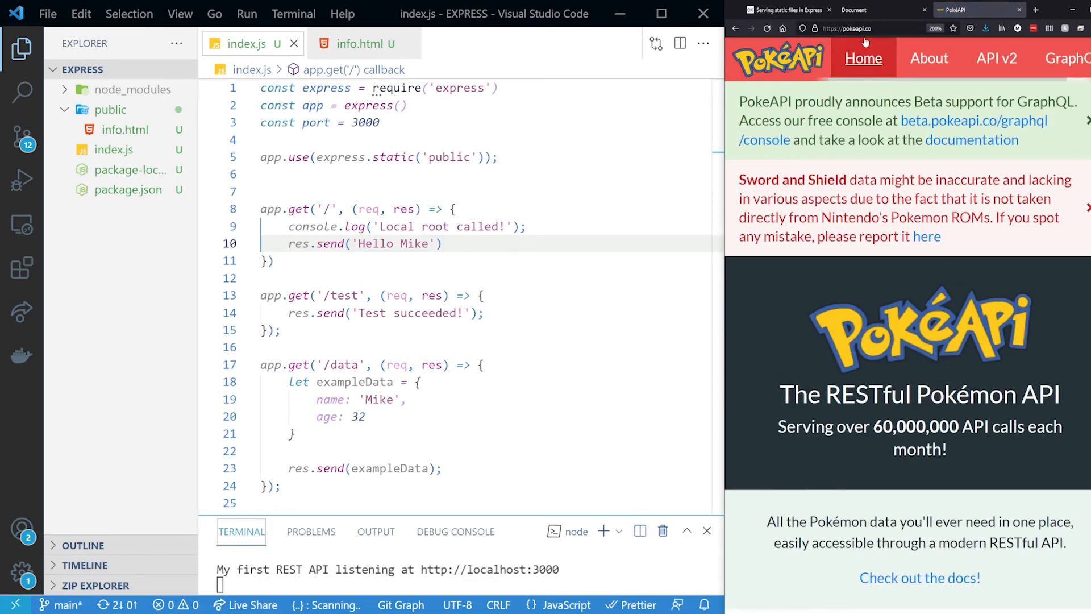
scroll("down", 3)
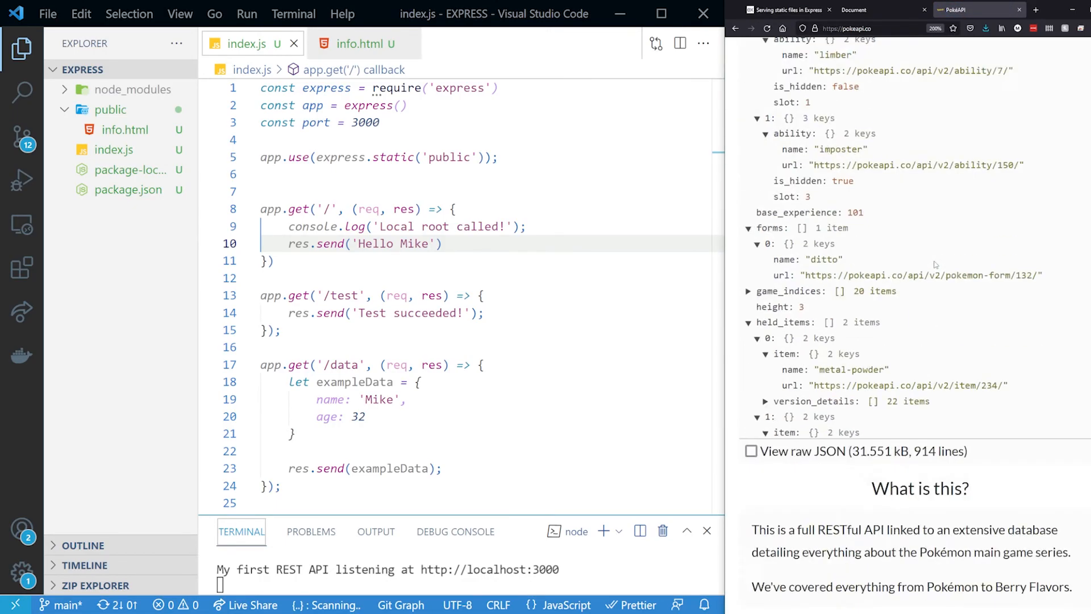
scroll("down", 3)
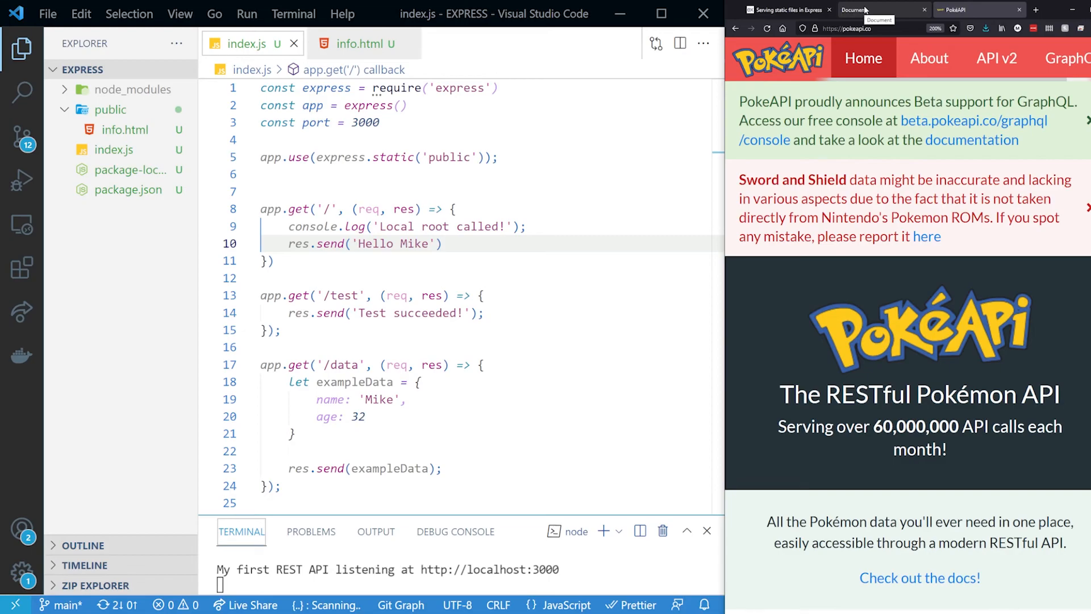
left_click(863, 9)
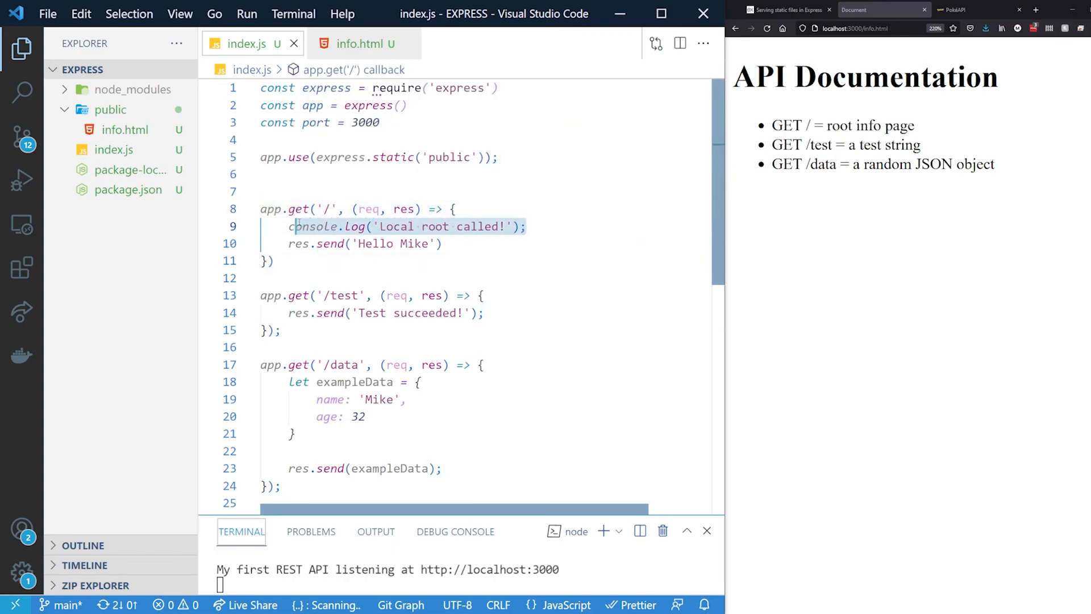
Step: Replace res.send('Hello Mike') in the root handler with res.redirect('/info.html')
left_click(323, 209)
type("res.redirect")
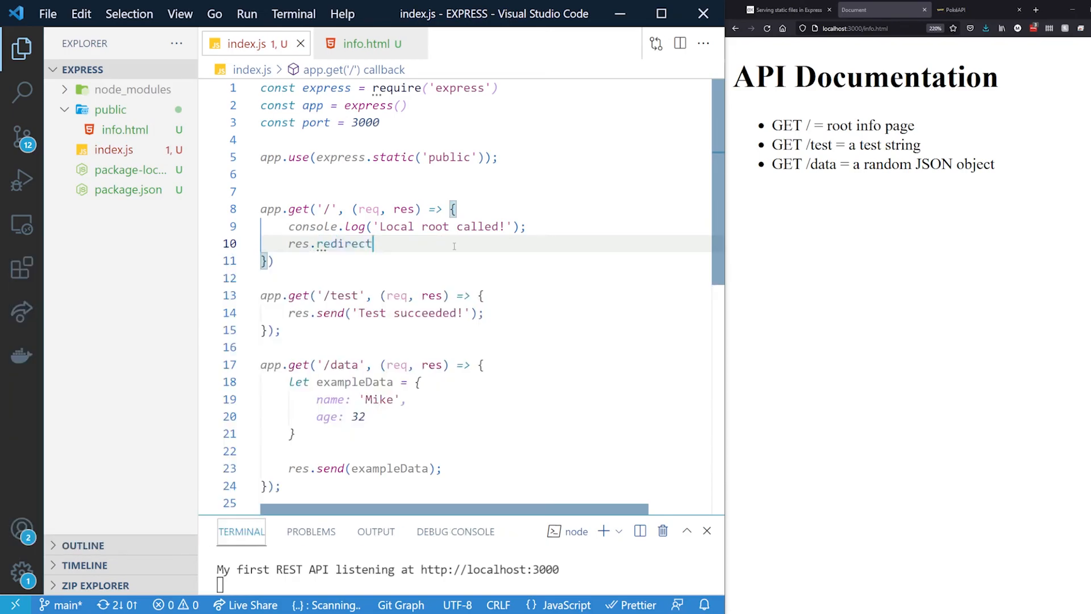
type("()")
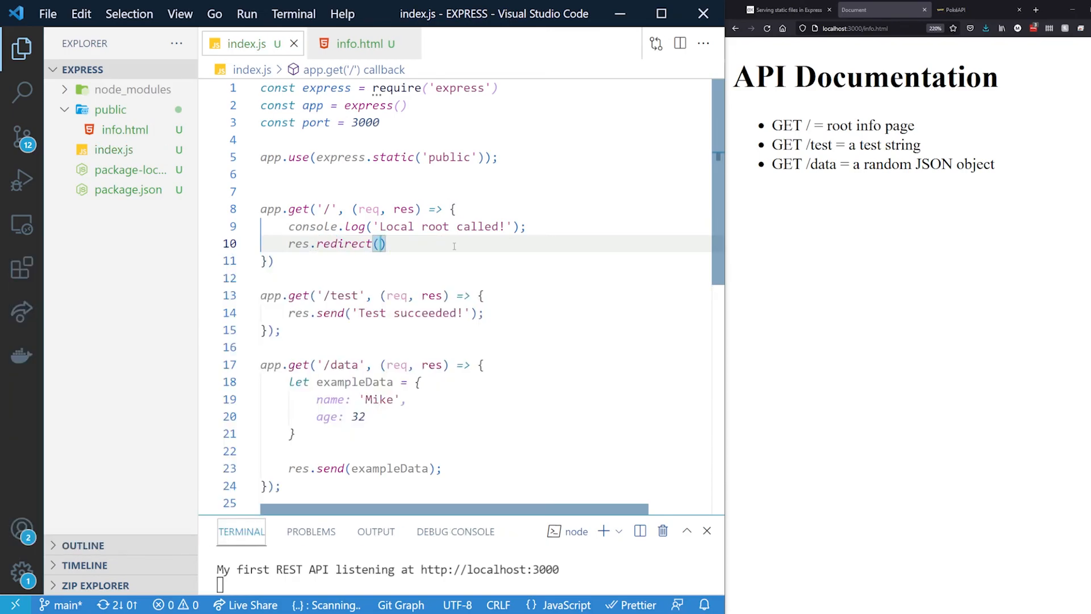
type("'/'")
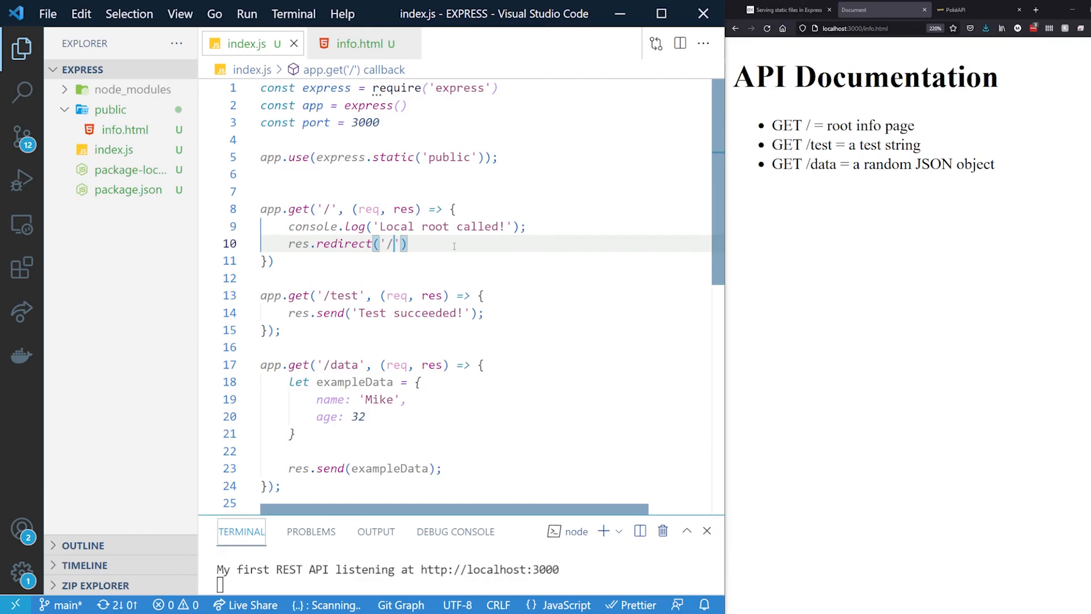
type("info")
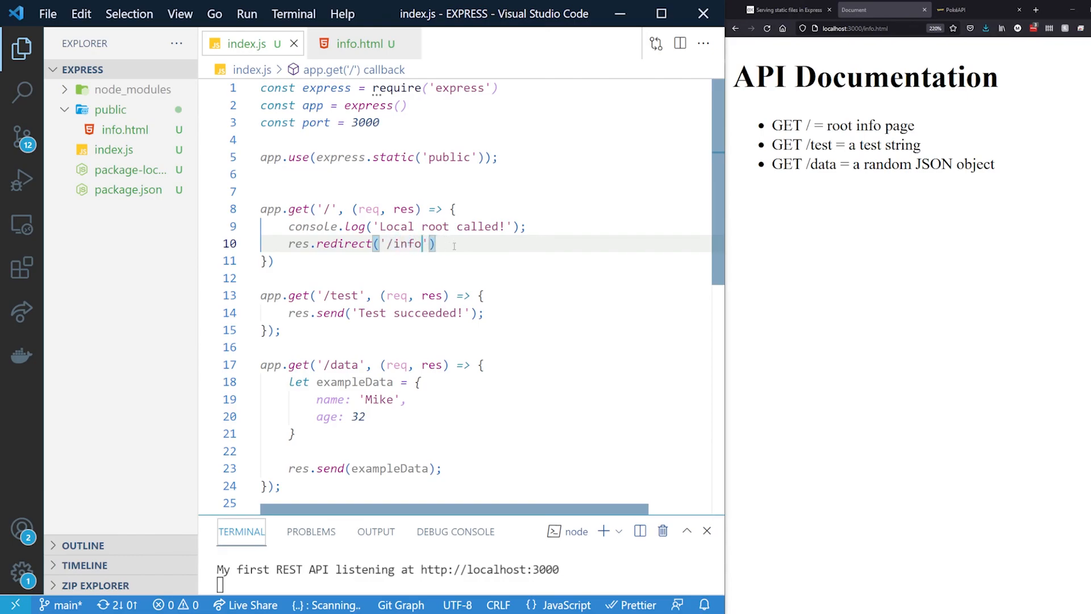
type(".html")
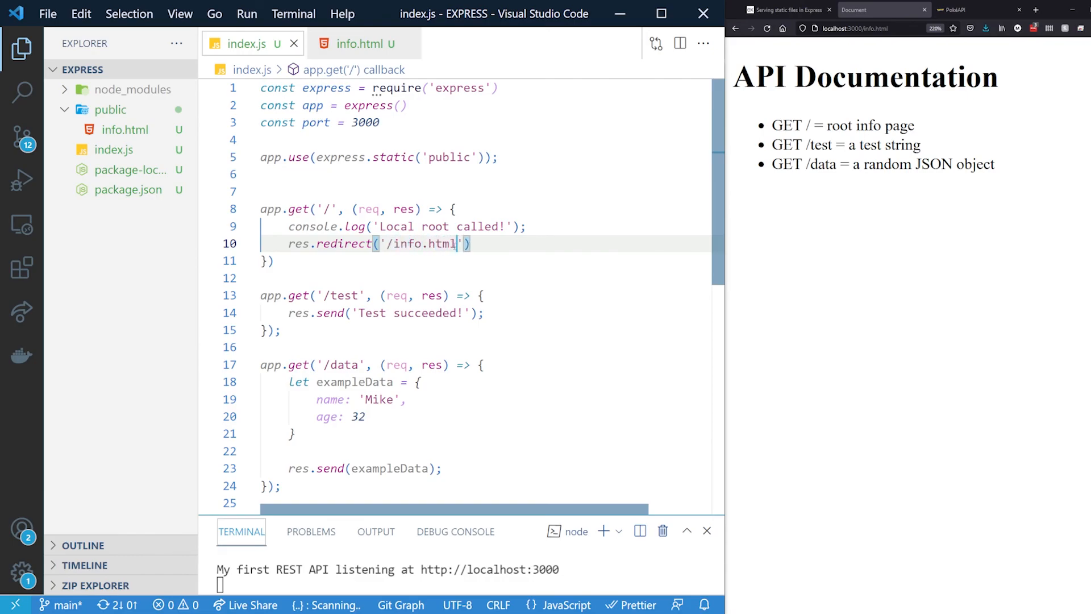
type(";")
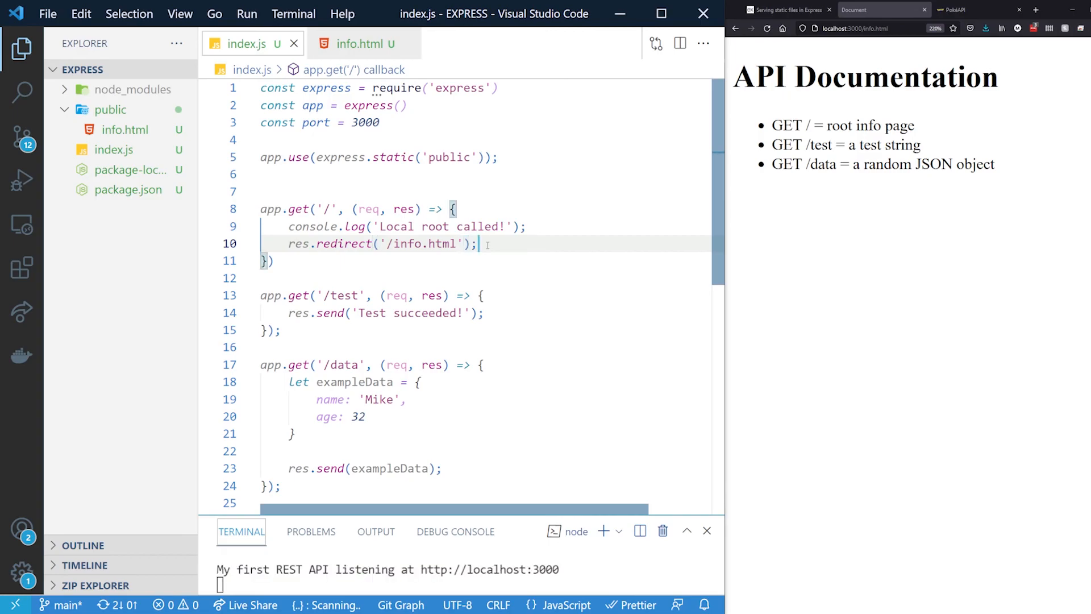